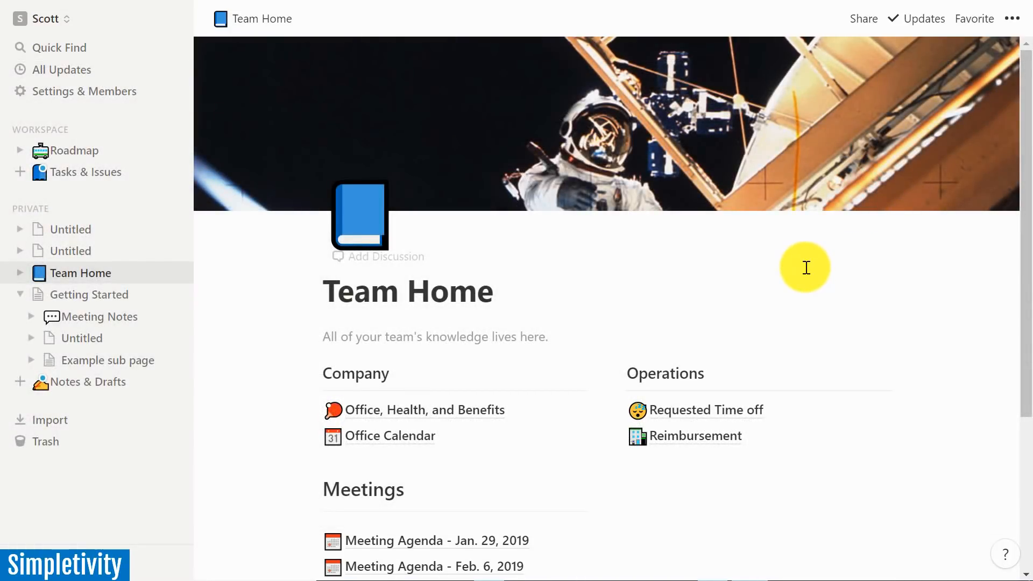
- Create a new untitled private page and browse the template gallery
{"action": "scroll", "scroll_direction": "down", "scroll_amount": 3}
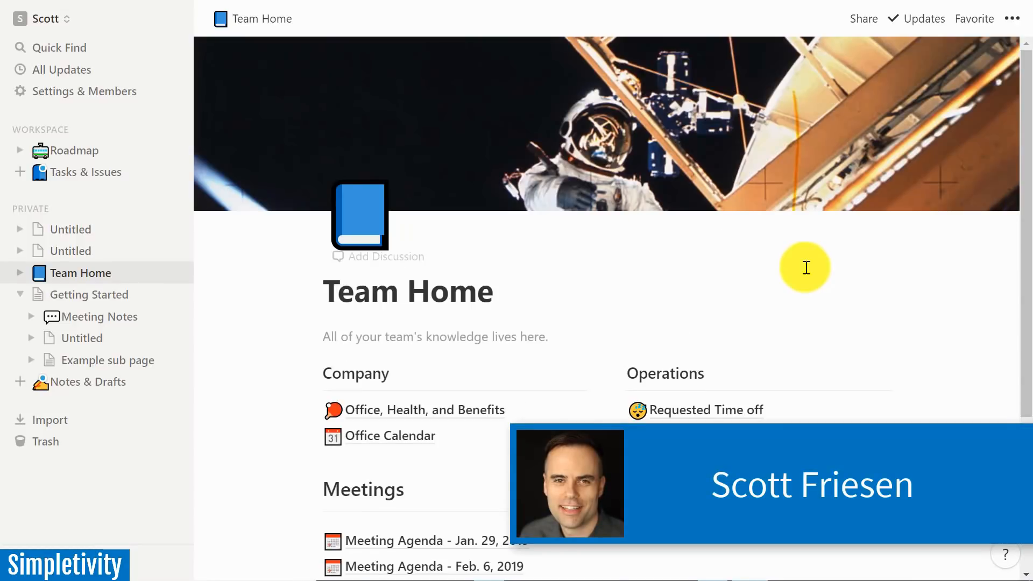
{"action": "mouse_move", "coordinate": [740, 257]}
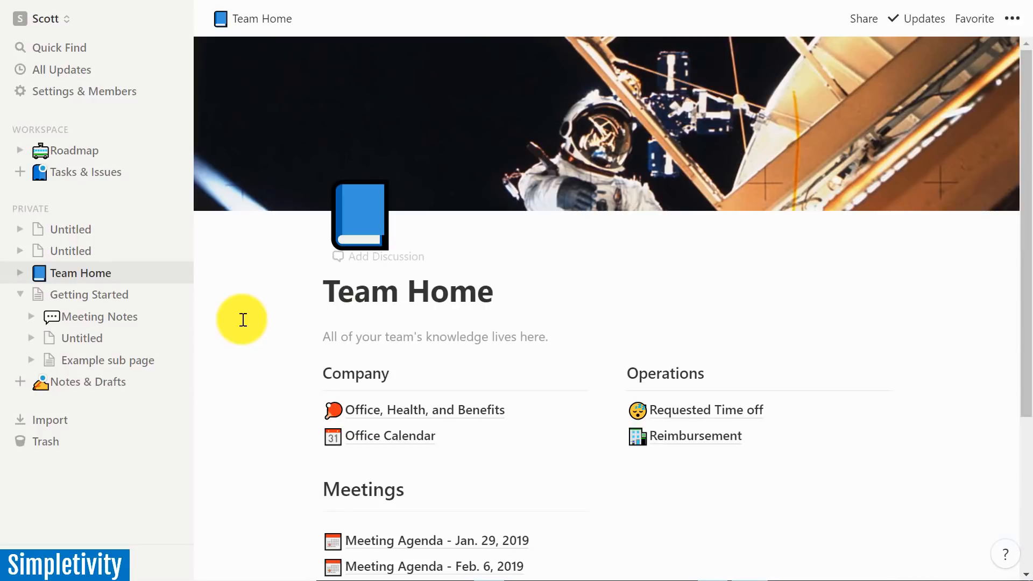
{"action": "mouse_move", "coordinate": [145, 212]}
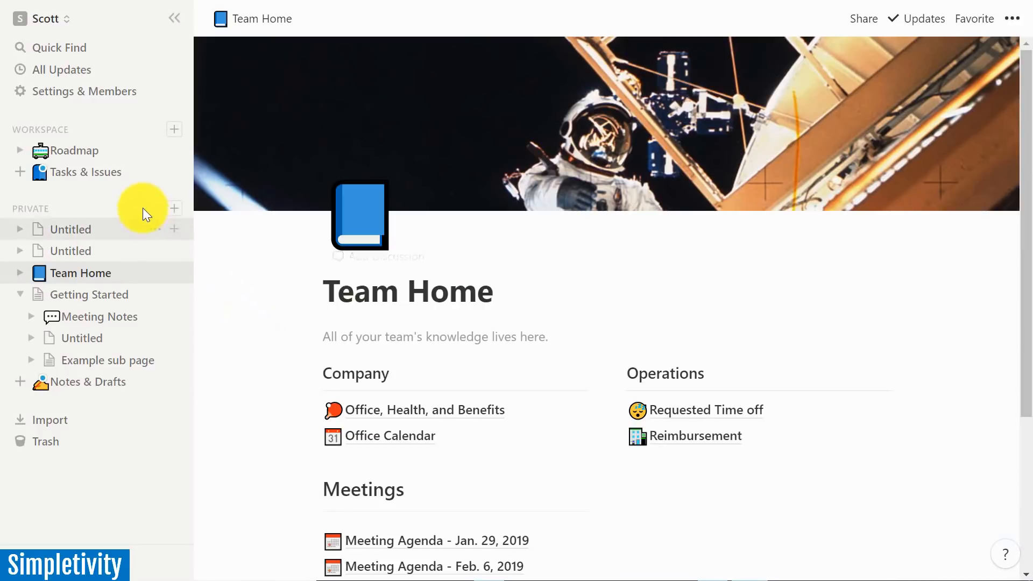
{"action": "left_click", "coordinate": [175, 207]}
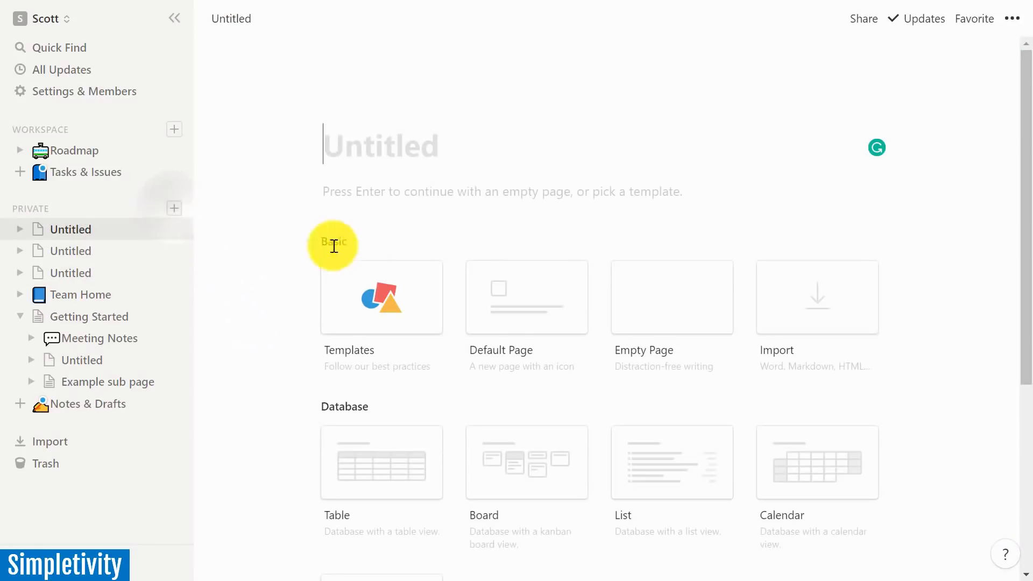
{"action": "left_click", "coordinate": [381, 297]}
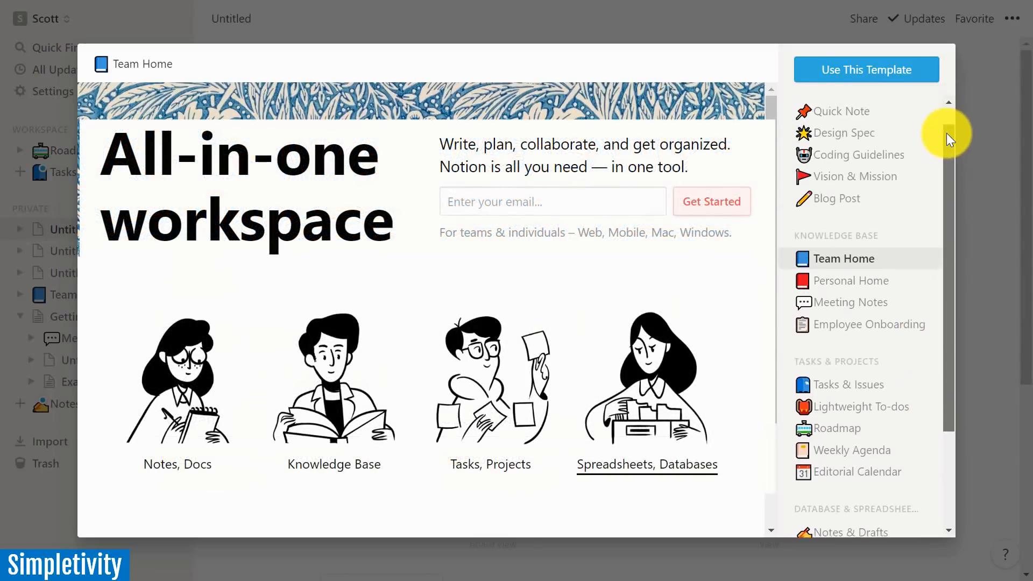
{"action": "scroll", "scroll_direction": "up", "scroll_amount": 3}
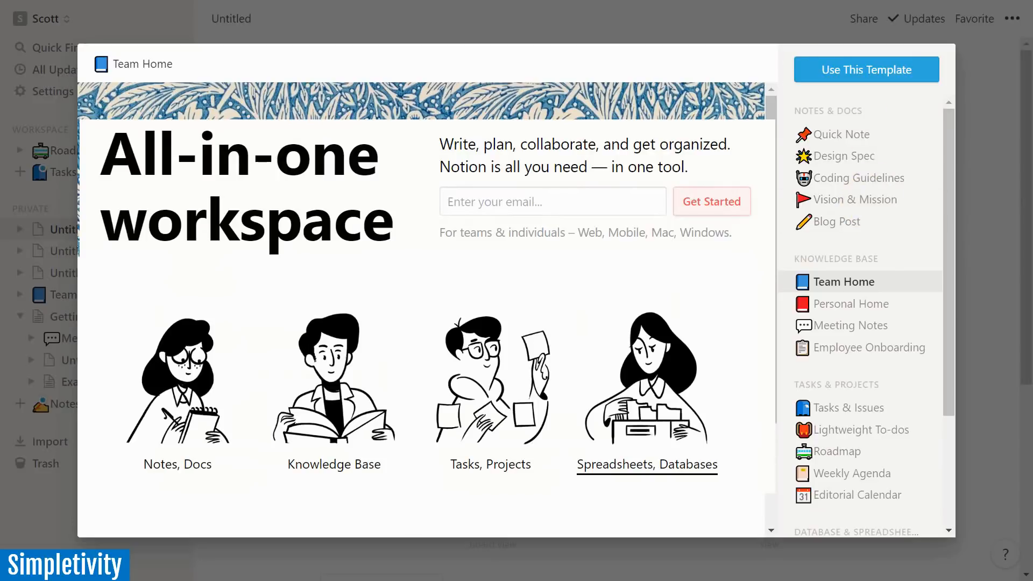
{"action": "mouse_move", "coordinate": [852, 108]}
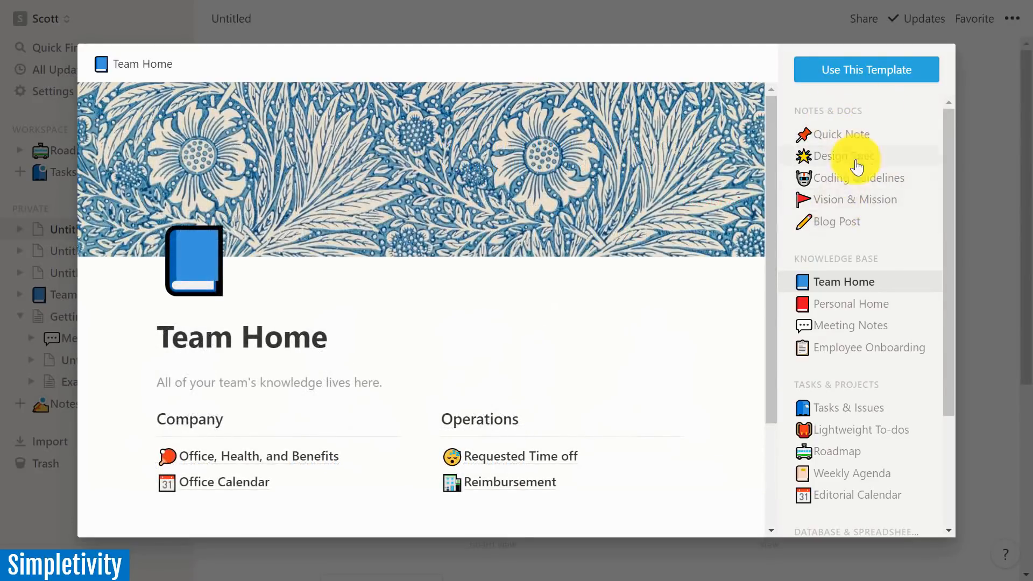
{"action": "mouse_move", "coordinate": [952, 198]}
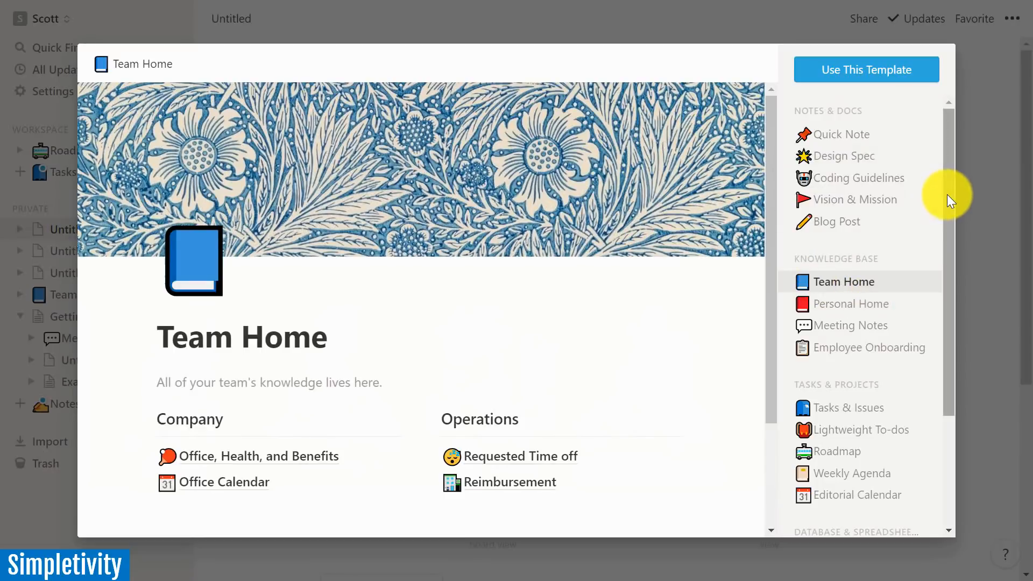
{"action": "scroll", "scroll_direction": "down", "scroll_amount": 3}
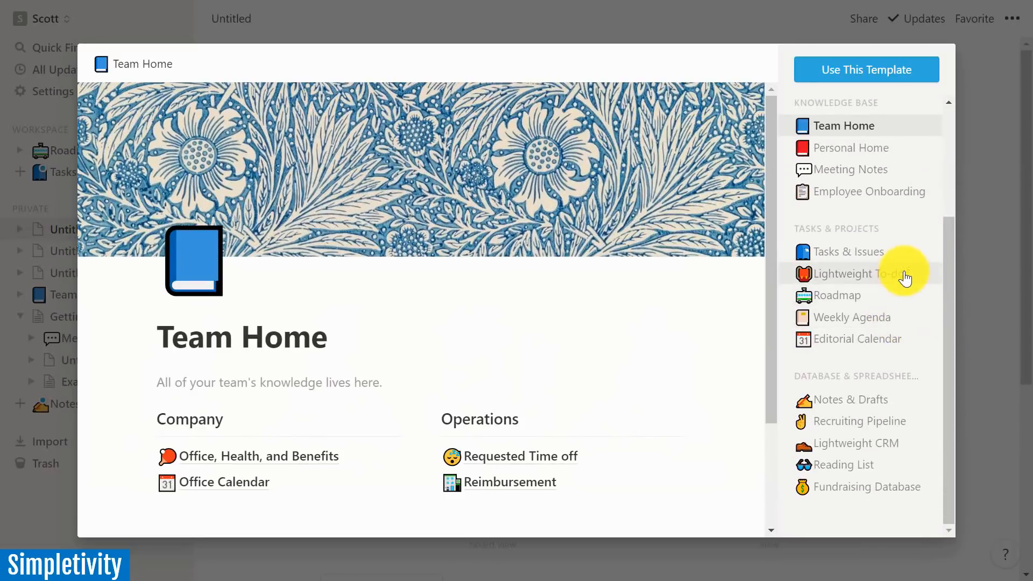
{"action": "mouse_move", "coordinate": [875, 254]}
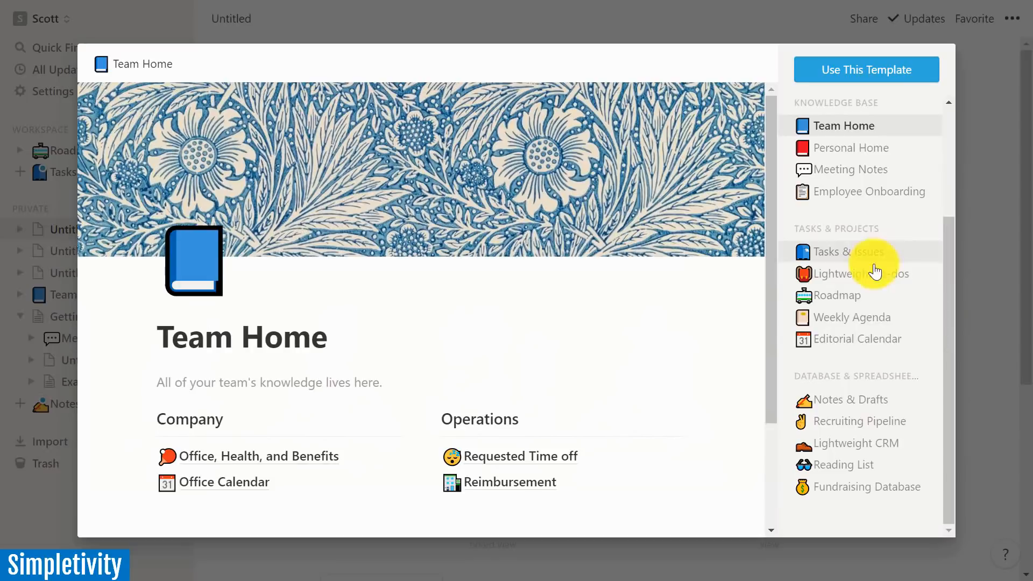
- Preview the Notes & Drafts, Recruiting Pipeline and Lightweight CRM templates
{"action": "left_click", "coordinate": [850, 399]}
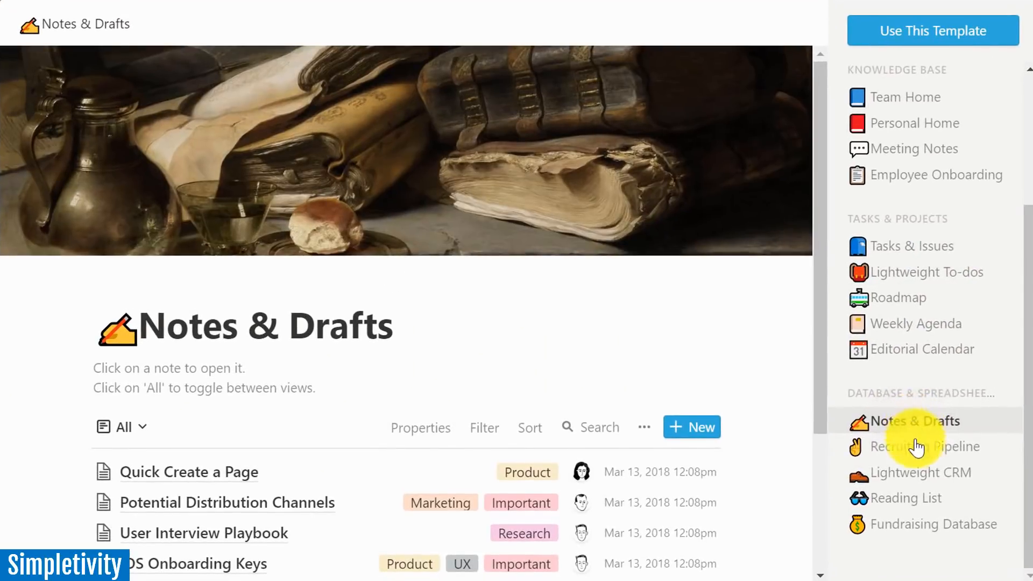
{"action": "left_click", "coordinate": [925, 446]}
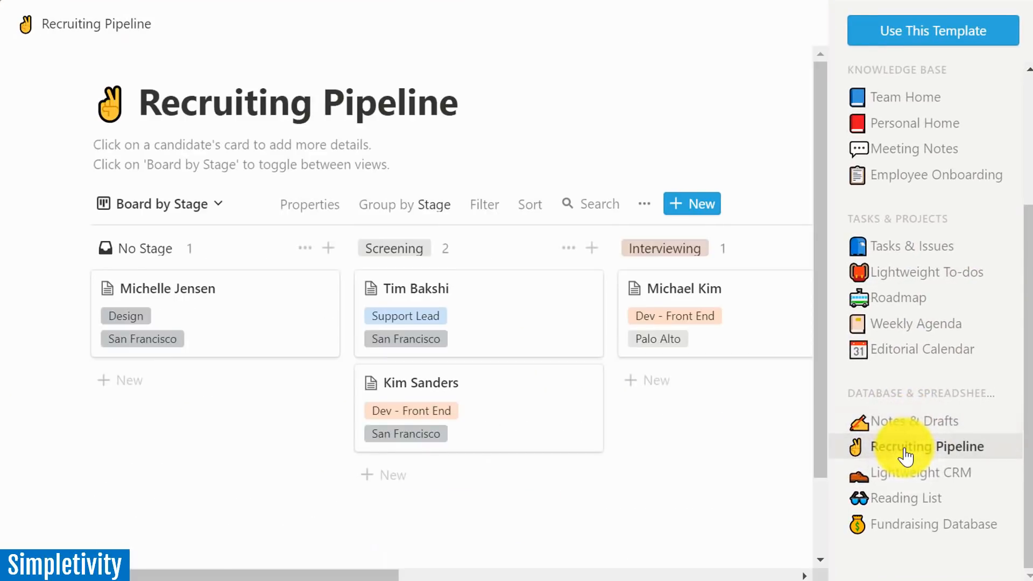
{"action": "left_click", "coordinate": [922, 472]}
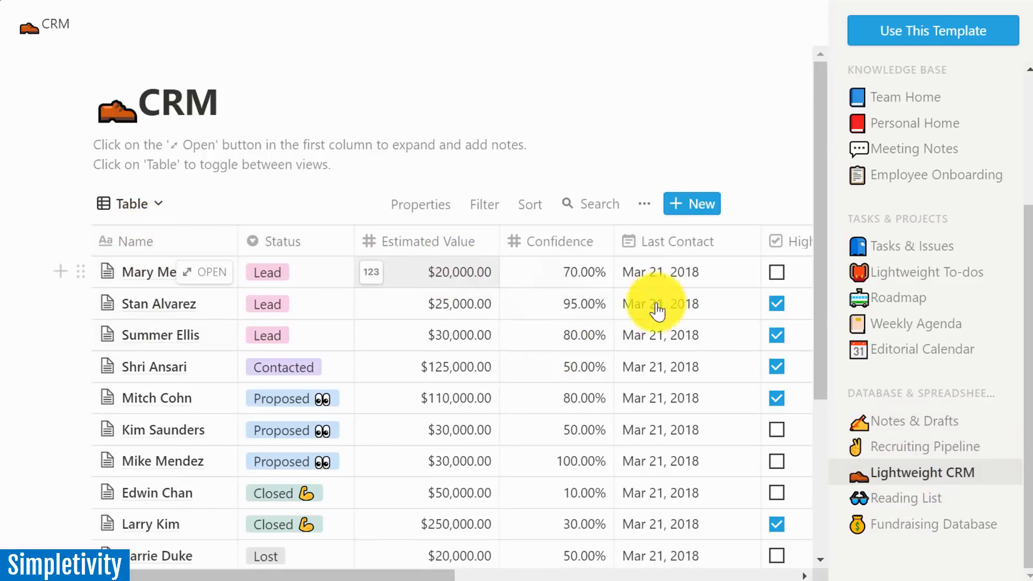
{"action": "scroll", "scroll_direction": "up", "scroll_amount": 3}
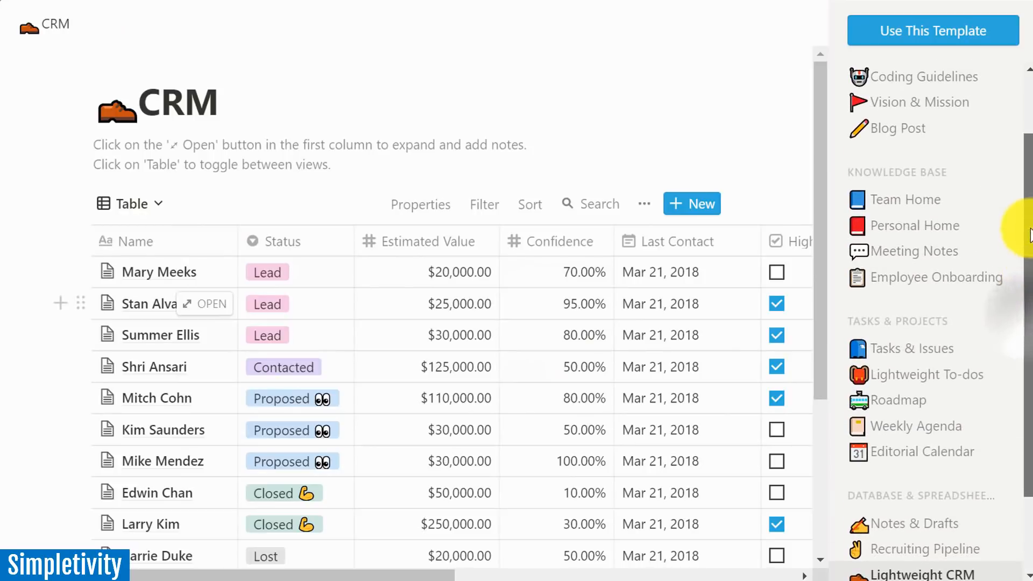
{"action": "scroll", "scroll_direction": "up", "scroll_amount": 3}
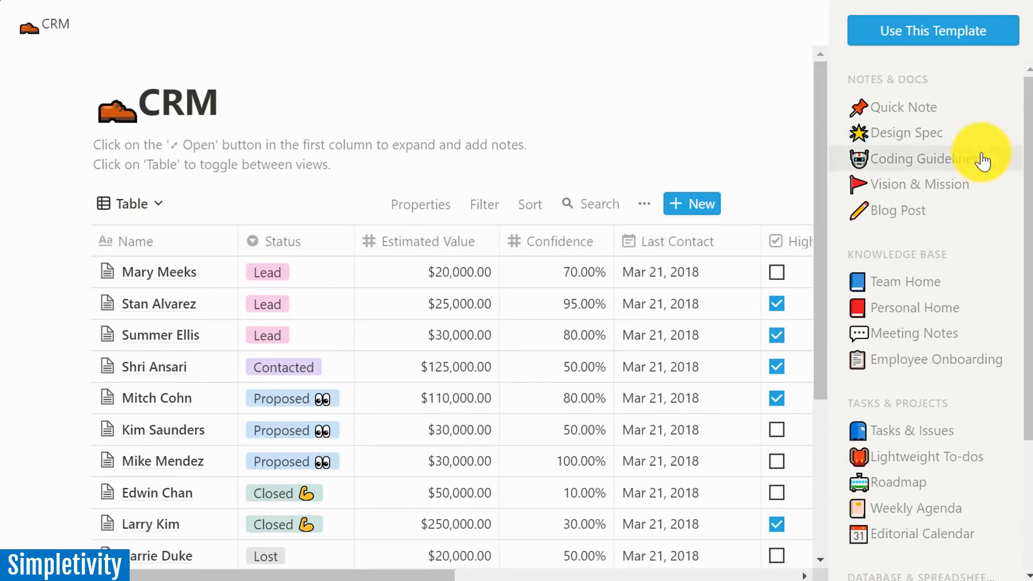
{"action": "mouse_move", "coordinate": [928, 107]}
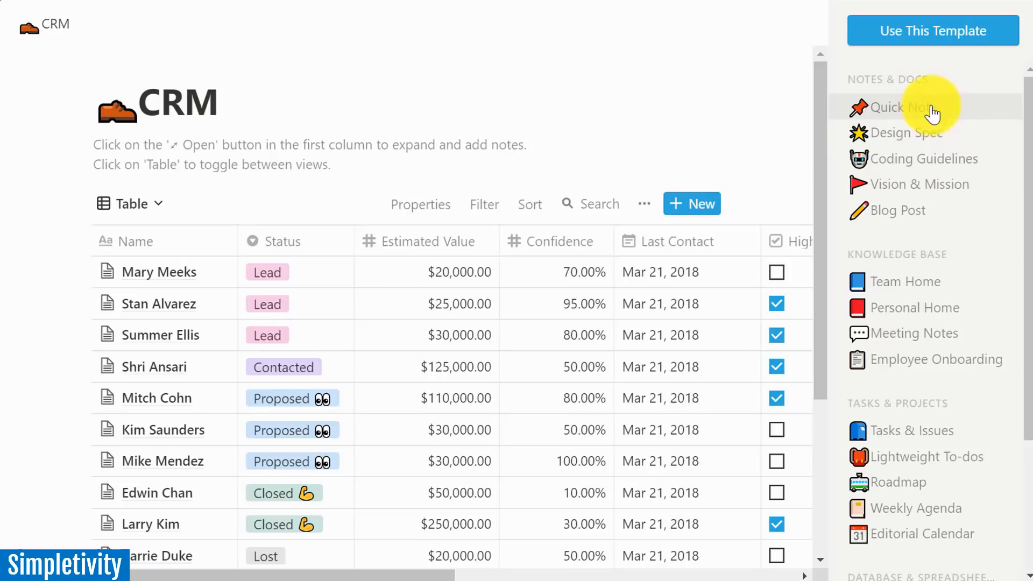
{"action": "mouse_move", "coordinate": [1024, 135]}
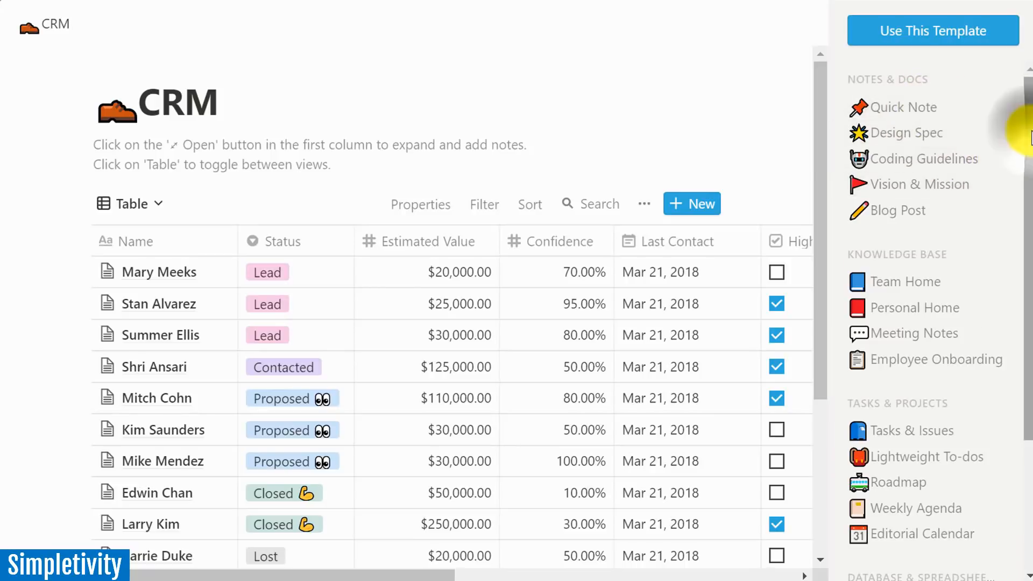
{"action": "scroll", "scroll_direction": "down", "scroll_amount": 3}
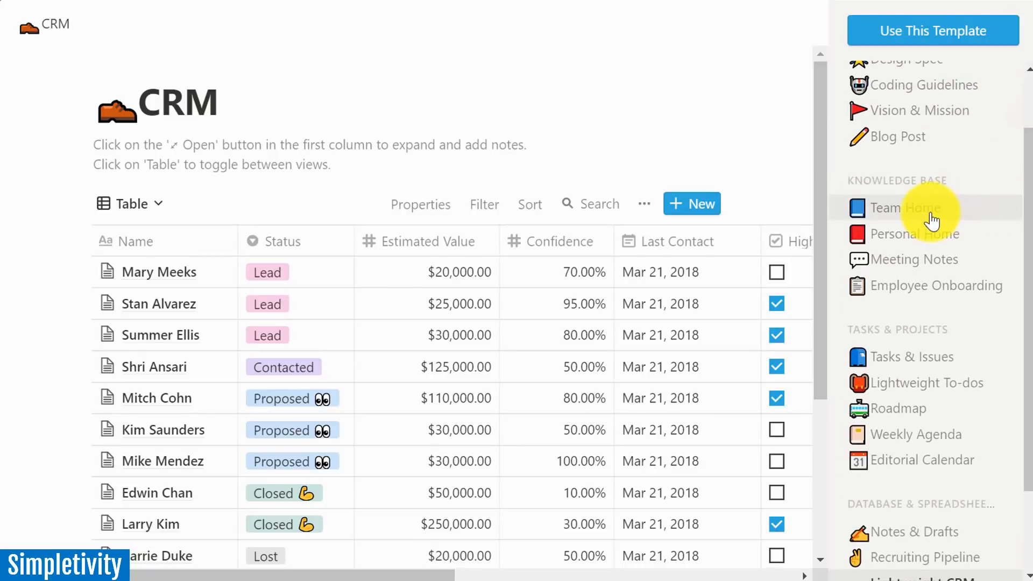
{"action": "mouse_move", "coordinate": [948, 245]}
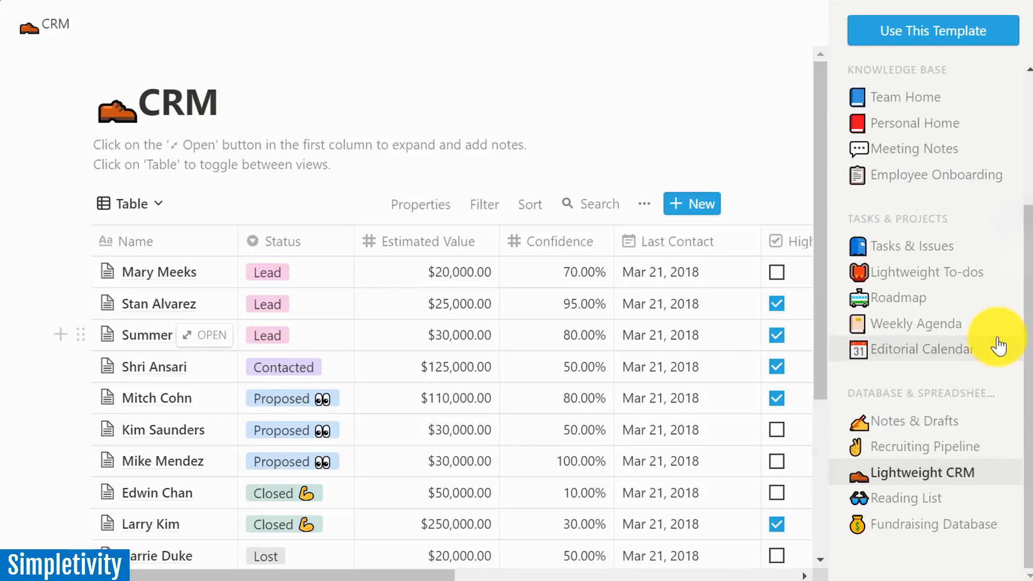
{"action": "mouse_move", "coordinate": [931, 373]}
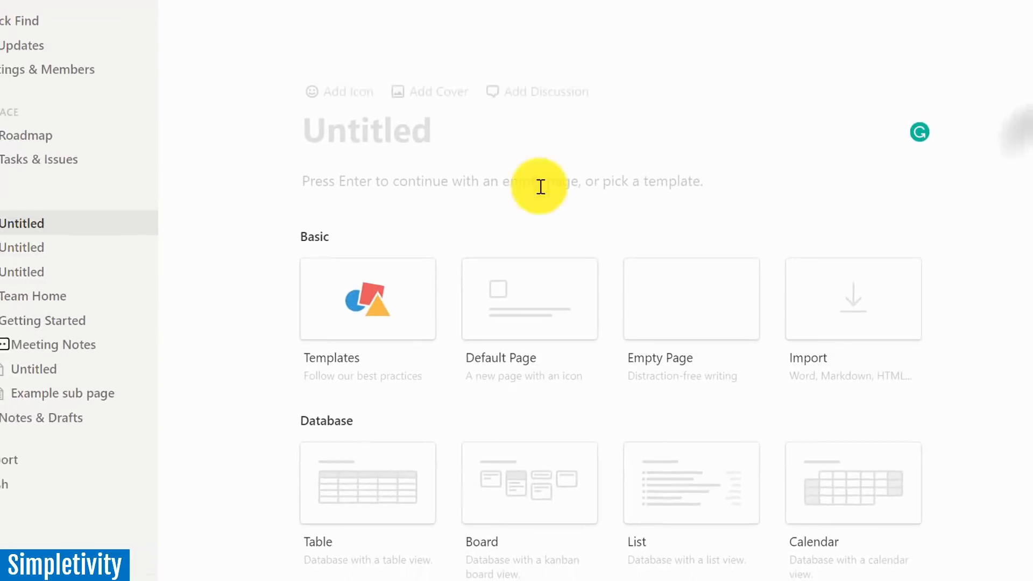
- Replace Team Home's astronaut cover image with a blue-to-orange gradient
{"action": "left_click", "coordinate": [33, 296]}
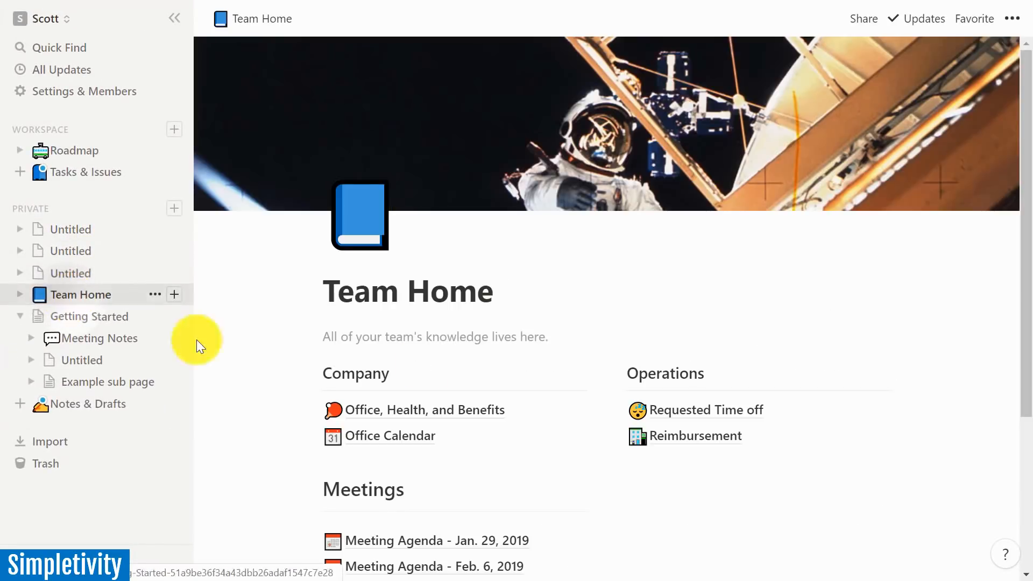
{"action": "mouse_move", "coordinate": [474, 436]}
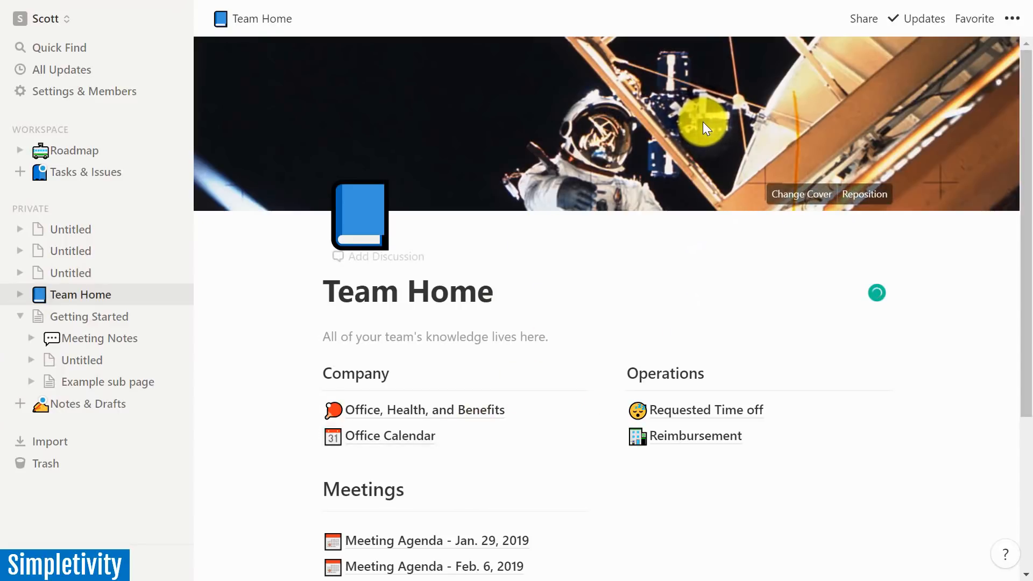
{"action": "mouse_move", "coordinate": [796, 200]}
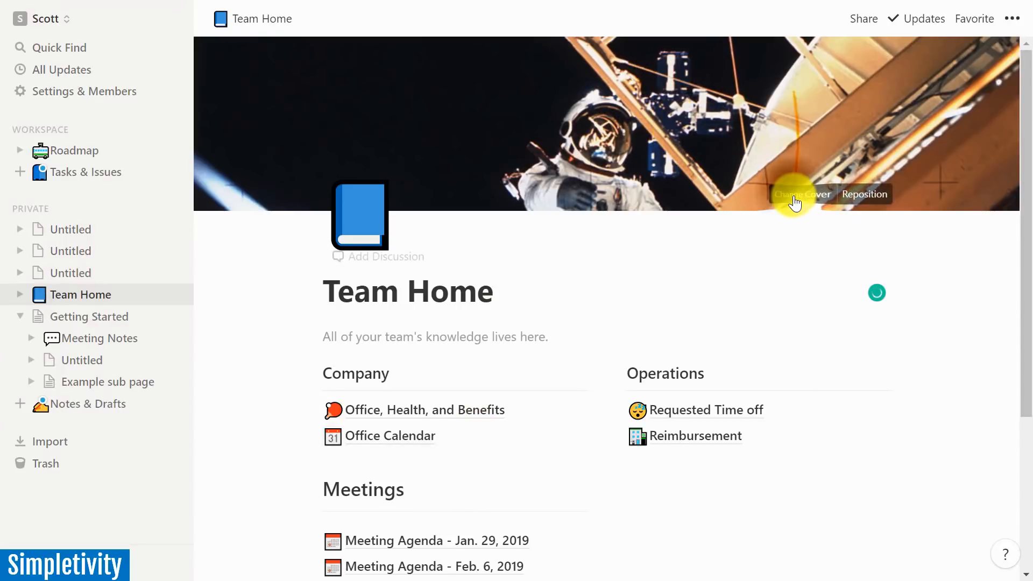
{"action": "left_click", "coordinate": [802, 194]}
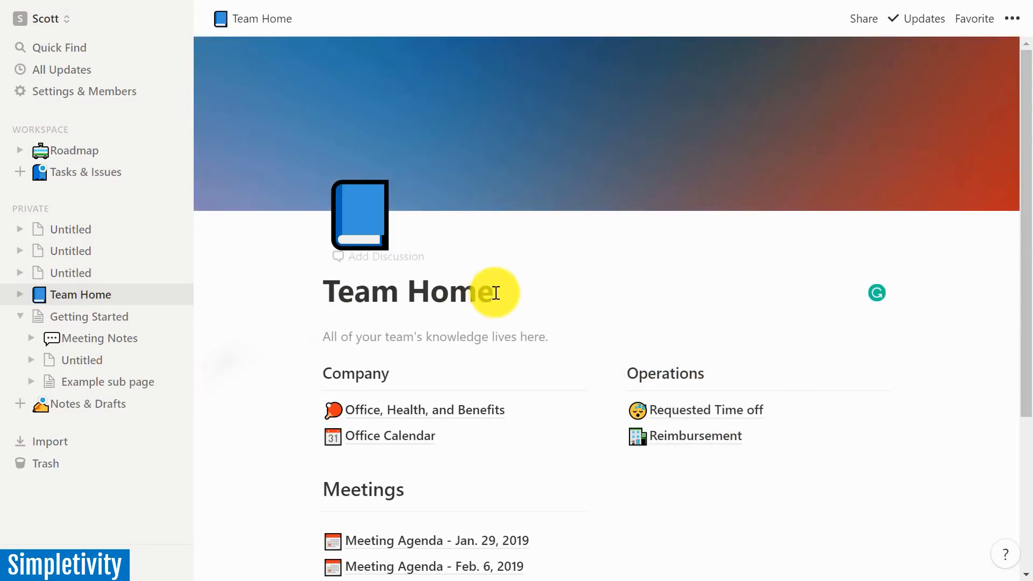
{"action": "scroll", "scroll_direction": "up", "scroll_amount": 3}
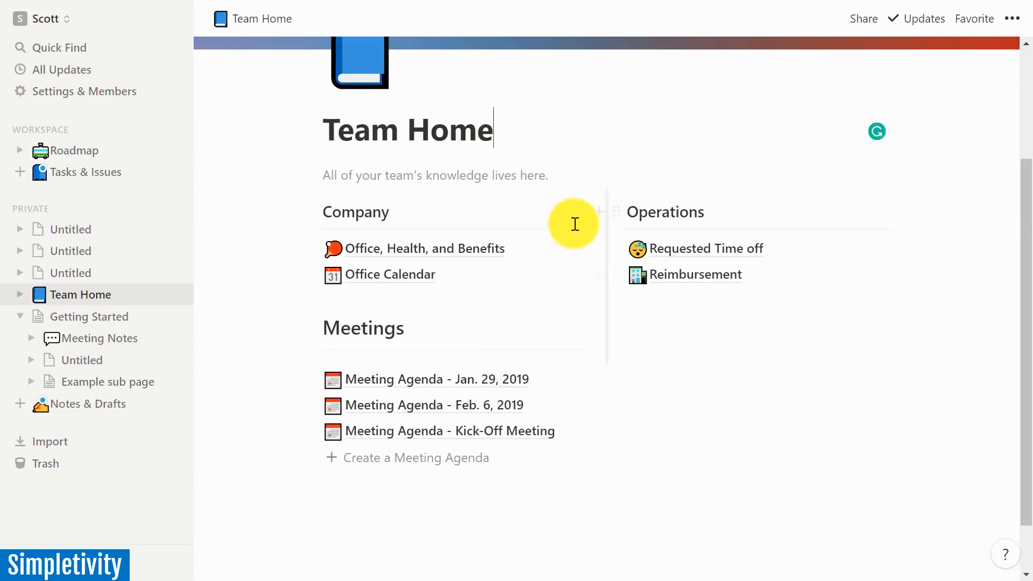
{"action": "mouse_move", "coordinate": [446, 291]}
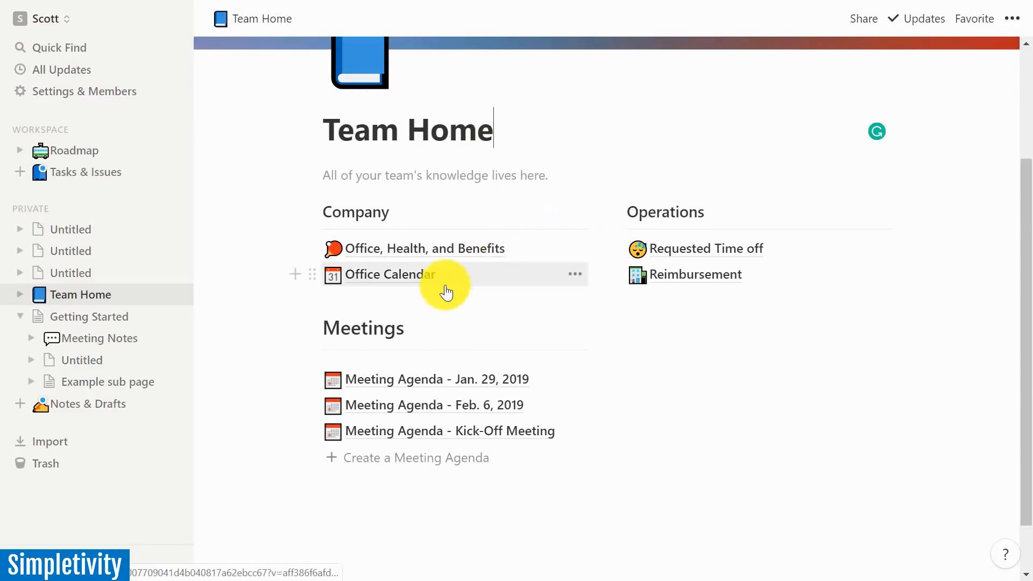
{"action": "mouse_move", "coordinate": [395, 257]}
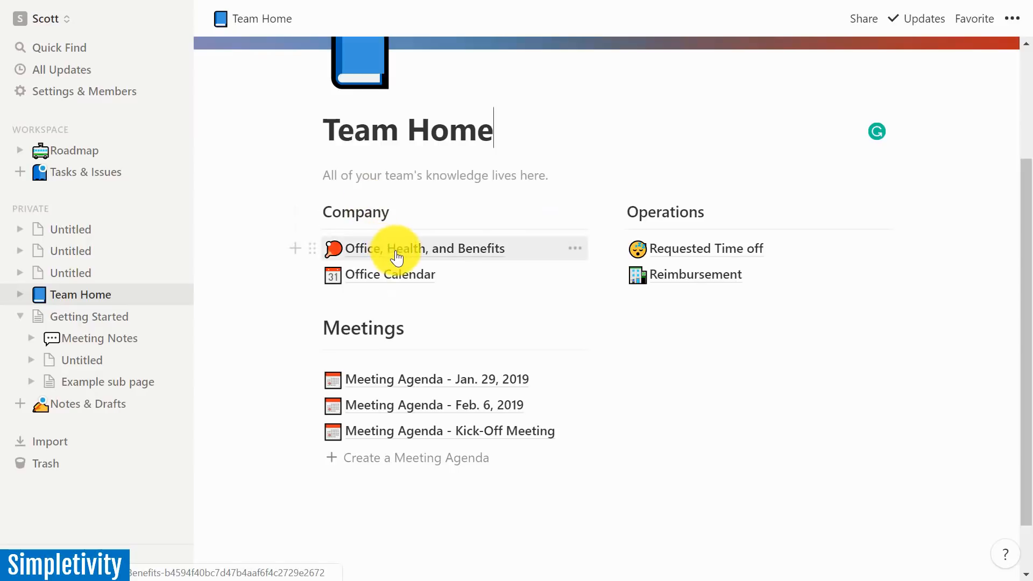
- Visit the Office, Health, and Benefits and Office Calendar subpages, returning to Team Home
{"action": "left_click", "coordinate": [418, 248]}
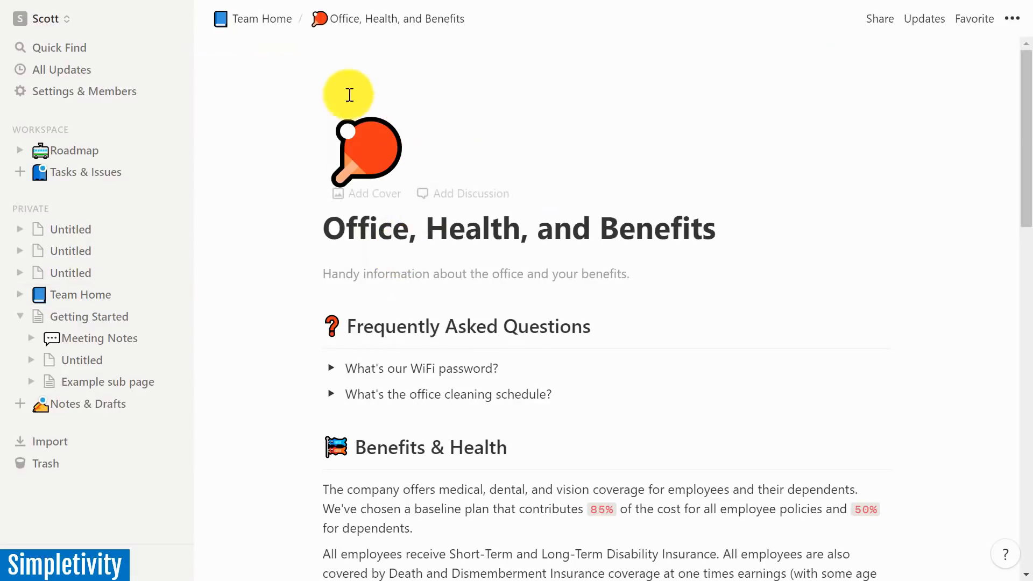
{"action": "mouse_move", "coordinate": [314, 54]}
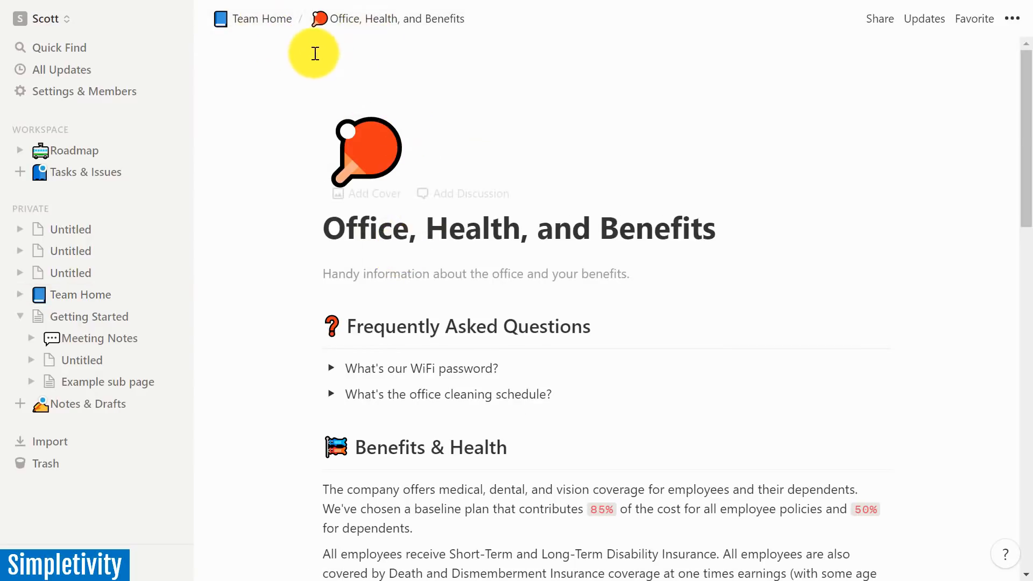
{"action": "left_click", "coordinate": [263, 18]}
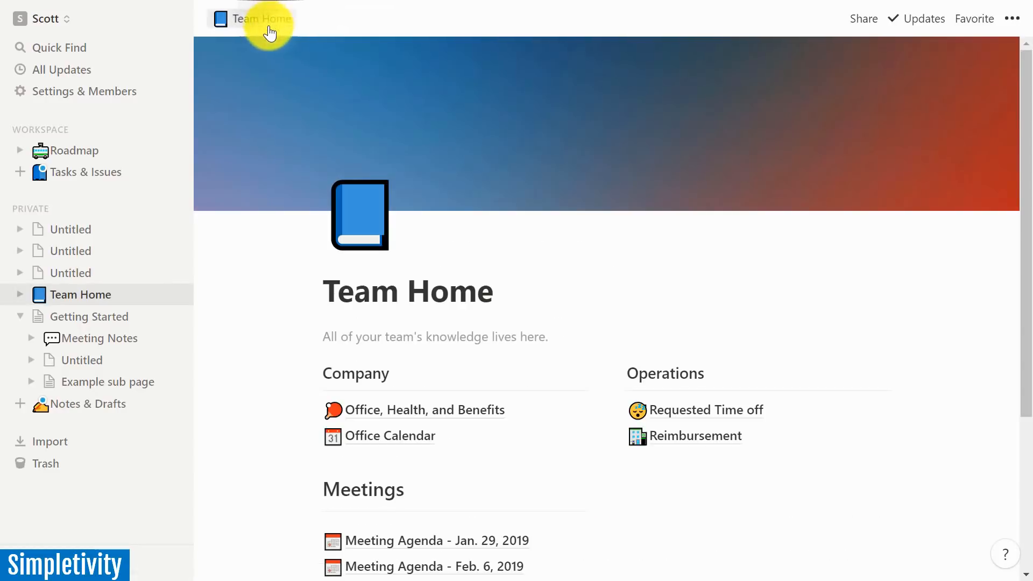
{"action": "mouse_move", "coordinate": [378, 438]}
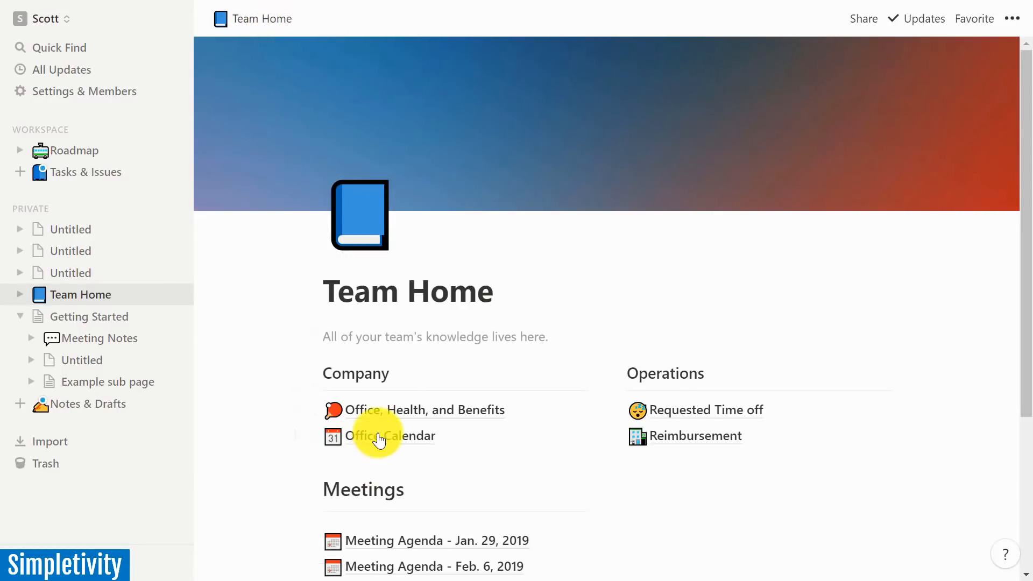
{"action": "left_click", "coordinate": [391, 435]}
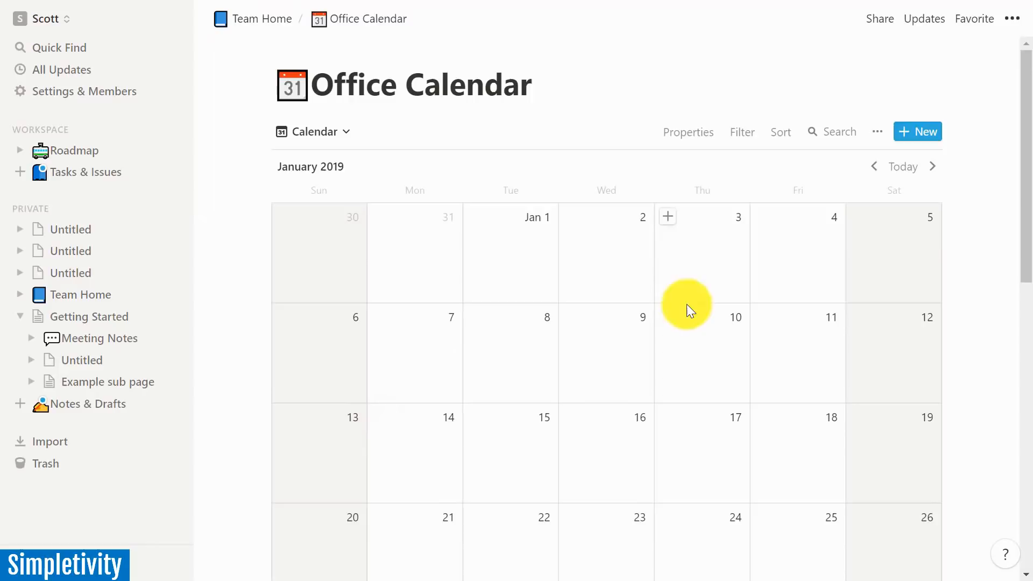
{"action": "mouse_move", "coordinate": [298, 18]}
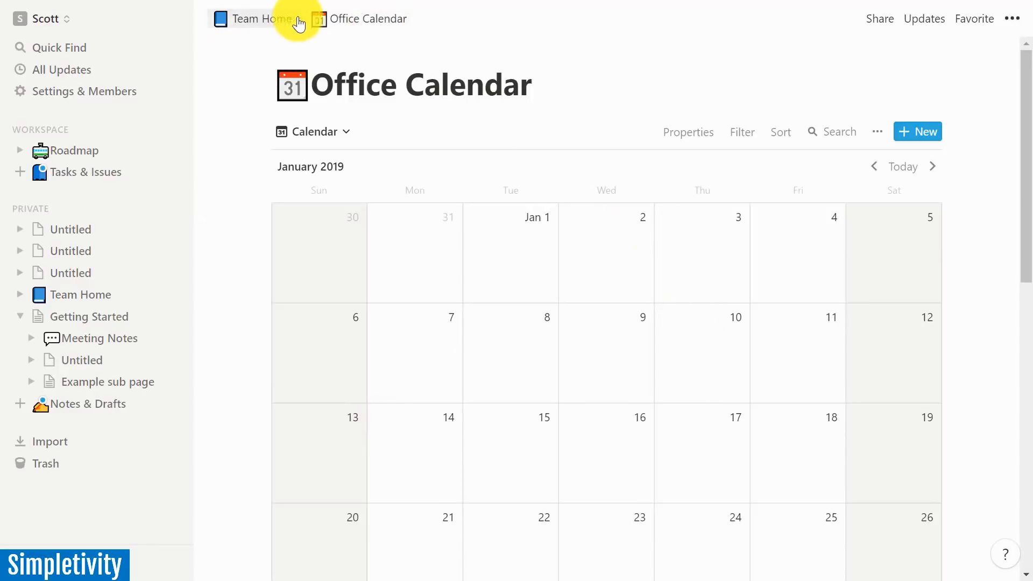
{"action": "left_click", "coordinate": [260, 18]}
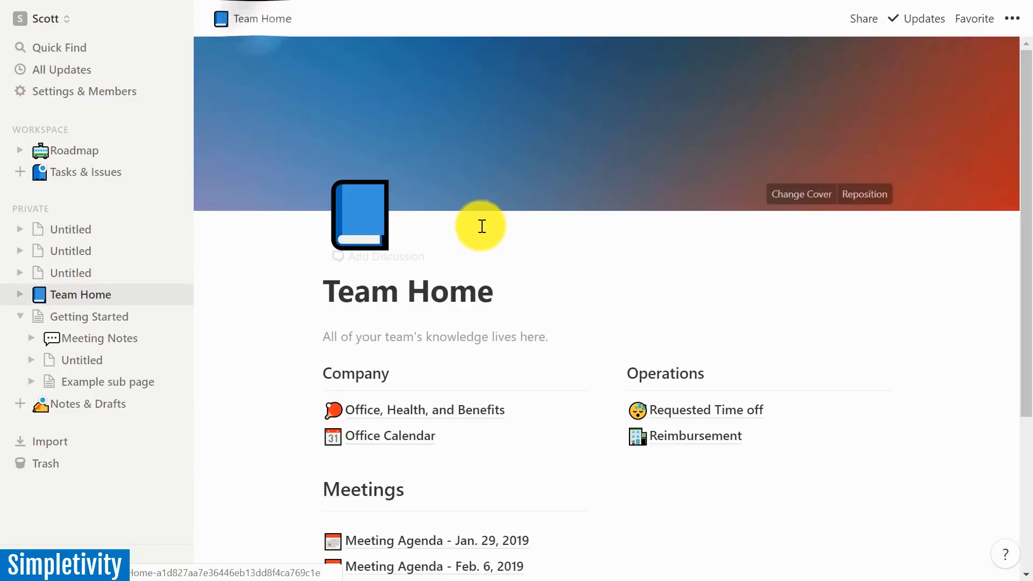
{"action": "scroll", "scroll_direction": "down", "scroll_amount": 3}
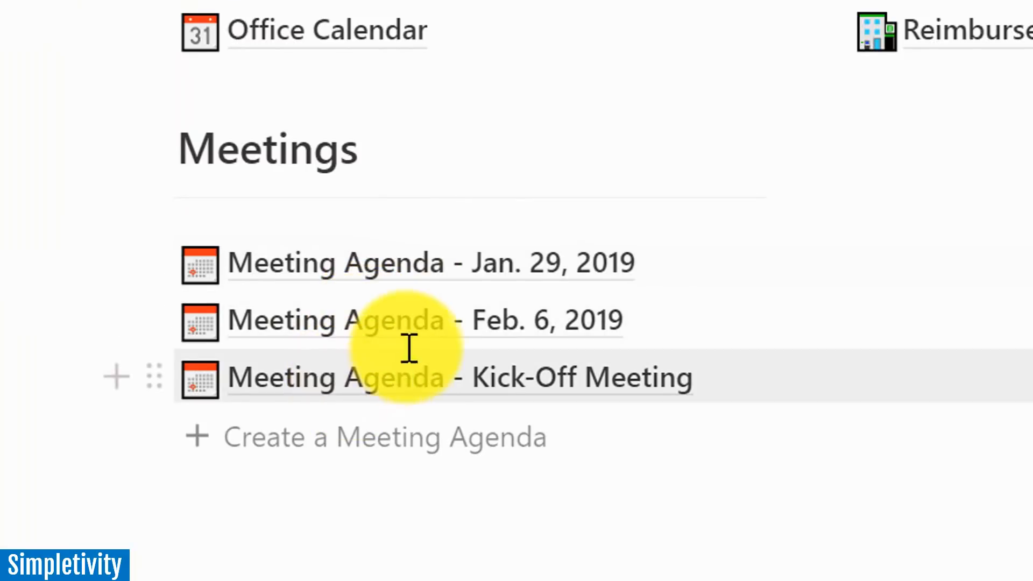
{"action": "mouse_move", "coordinate": [437, 270]}
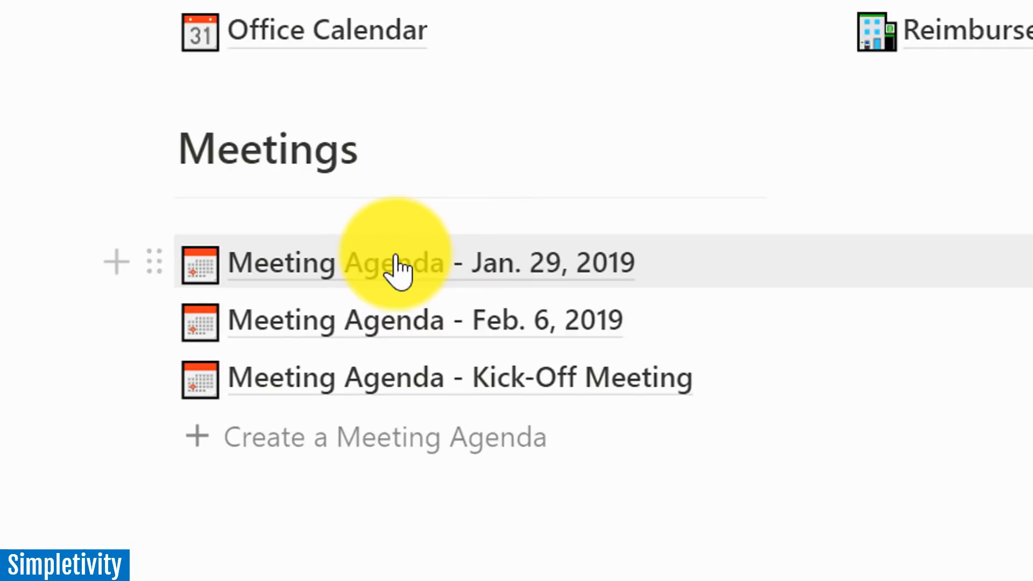
{"action": "mouse_move", "coordinate": [415, 263]}
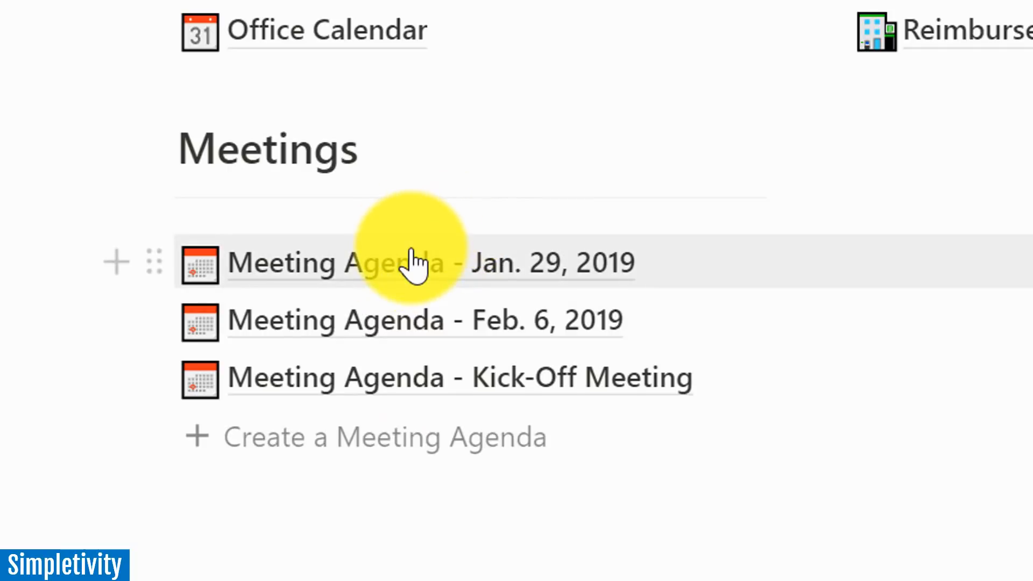
{"action": "mouse_move", "coordinate": [407, 507]}
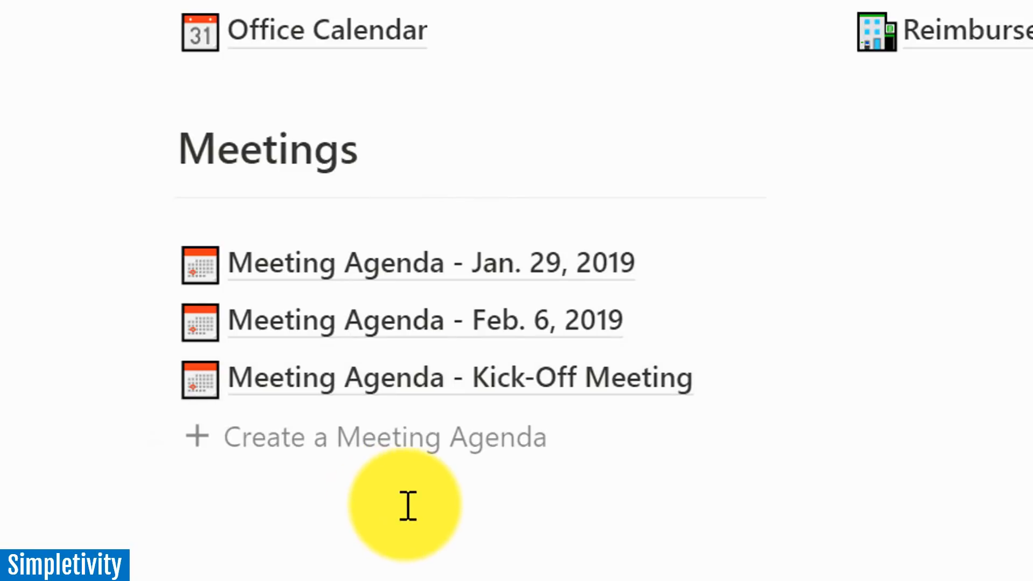
{"action": "mouse_move", "coordinate": [441, 454]}
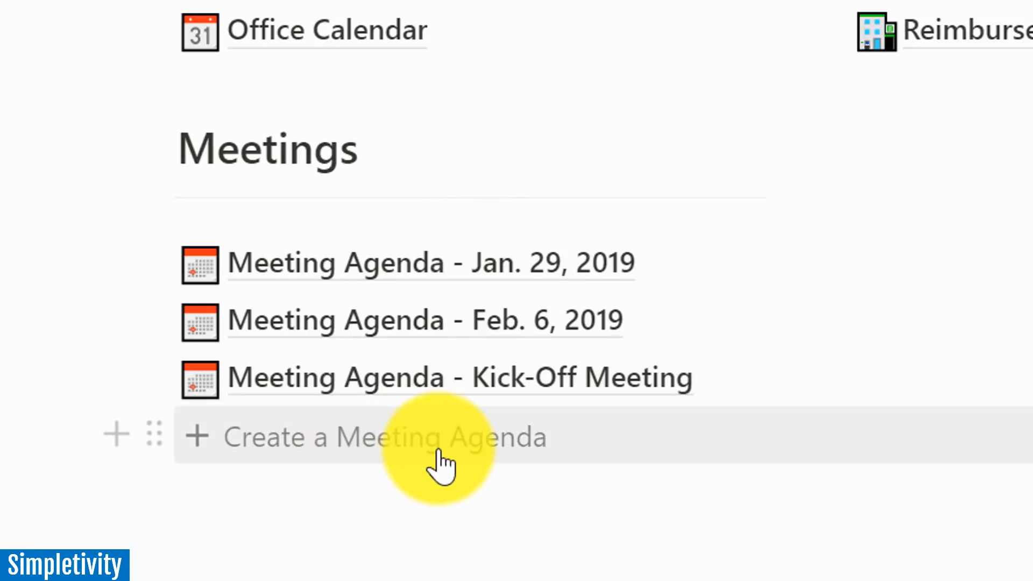
{"action": "mouse_move", "coordinate": [431, 448]}
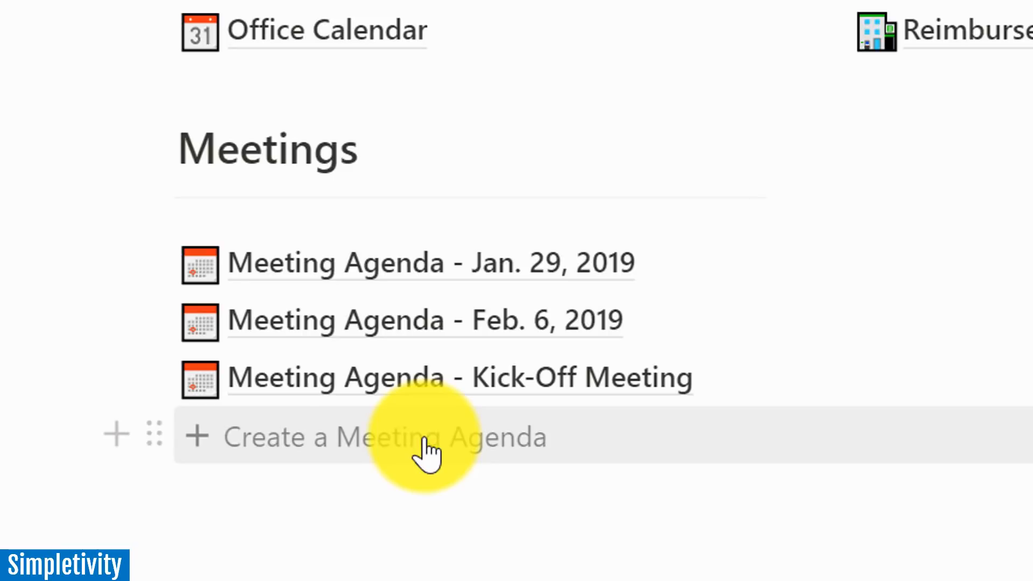
{"action": "mouse_move", "coordinate": [366, 444]}
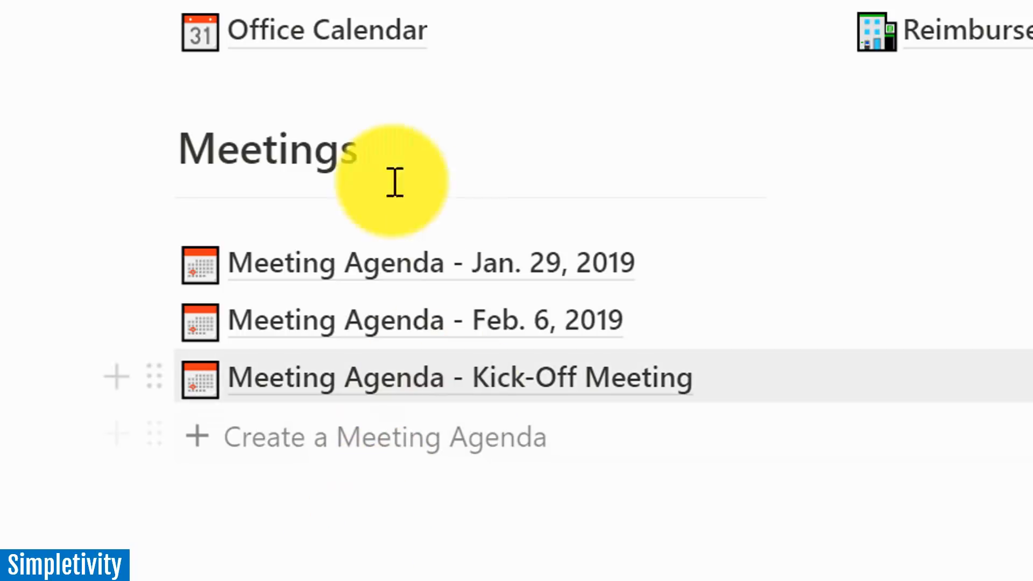
{"action": "mouse_move", "coordinate": [368, 490]}
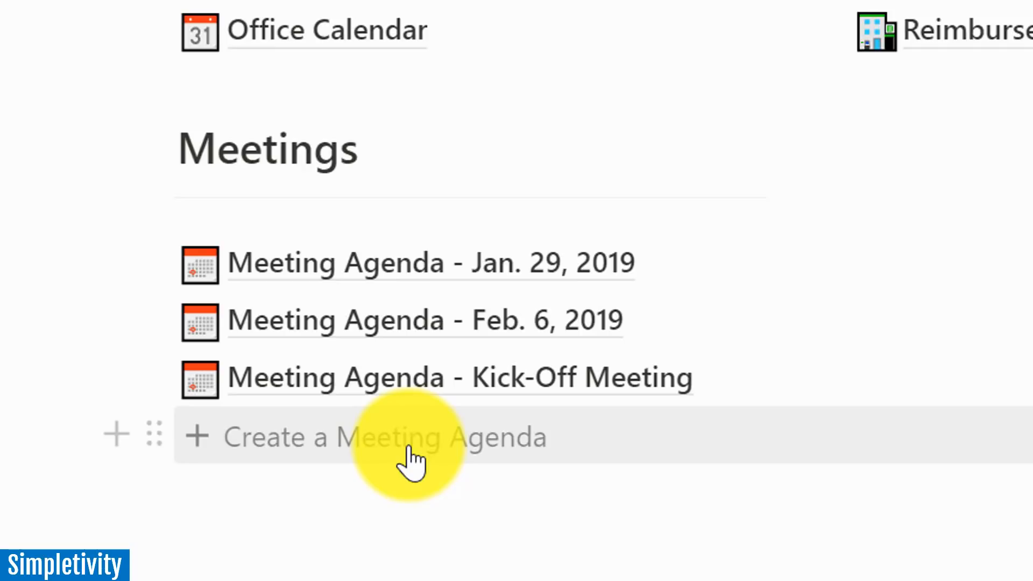
{"action": "mouse_move", "coordinate": [413, 533]}
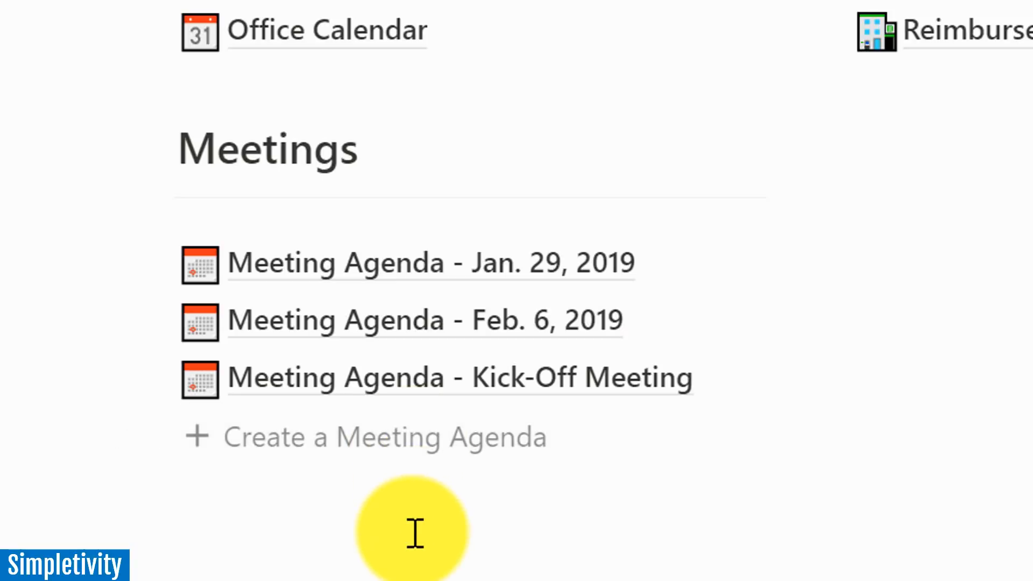
- Create an agenda from the template with items New Product and Late payments
{"action": "left_click", "coordinate": [385, 436]}
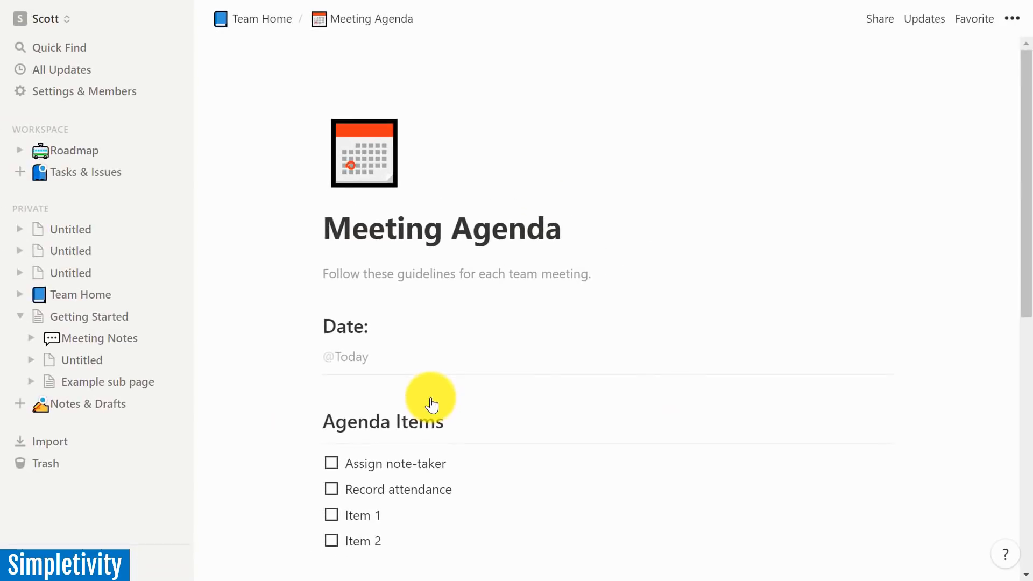
{"action": "mouse_move", "coordinate": [551, 289]}
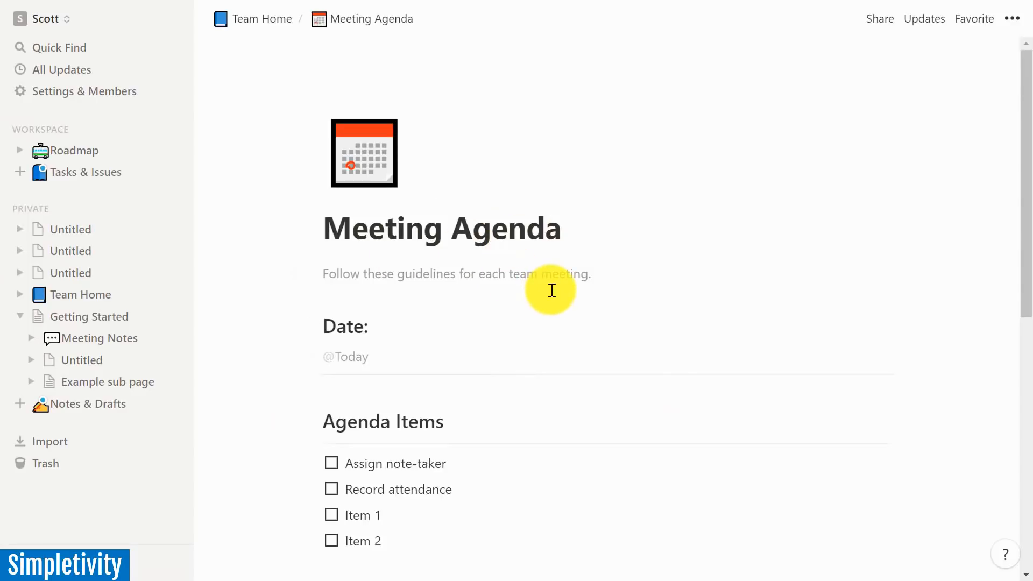
{"action": "scroll", "scroll_direction": "down", "scroll_amount": 3}
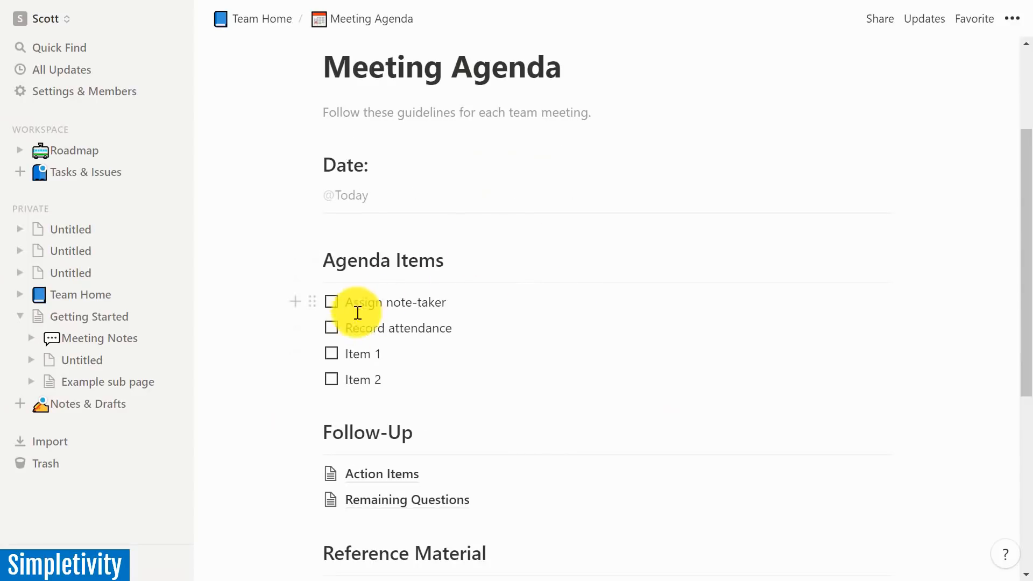
{"action": "mouse_move", "coordinate": [452, 311]}
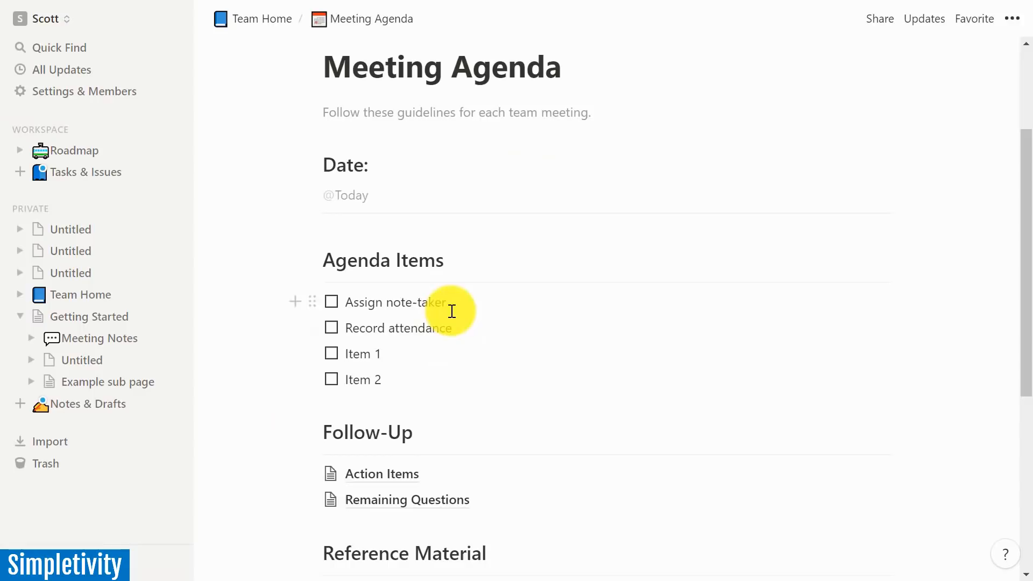
{"action": "scroll", "scroll_direction": "down", "scroll_amount": 3}
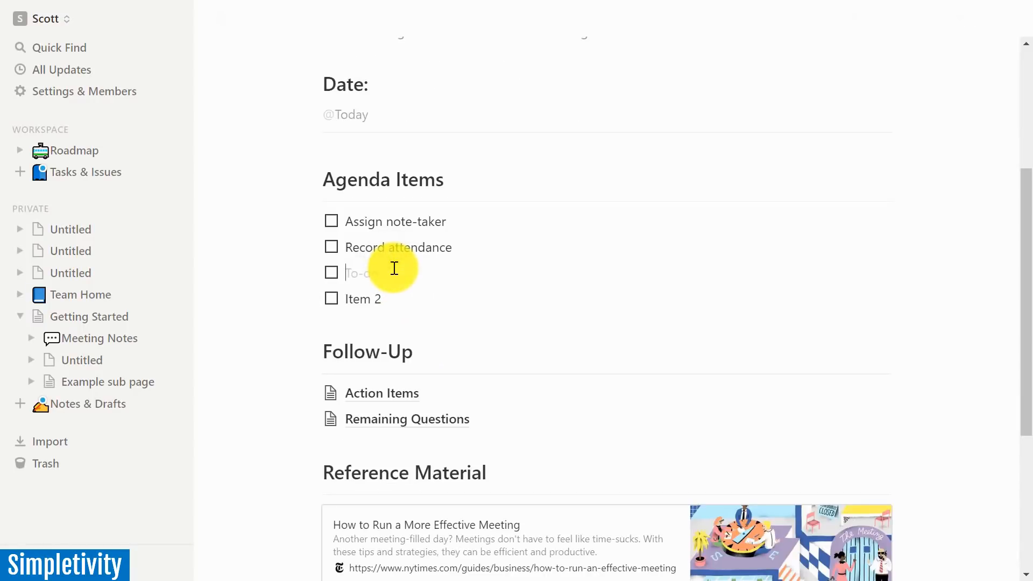
{"action": "type", "text": "New Product"}
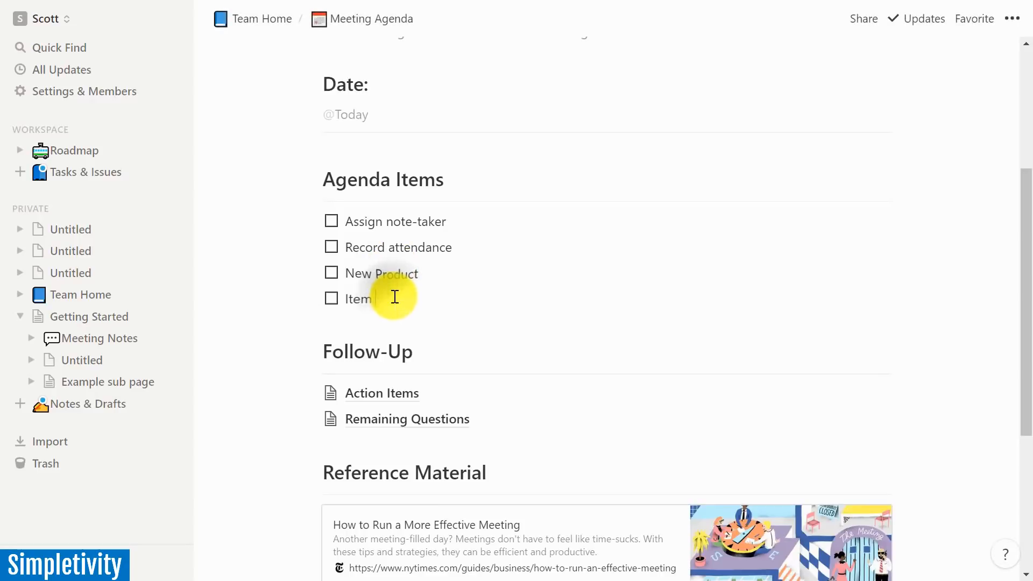
{"action": "type", "text": "Late pa"}
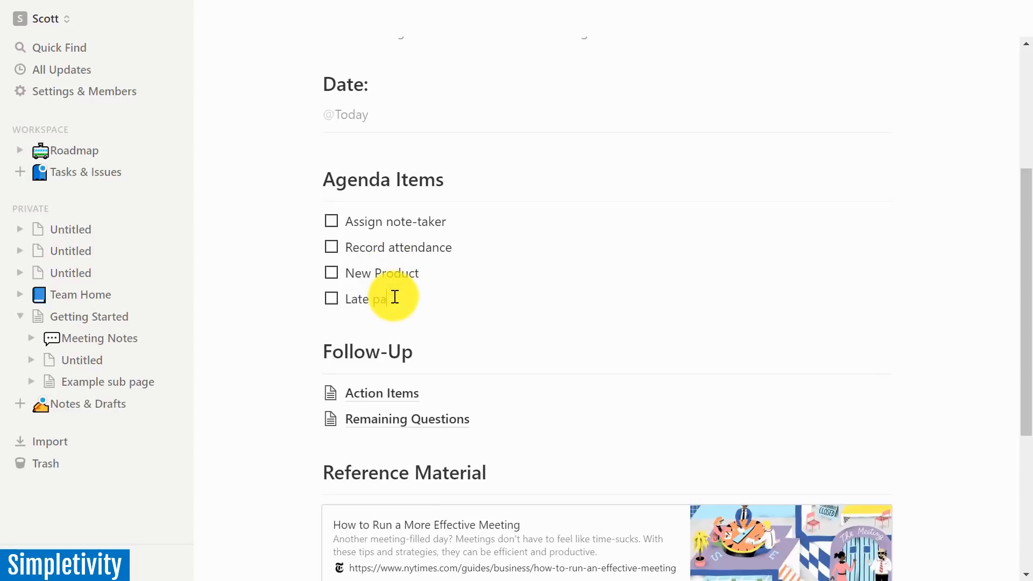
{"action": "type", "text": "yments"}
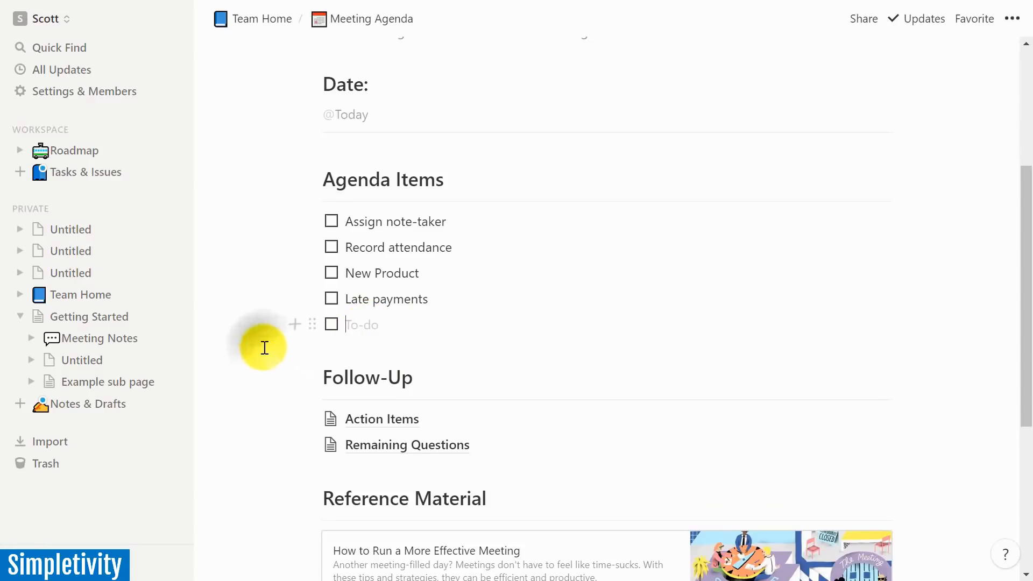
{"action": "scroll", "scroll_direction": "down", "scroll_amount": 3}
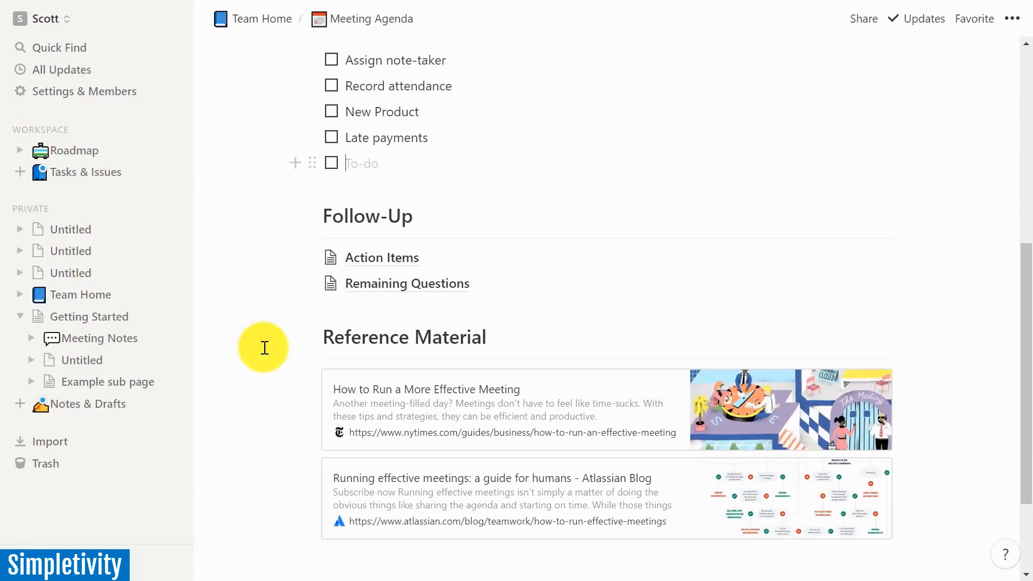
{"action": "mouse_move", "coordinate": [540, 236]}
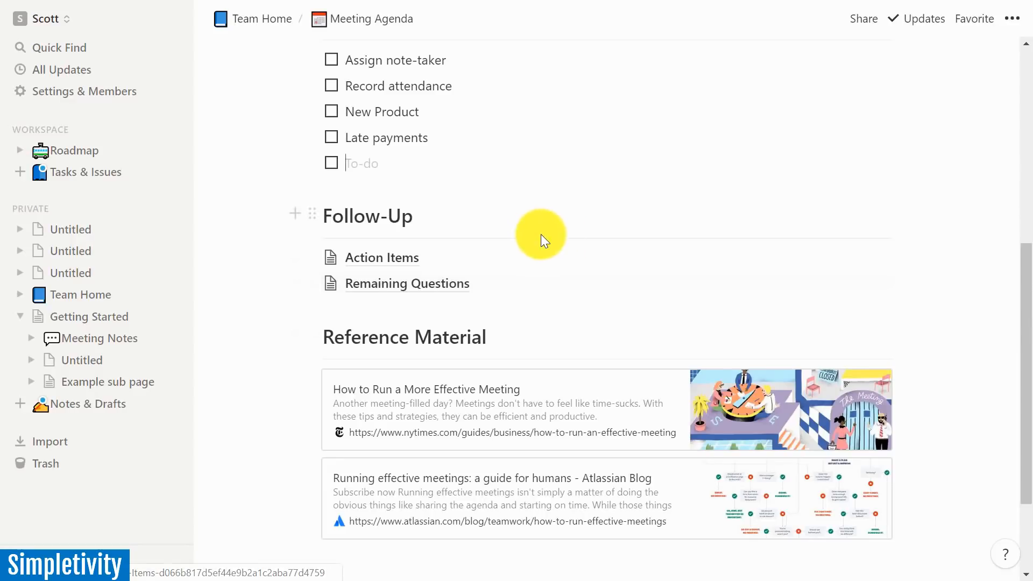
{"action": "scroll", "scroll_direction": "up", "scroll_amount": 3}
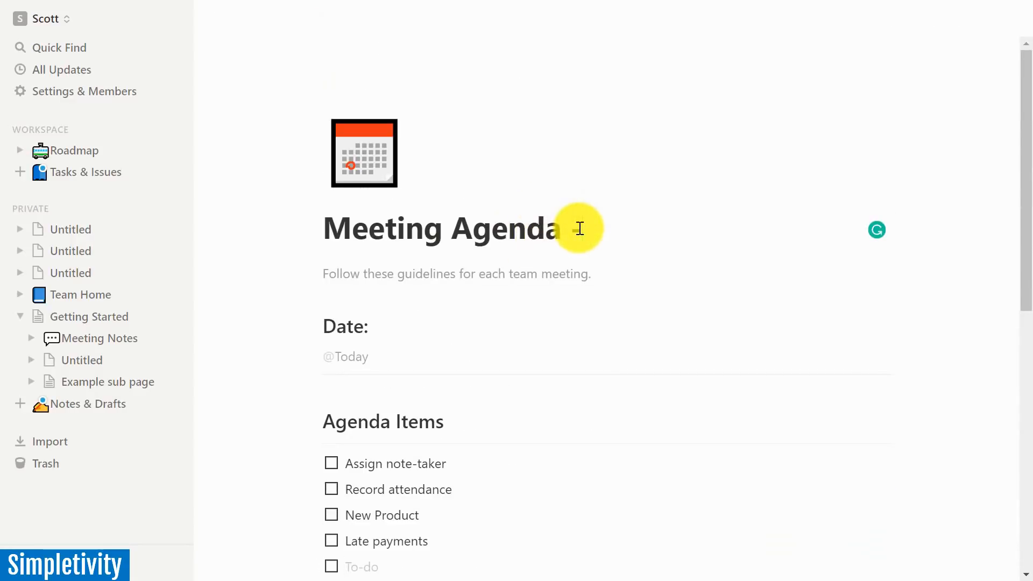
- Retitle the page 'Meeting Agenda - Feb. 23, 2019'
{"action": "type", "text": "Fe"}
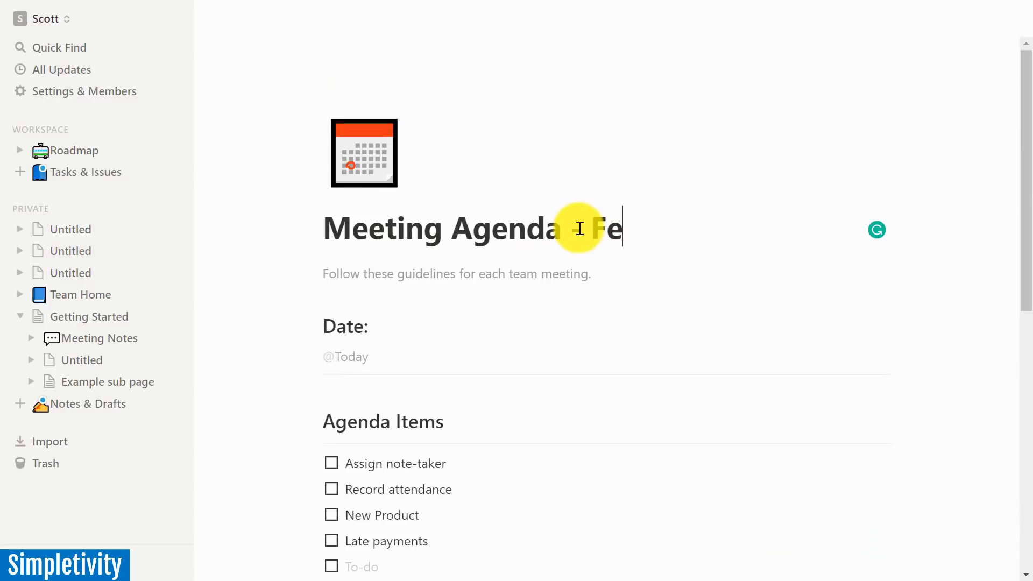
{"action": "type", "text": "b."}
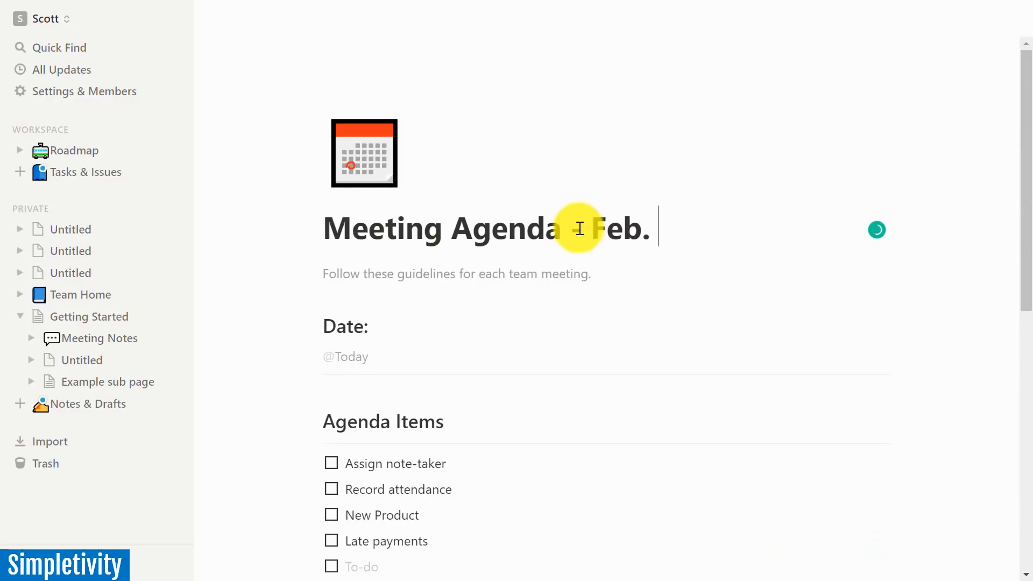
{"action": "type", "text": "23, 2019"}
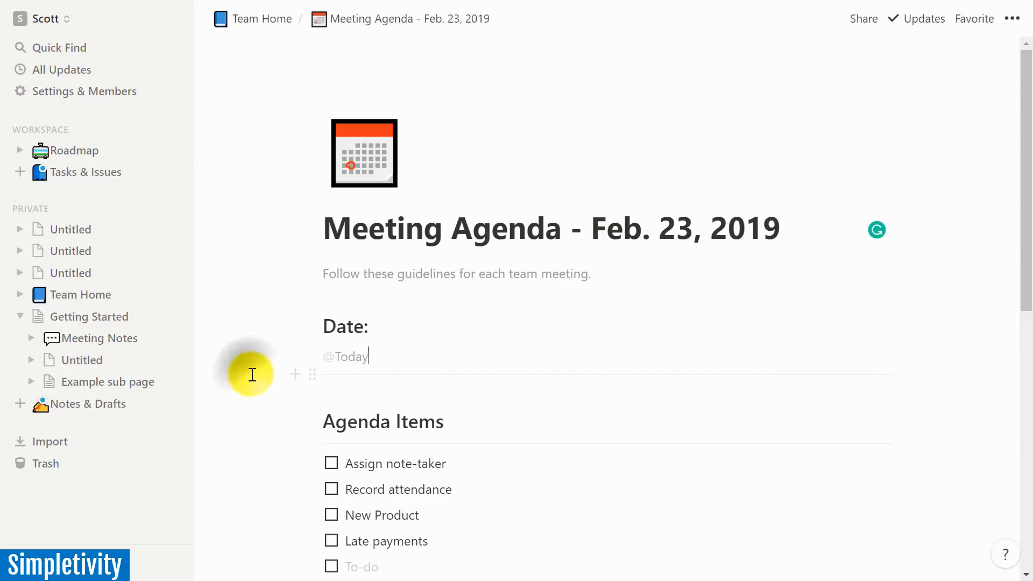
{"action": "scroll", "scroll_direction": "down", "scroll_amount": 3}
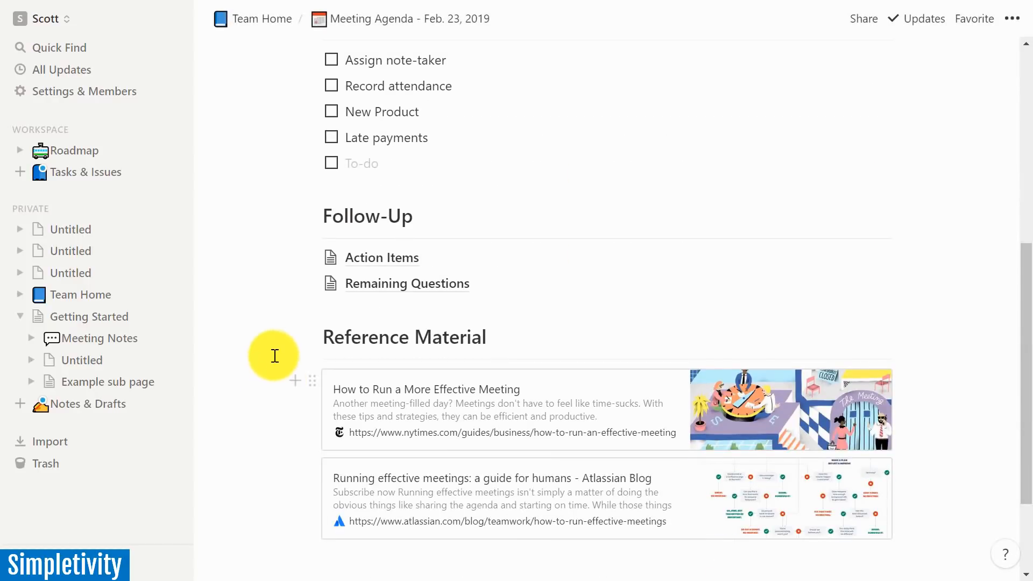
{"action": "mouse_move", "coordinate": [381, 257]}
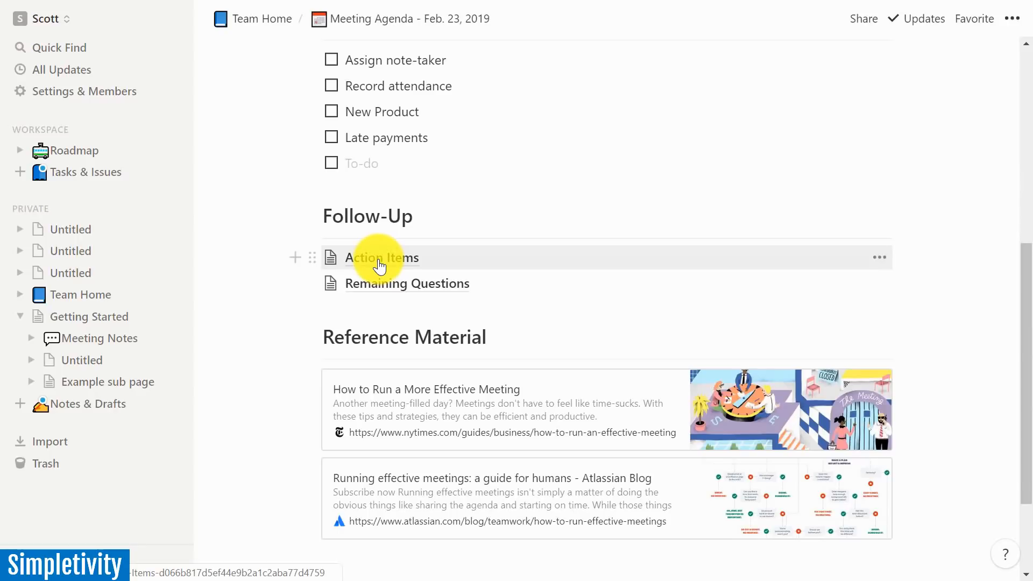
{"action": "mouse_move", "coordinate": [427, 274]}
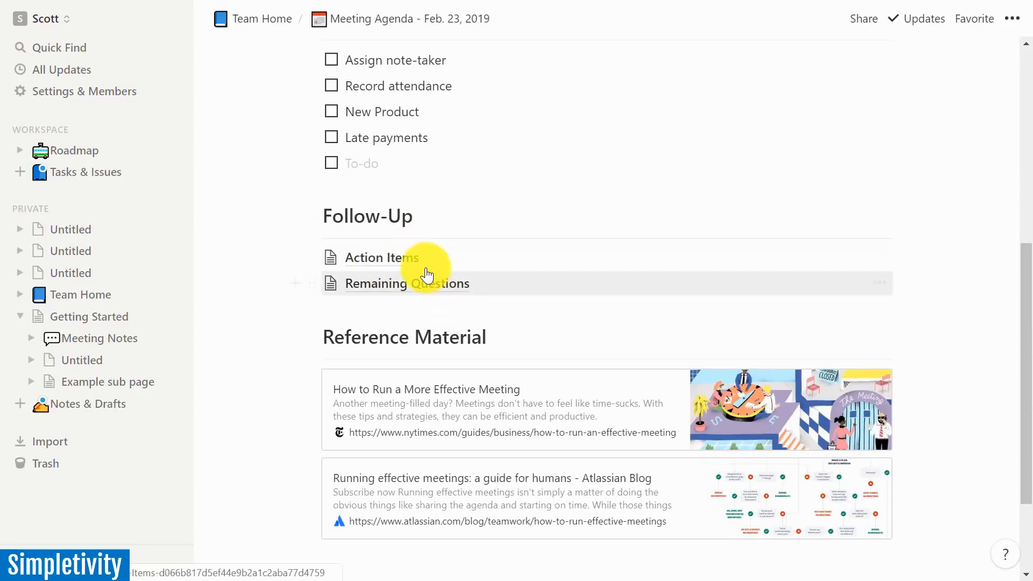
{"action": "scroll", "scroll_direction": "up", "scroll_amount": 3}
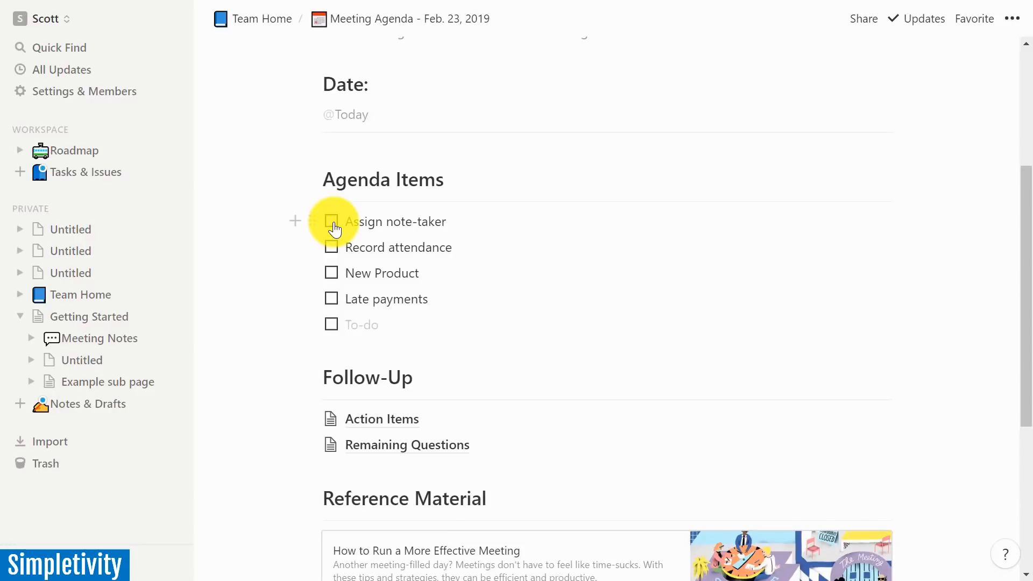
- Check off the first agenda items and view the Action Items sub-page
{"action": "left_click", "coordinate": [332, 221]}
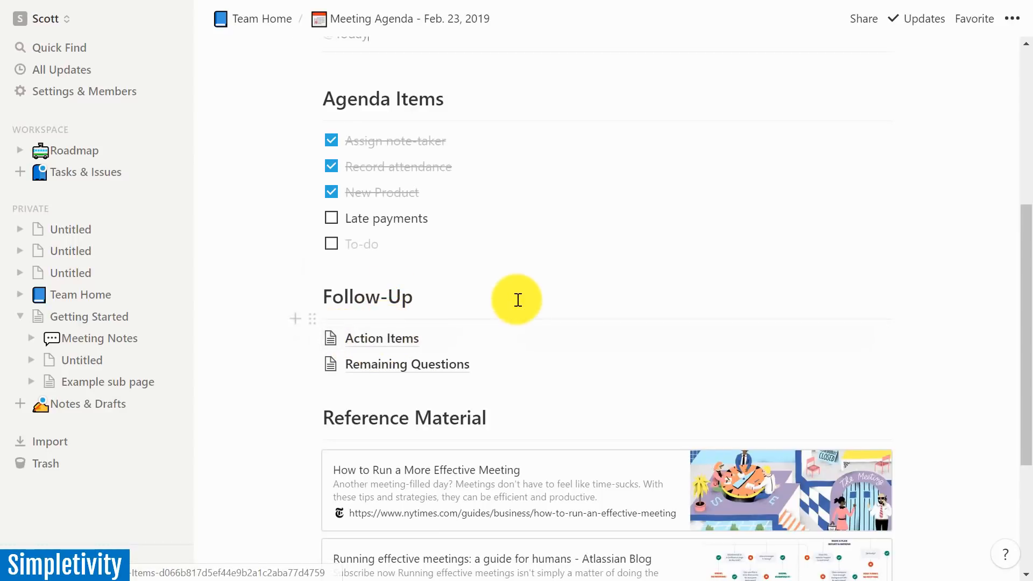
{"action": "mouse_move", "coordinate": [542, 271]}
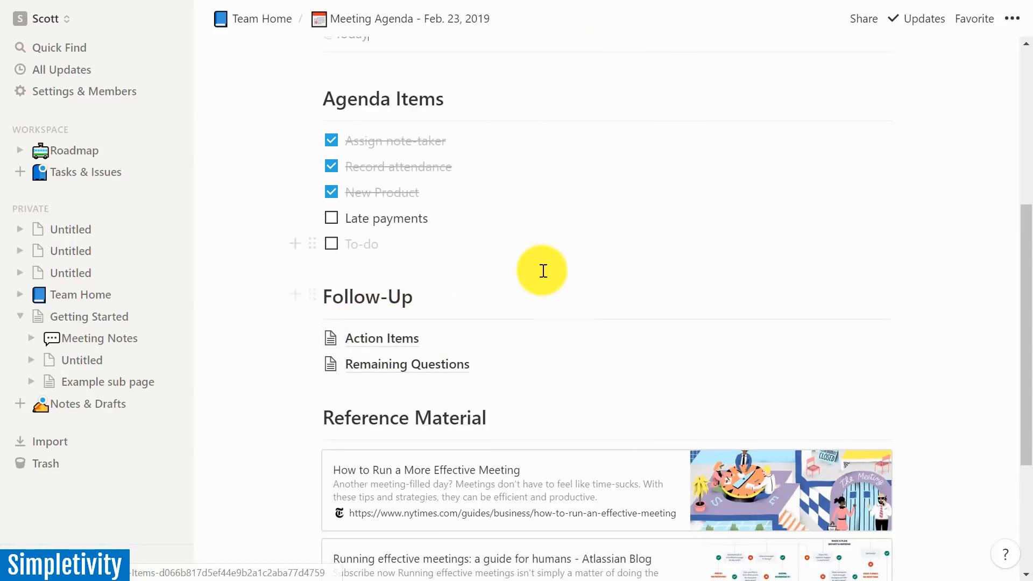
{"action": "left_click", "coordinate": [381, 338]}
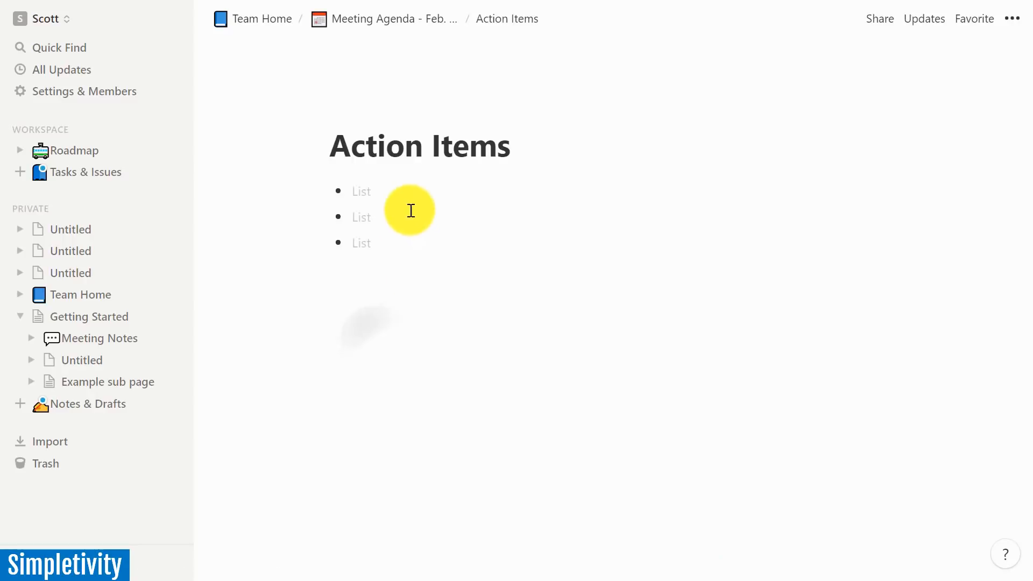
{"action": "mouse_move", "coordinate": [370, 242]}
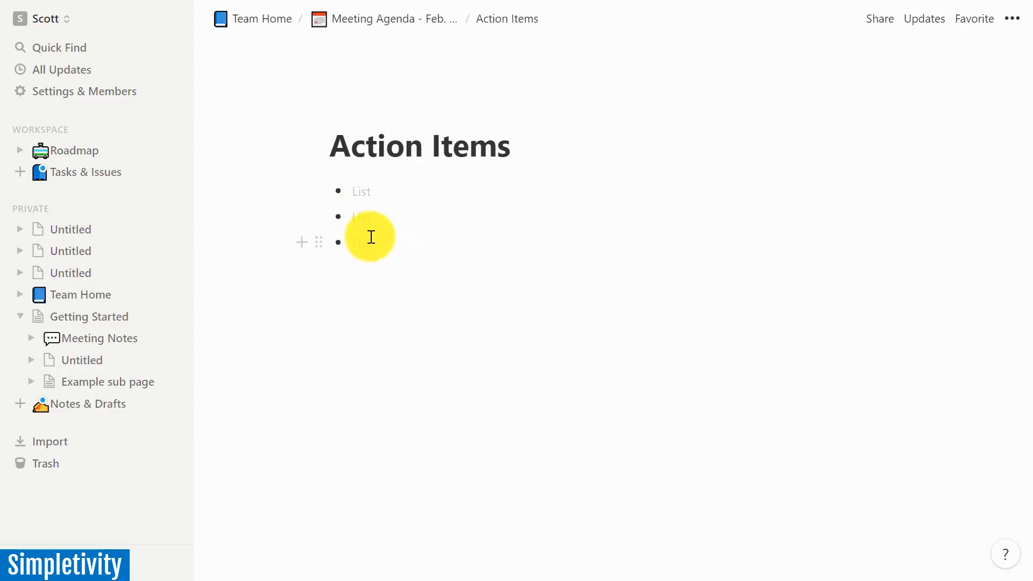
{"action": "mouse_move", "coordinate": [402, 130]}
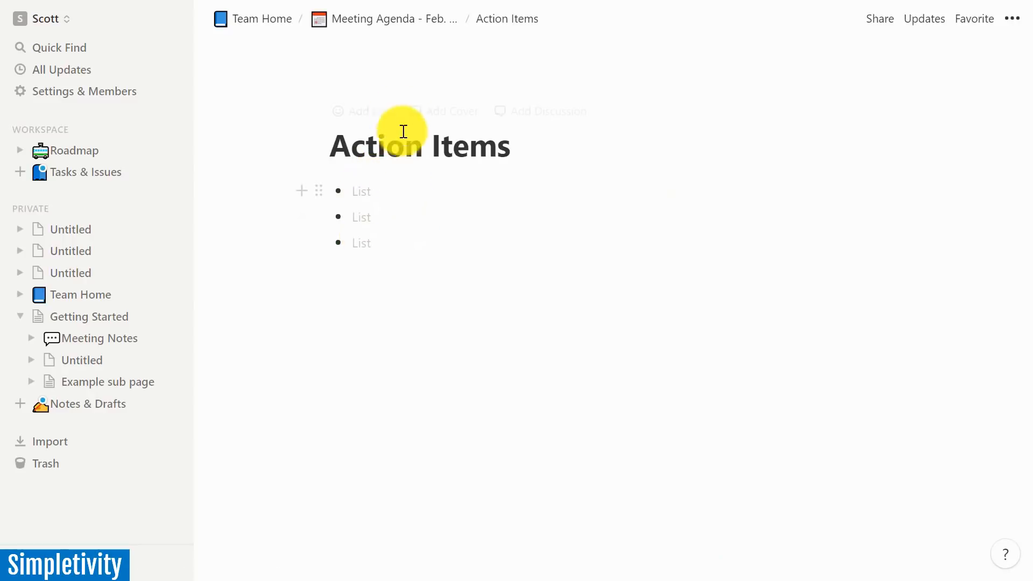
- View the Remaining Questions sub-page and return to the Feb. 23 agenda
{"action": "left_click", "coordinate": [393, 18]}
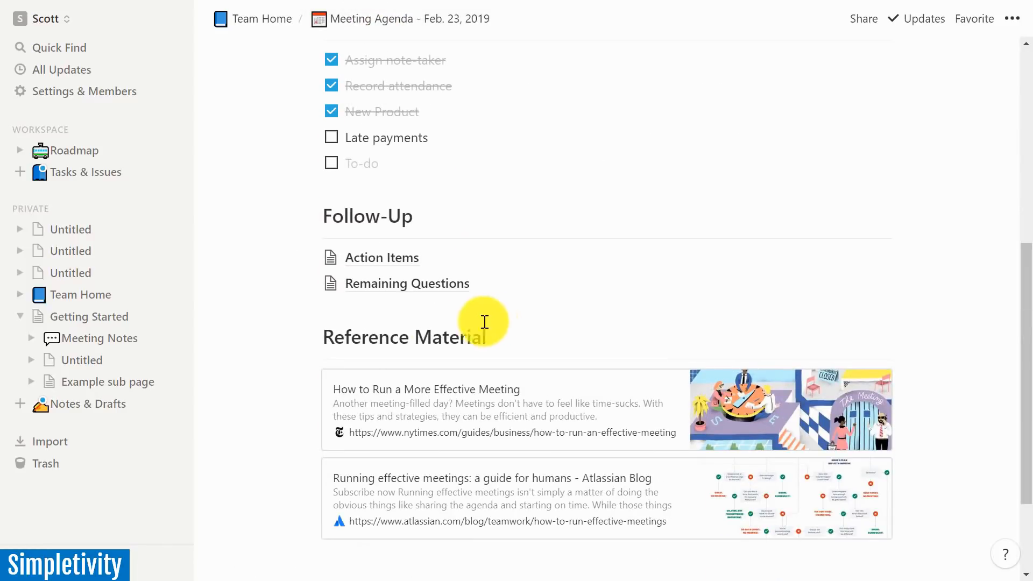
{"action": "mouse_move", "coordinate": [406, 283]}
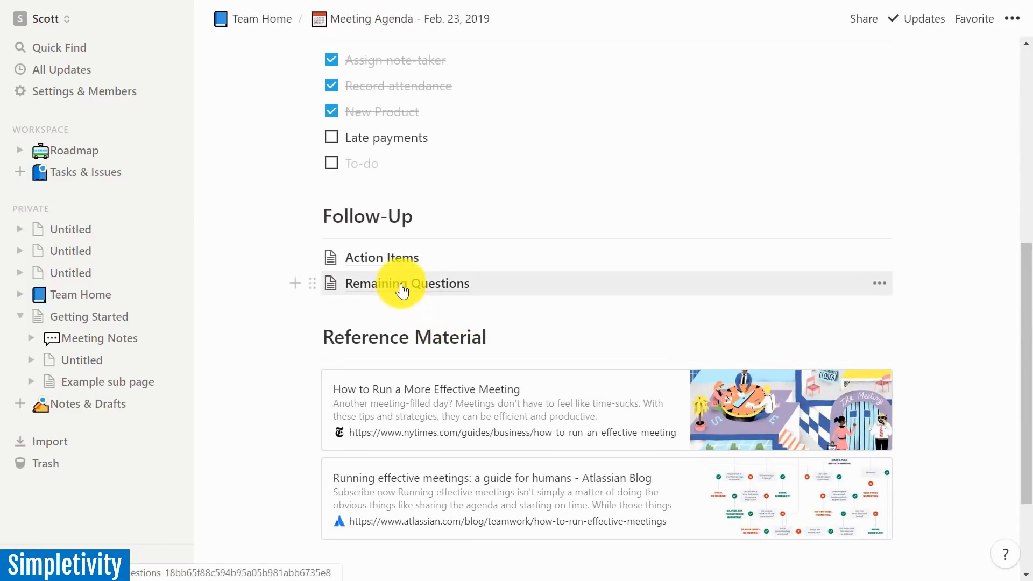
{"action": "left_click", "coordinate": [406, 282]}
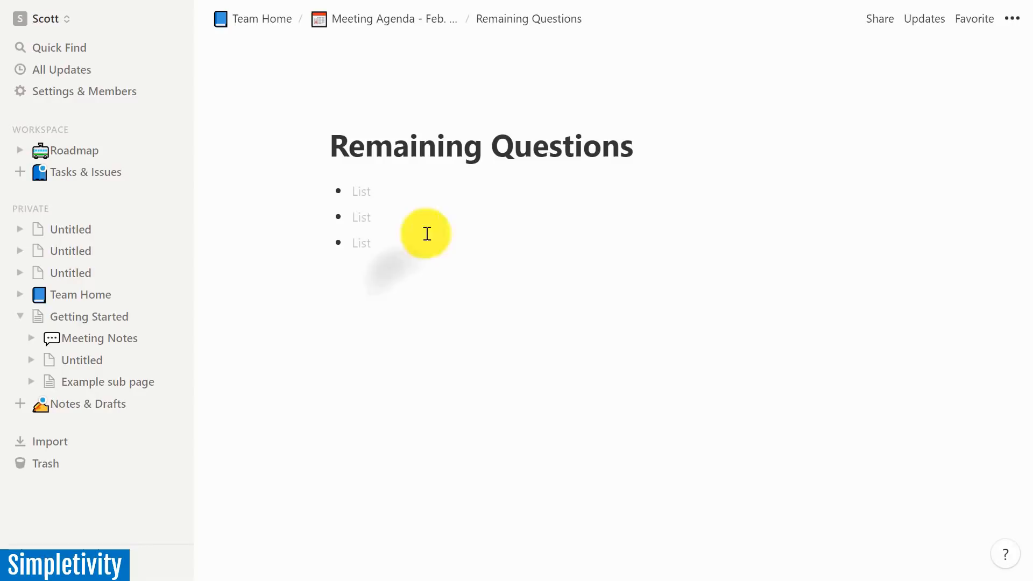
{"action": "mouse_move", "coordinate": [382, 211]}
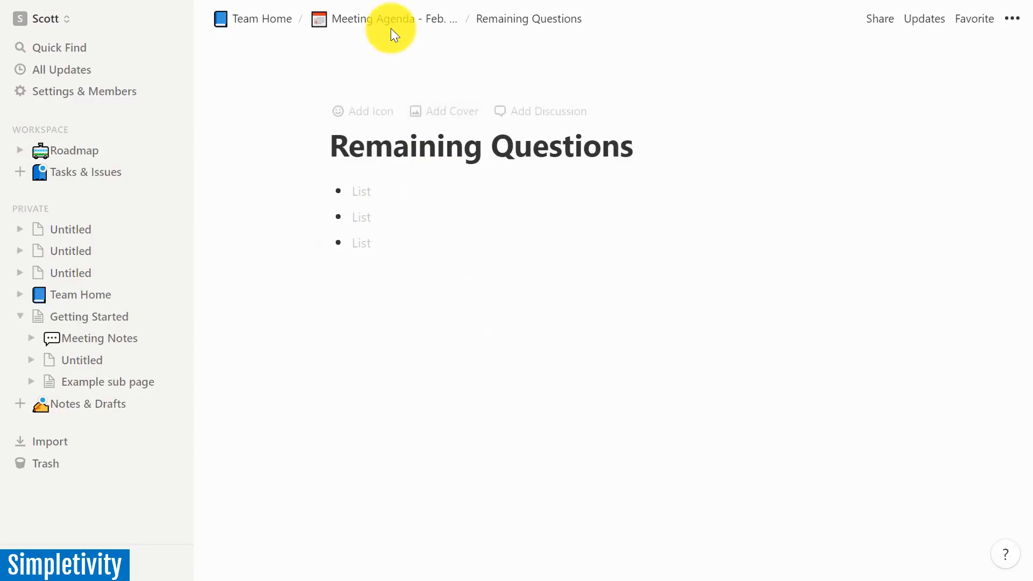
{"action": "left_click", "coordinate": [369, 18]}
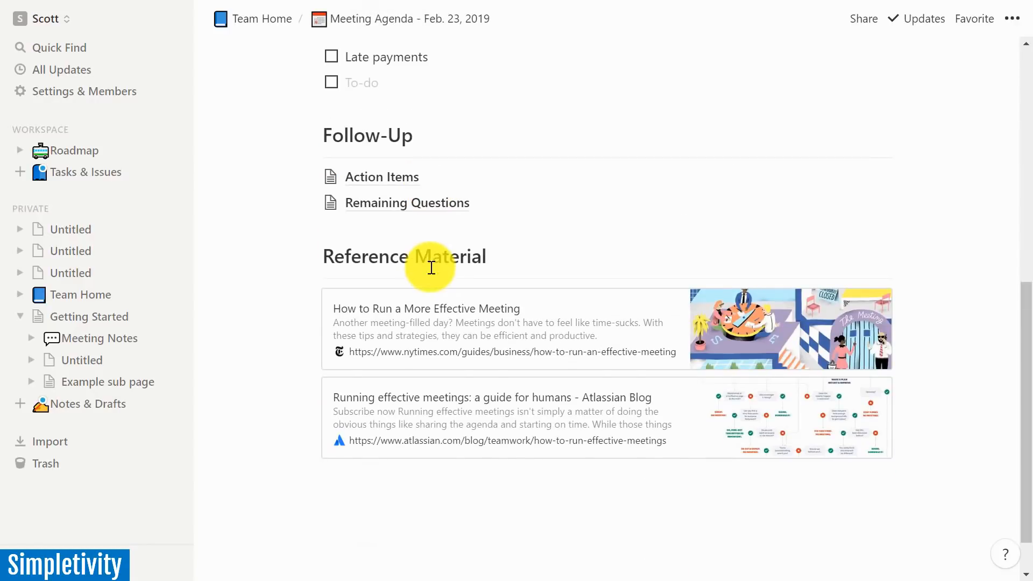
{"action": "scroll", "scroll_direction": "down", "scroll_amount": 3}
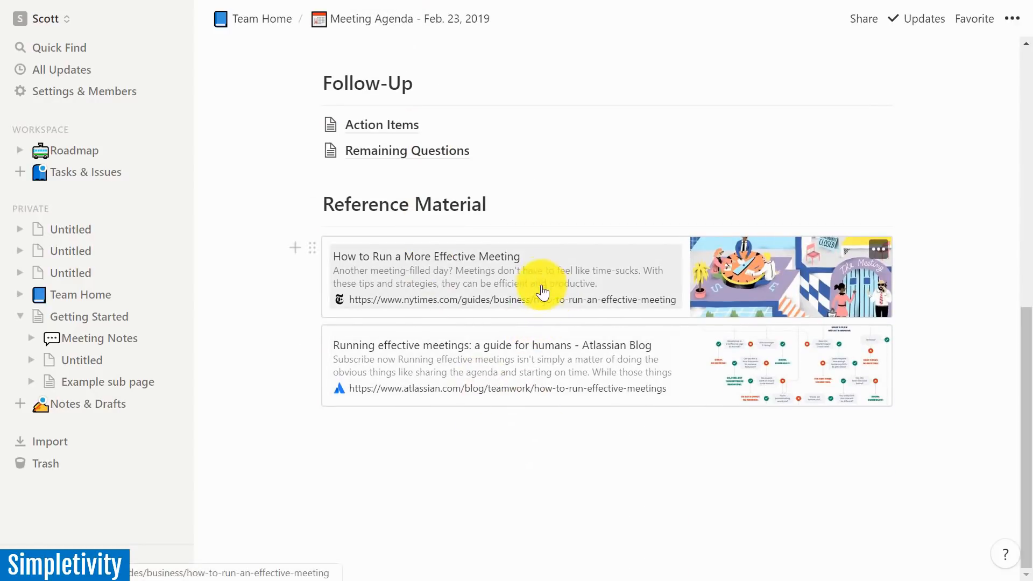
{"action": "mouse_move", "coordinate": [562, 342]}
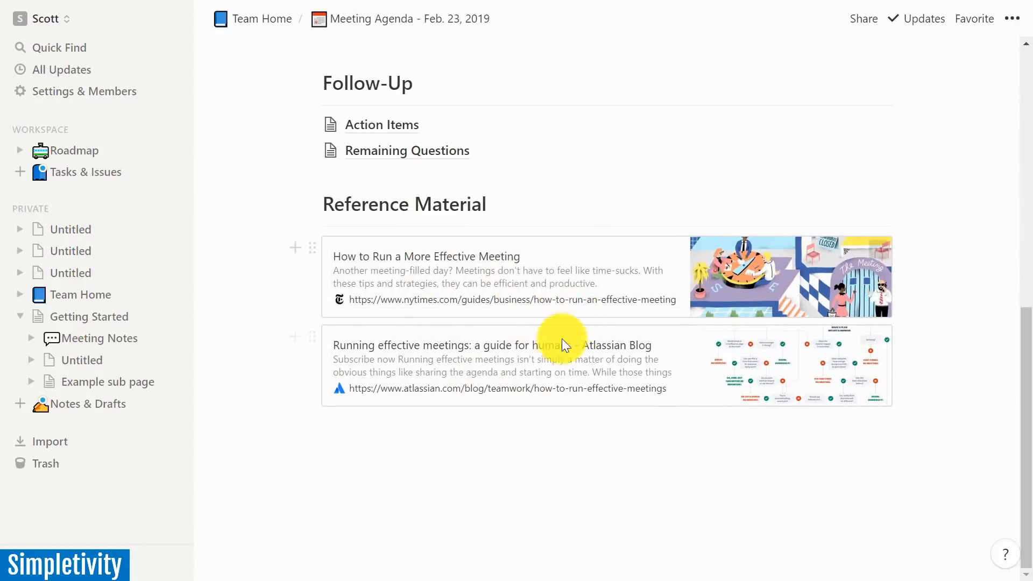
{"action": "mouse_move", "coordinate": [506, 283]}
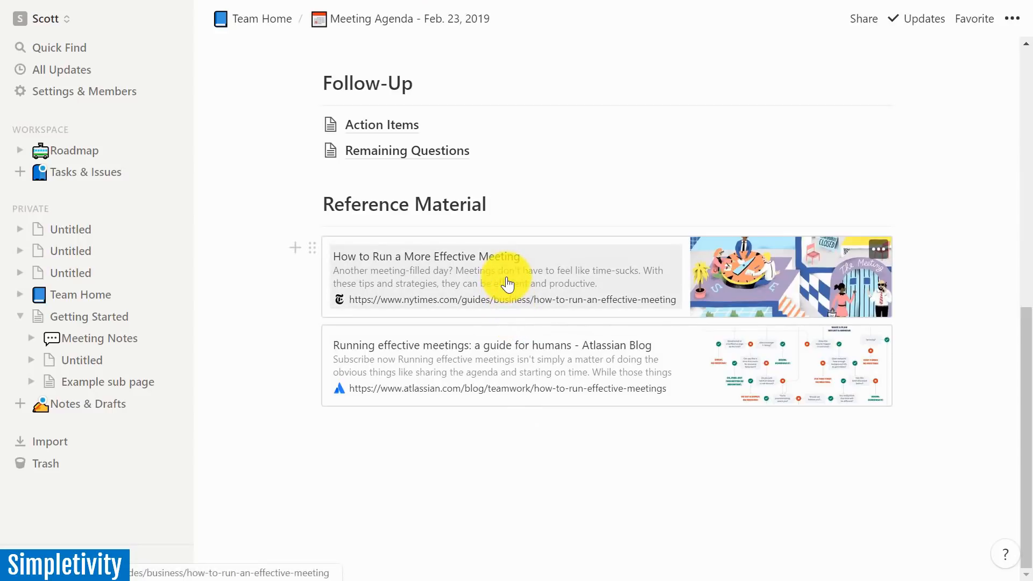
{"action": "mouse_move", "coordinate": [475, 369]}
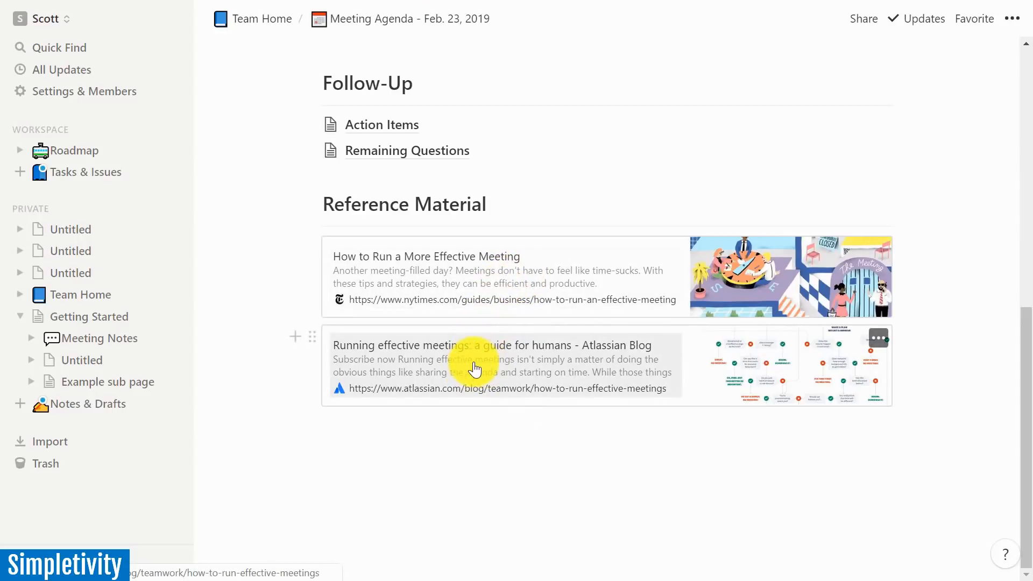
{"action": "scroll", "scroll_direction": "up", "scroll_amount": 3}
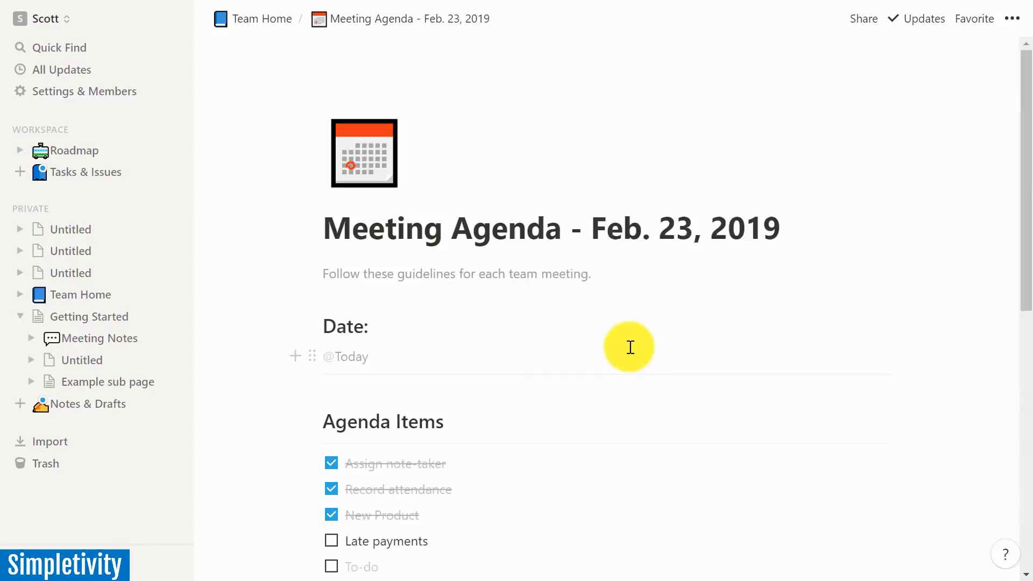
{"action": "scroll", "scroll_direction": "down", "scroll_amount": 3}
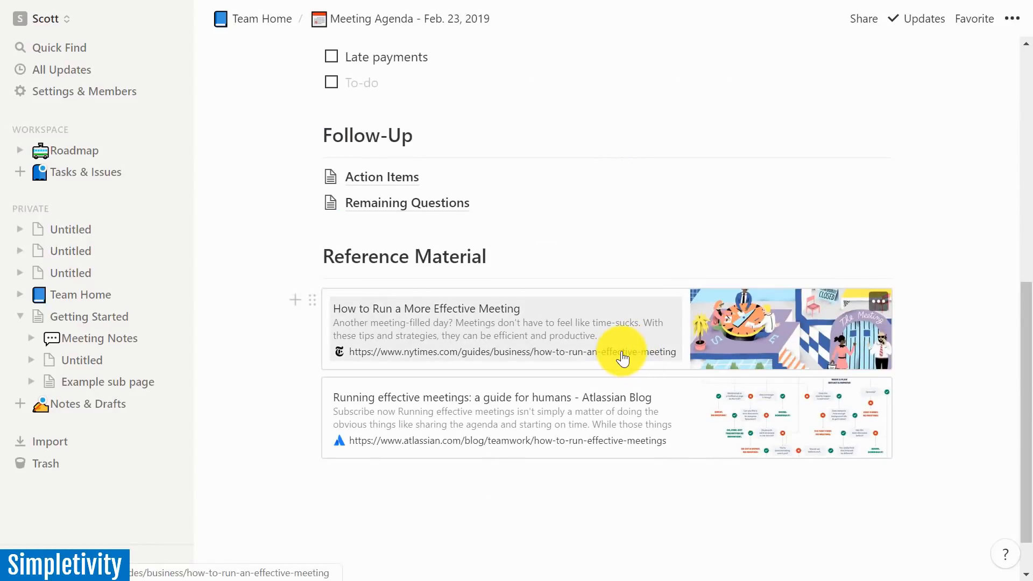
{"action": "mouse_move", "coordinate": [498, 440]}
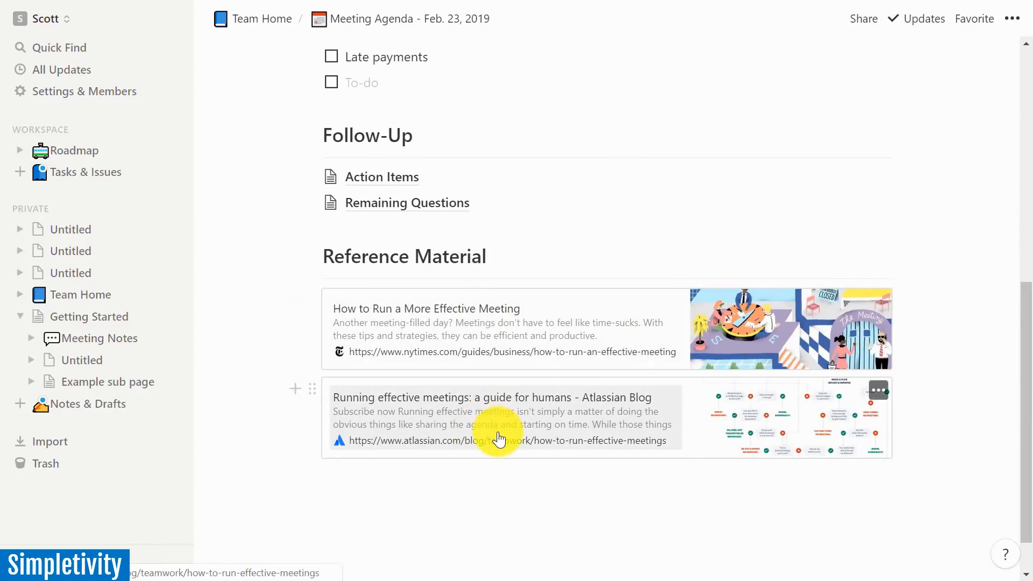
{"action": "mouse_move", "coordinate": [509, 374]}
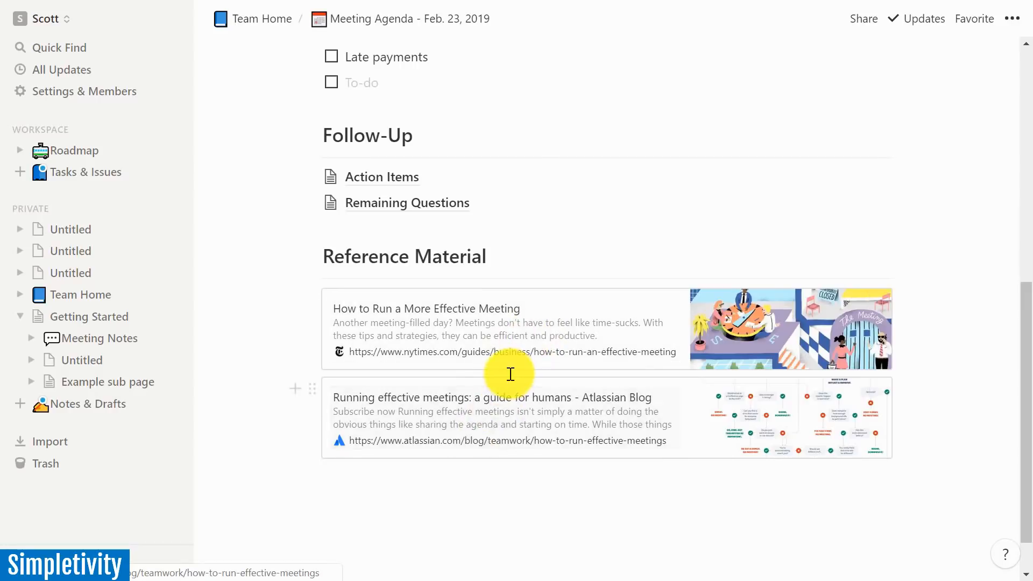
{"action": "scroll", "scroll_direction": "up", "scroll_amount": 3}
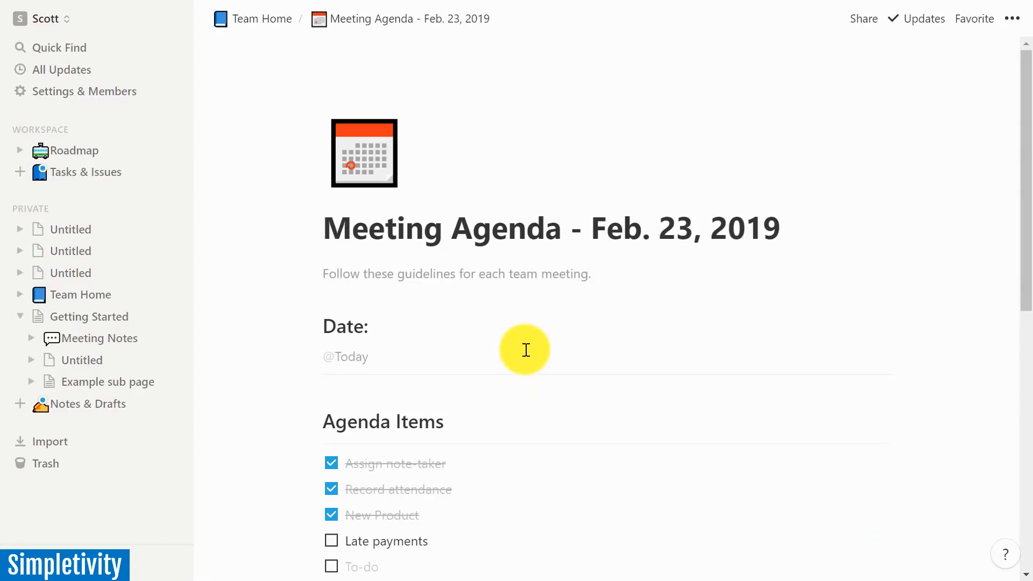
{"action": "mouse_move", "coordinate": [269, 33]}
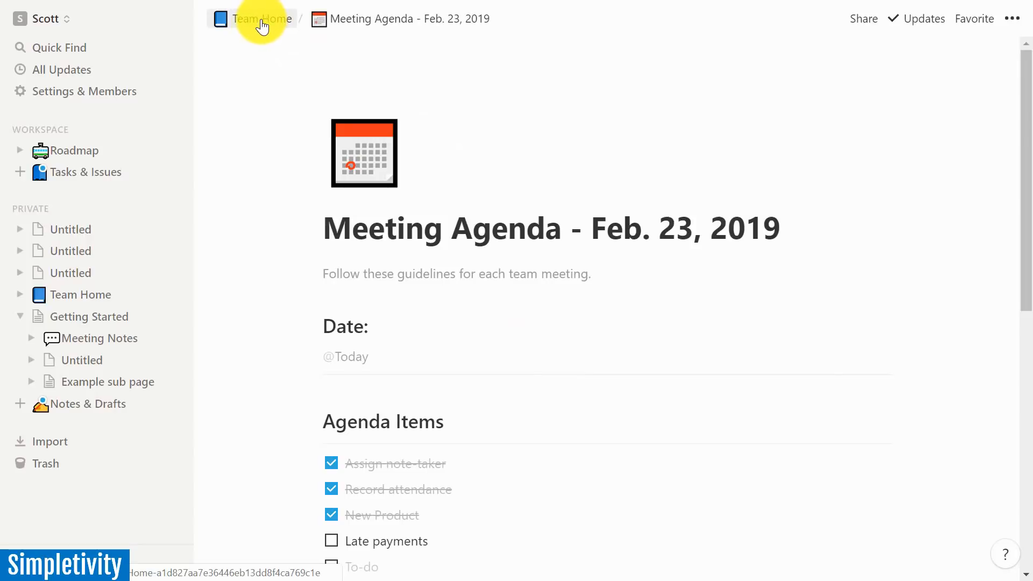
- Return to Team Home, where Meetings now lists the Feb. 23, 2019 agenda
{"action": "left_click", "coordinate": [261, 18]}
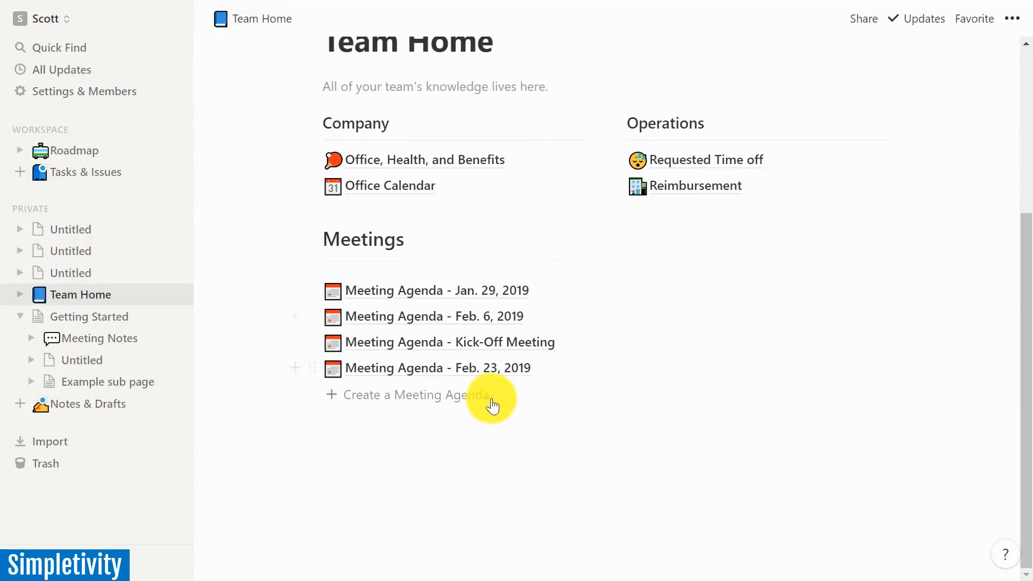
{"action": "mouse_move", "coordinate": [466, 373]}
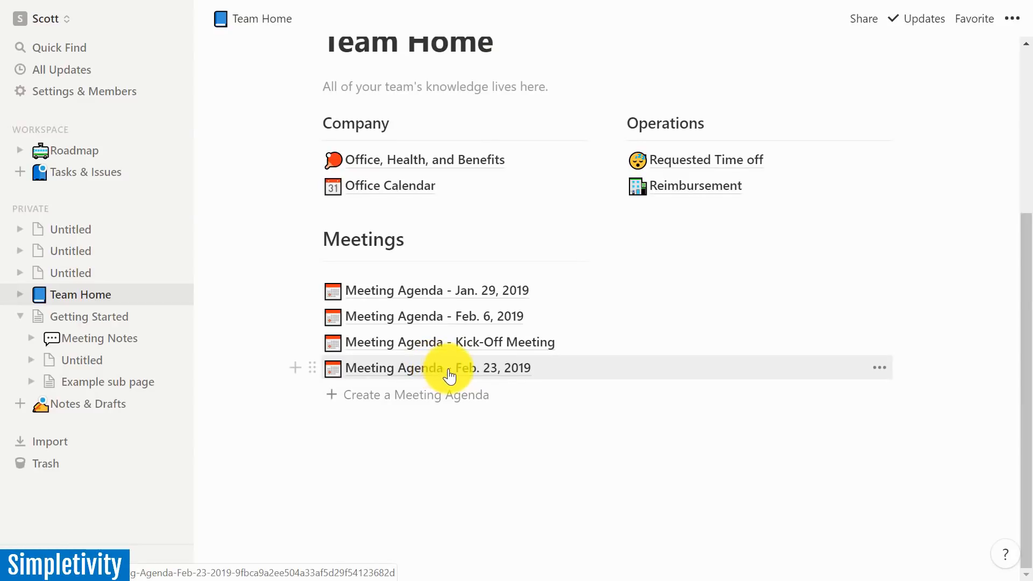
{"action": "mouse_move", "coordinate": [449, 395]}
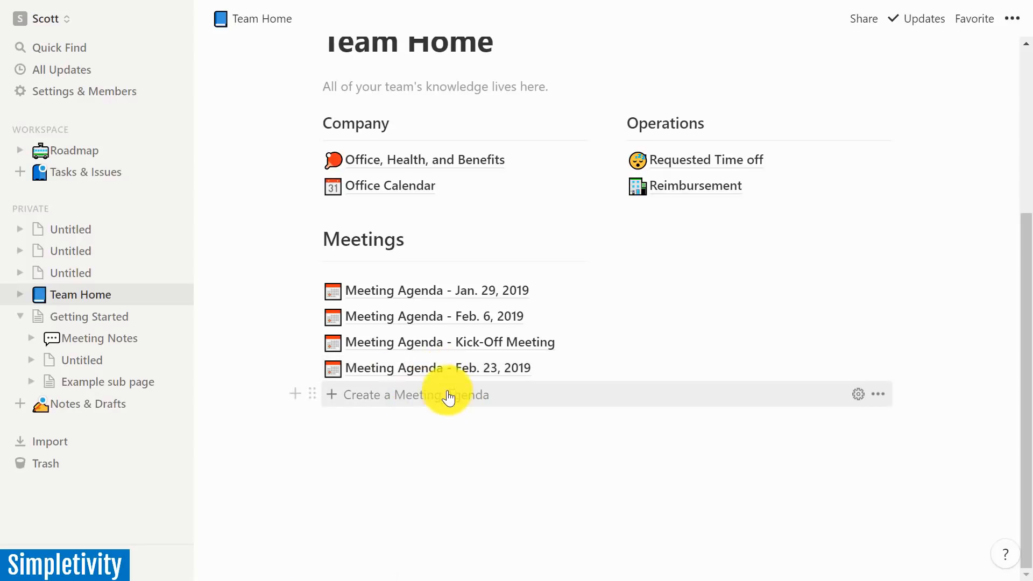
{"action": "mouse_move", "coordinate": [408, 395]}
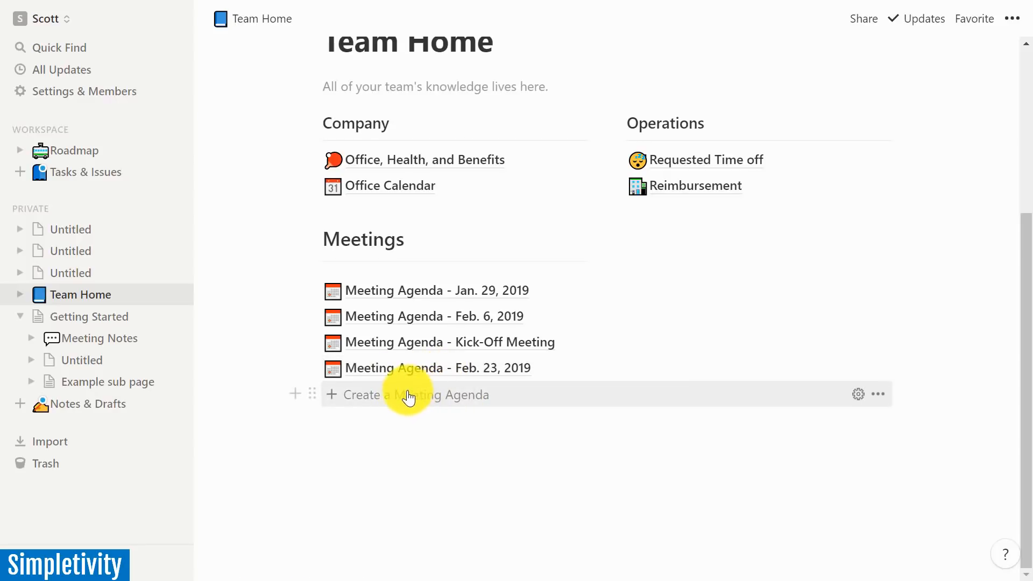
{"action": "mouse_move", "coordinate": [687, 237]}
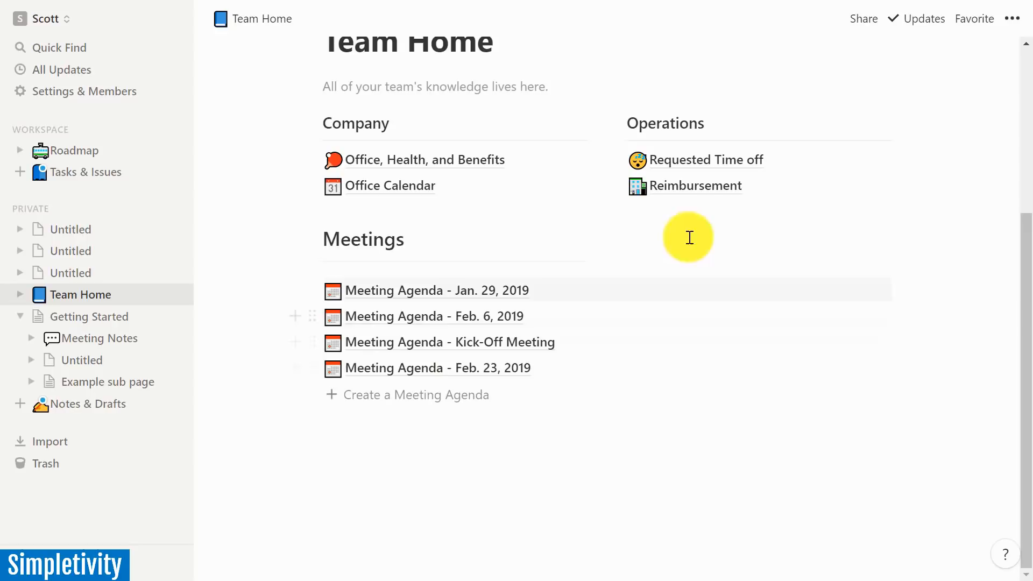
{"action": "mouse_move", "coordinate": [696, 190]}
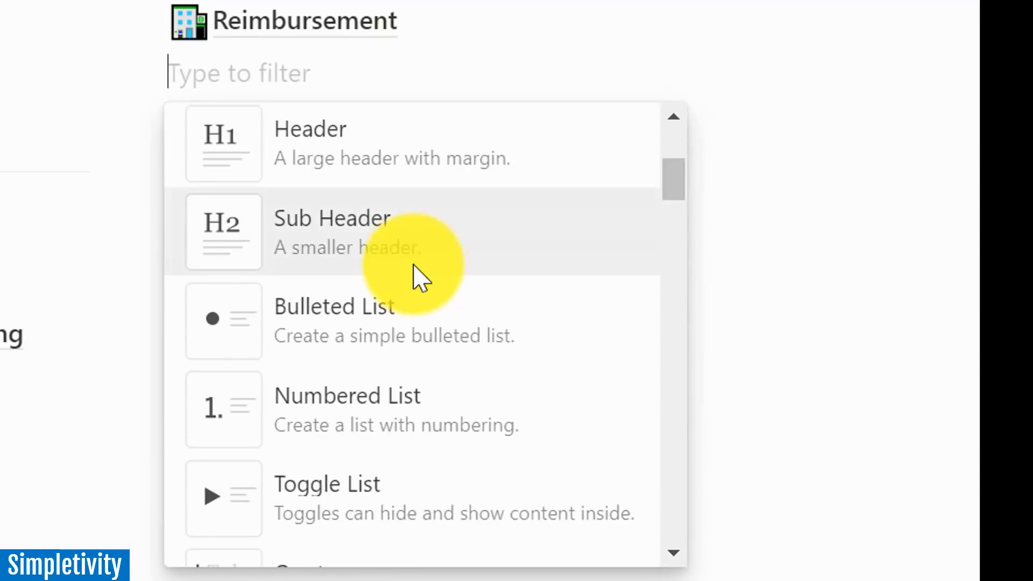
- Scroll the new block's type menu down to the advanced blocks near Template Button
{"action": "scroll", "scroll_direction": "down", "scroll_amount": 3}
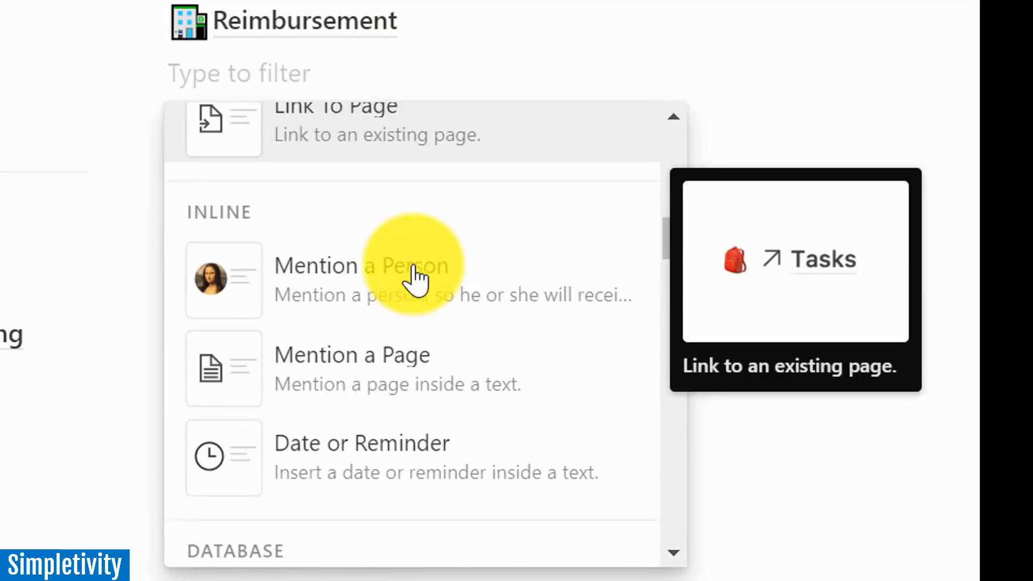
{"action": "scroll", "scroll_direction": "up", "scroll_amount": 3}
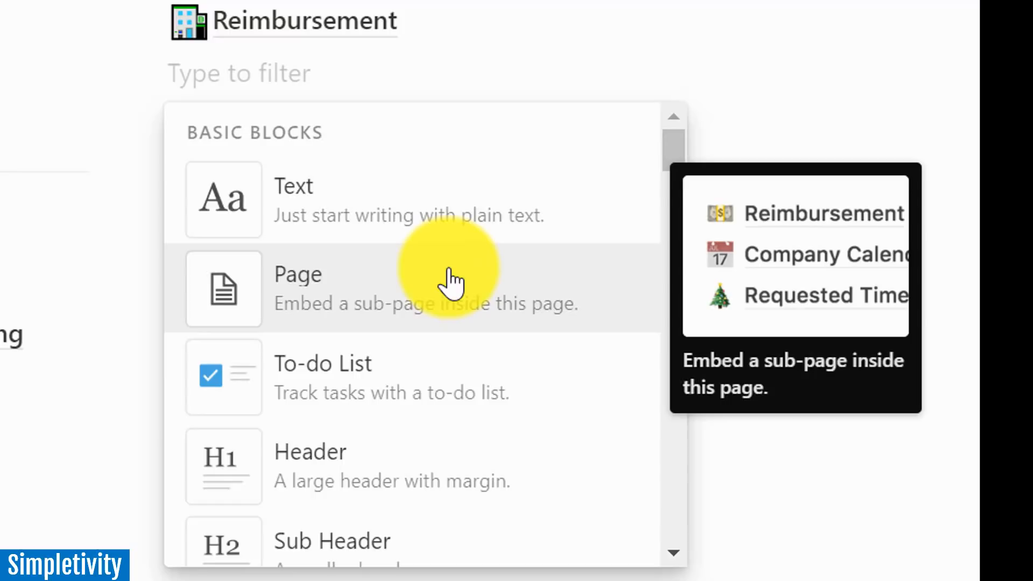
{"action": "scroll", "scroll_direction": "down", "scroll_amount": 3}
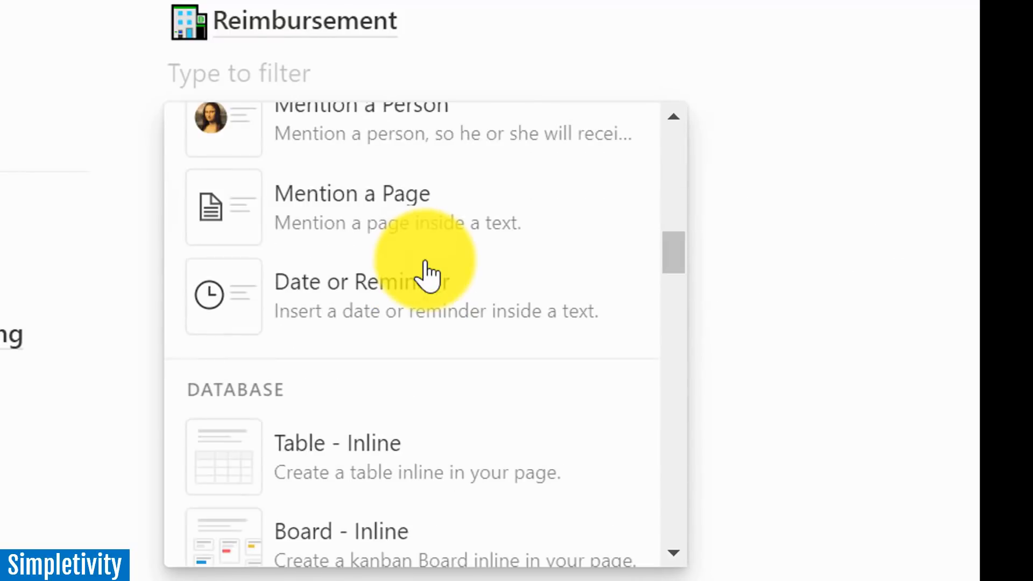
{"action": "scroll", "scroll_direction": "down", "scroll_amount": 3}
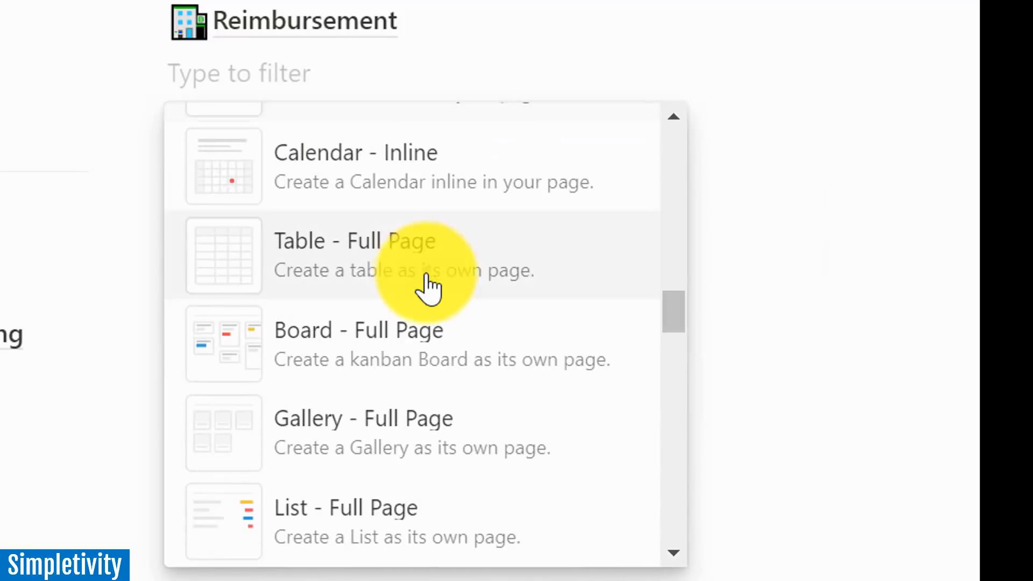
{"action": "scroll", "scroll_direction": "down", "scroll_amount": 3}
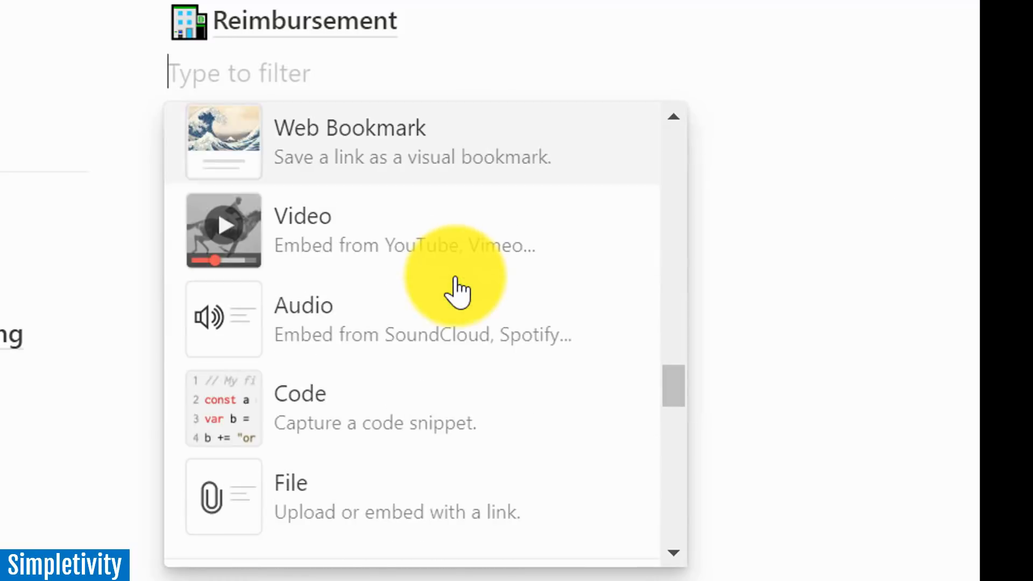
{"action": "scroll", "scroll_direction": "down", "scroll_amount": 3}
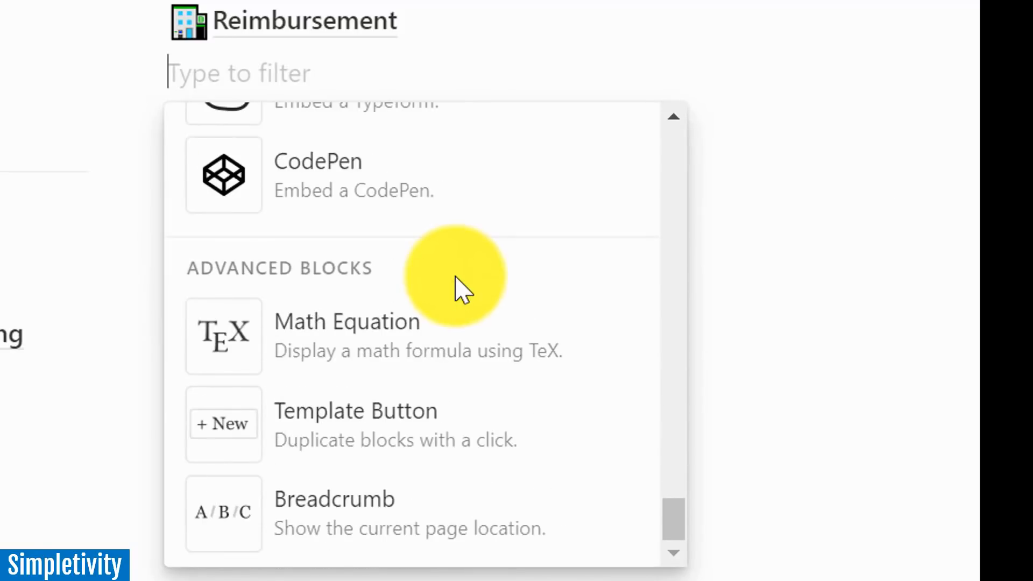
{"action": "mouse_move", "coordinate": [471, 254]}
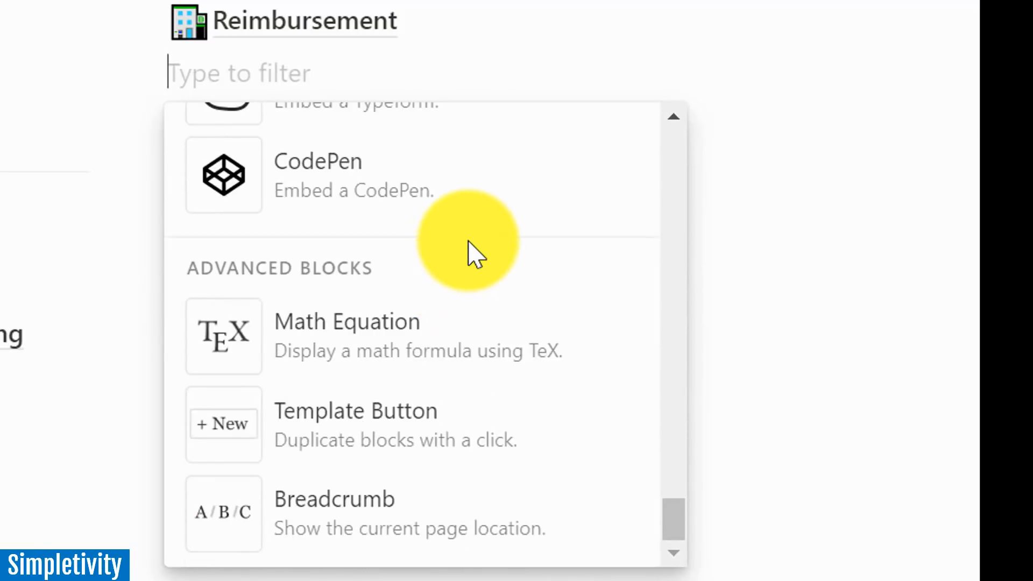
{"action": "mouse_move", "coordinate": [356, 425]}
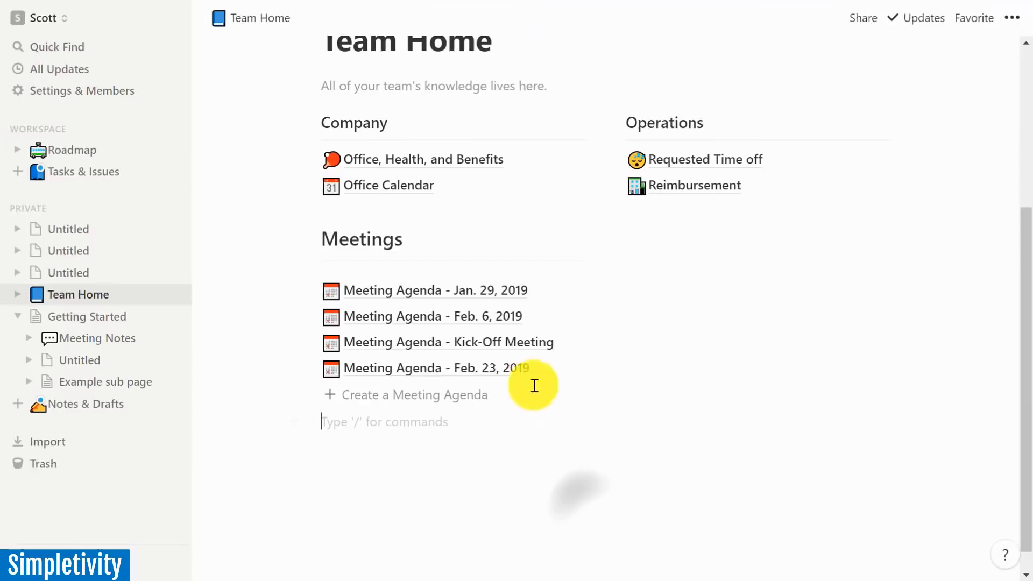
{"action": "mouse_move", "coordinate": [684, 186]}
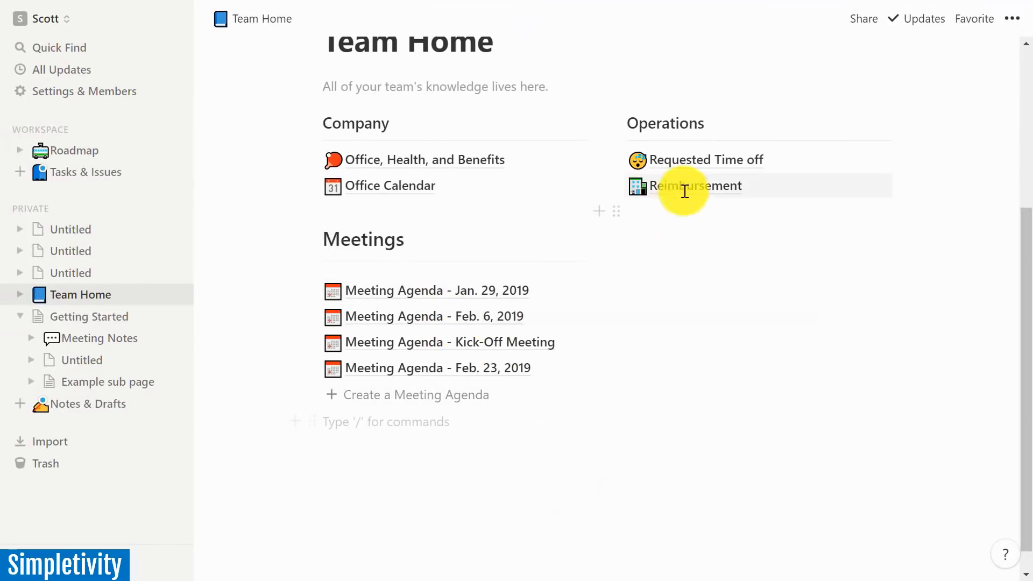
{"action": "mouse_move", "coordinate": [422, 316]}
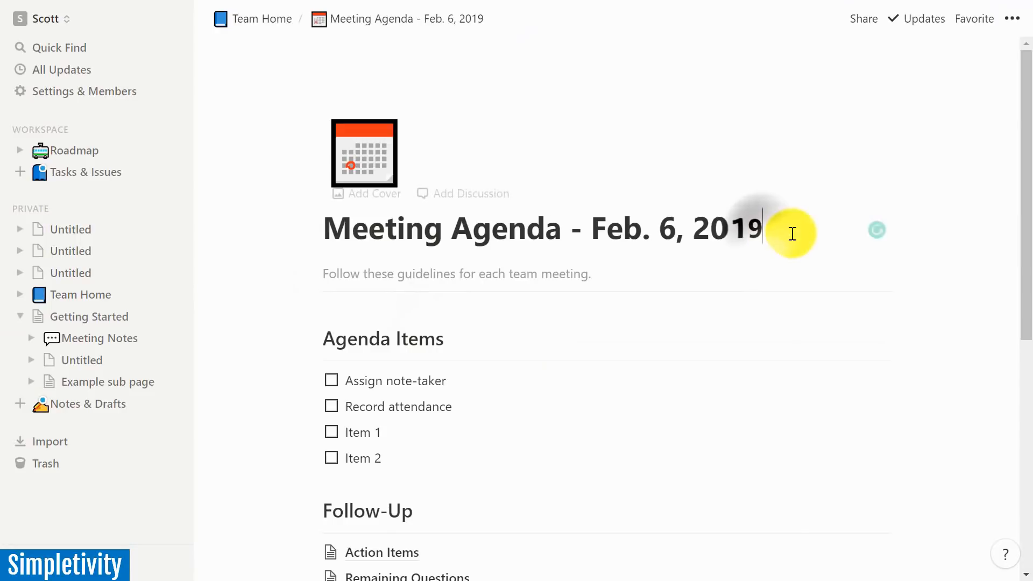
- Retitle the Feb. 6, 2019 agenda page 'Meeting Agenda <template>'
{"action": "key", "text": "Backspace"}
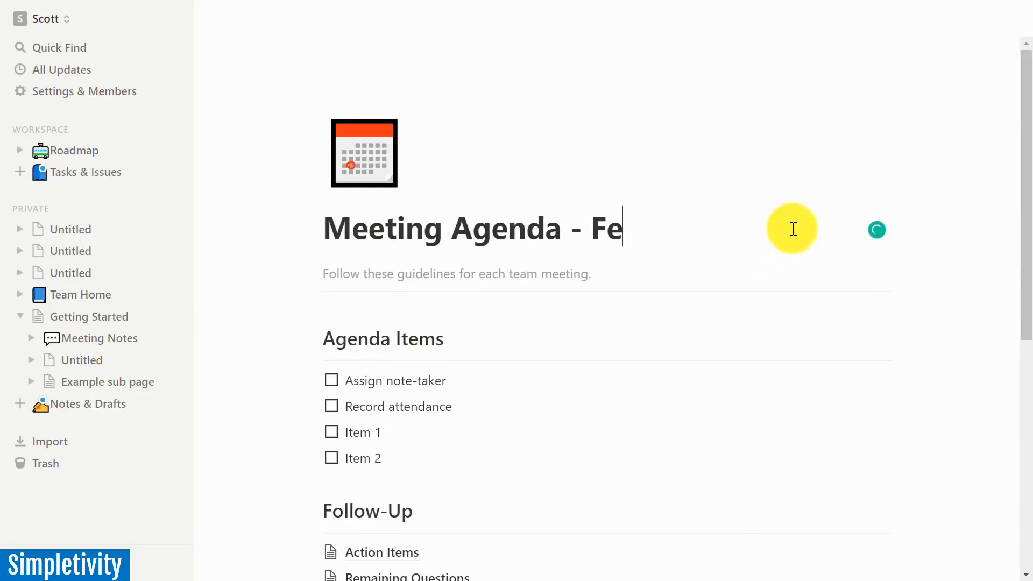
{"action": "type", "text": "<t"}
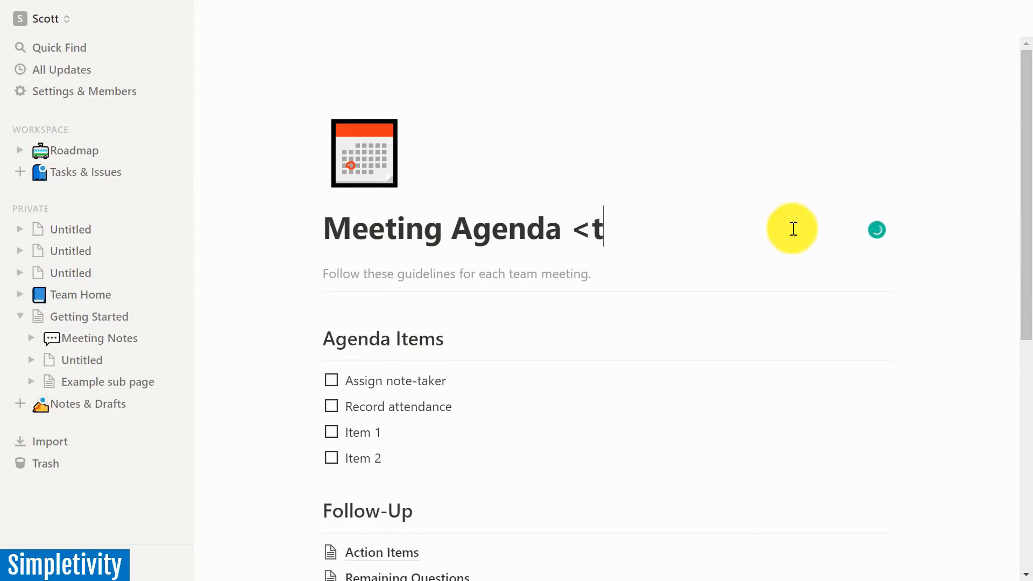
{"action": "type", "text": "emplate>"}
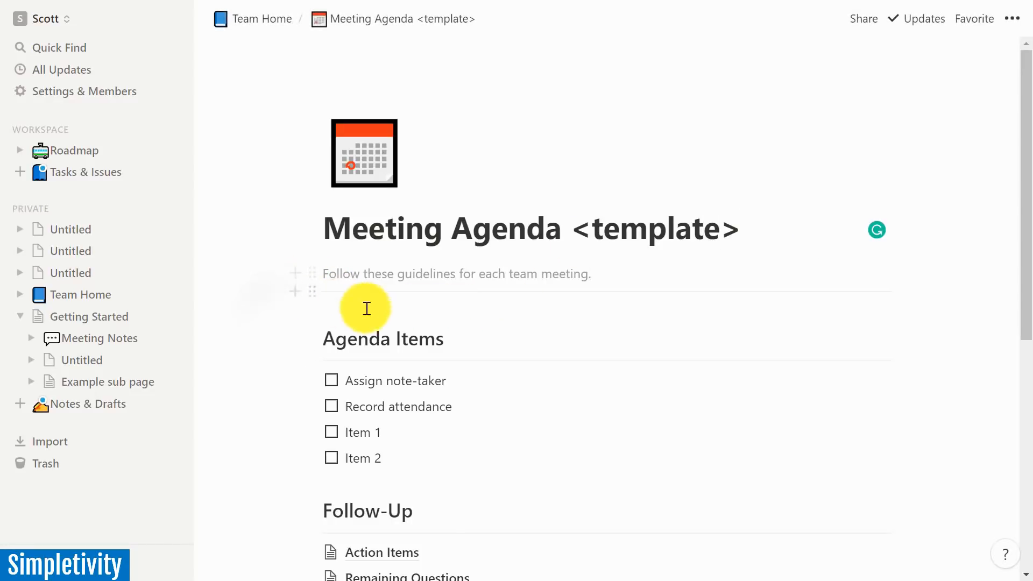
{"action": "mouse_move", "coordinate": [497, 312]}
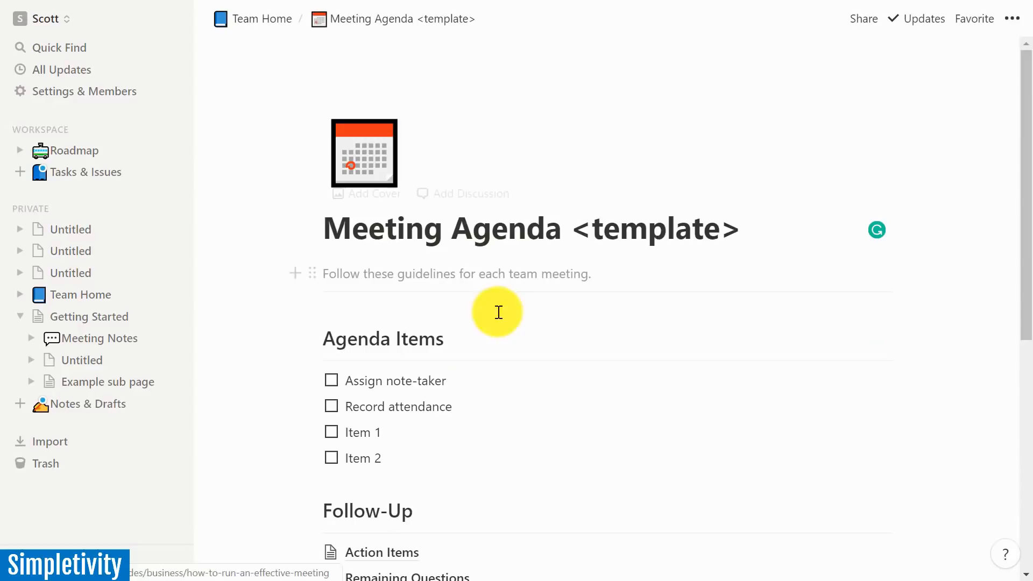
{"action": "mouse_move", "coordinate": [575, 302]}
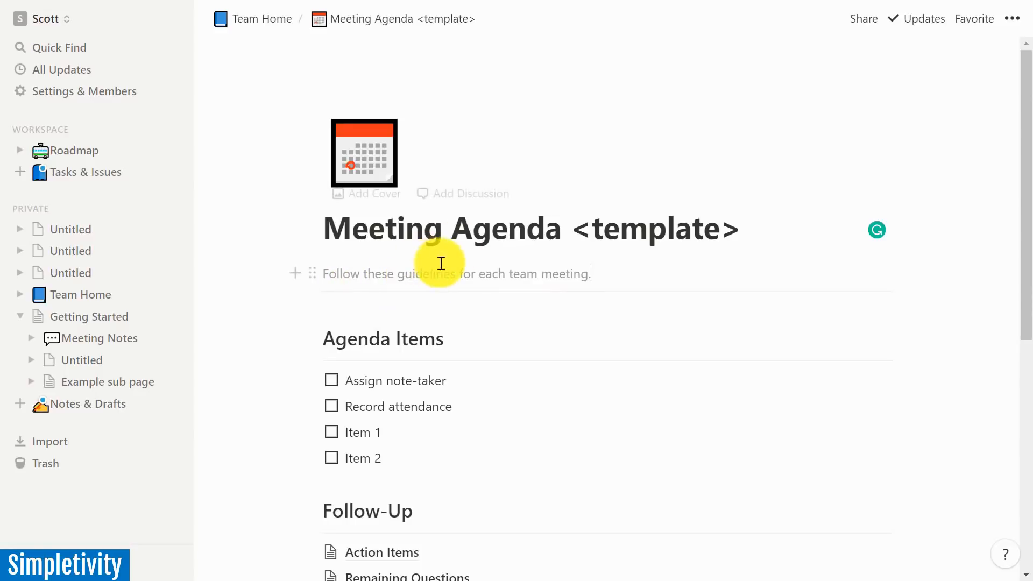
{"action": "mouse_move", "coordinate": [261, 18]}
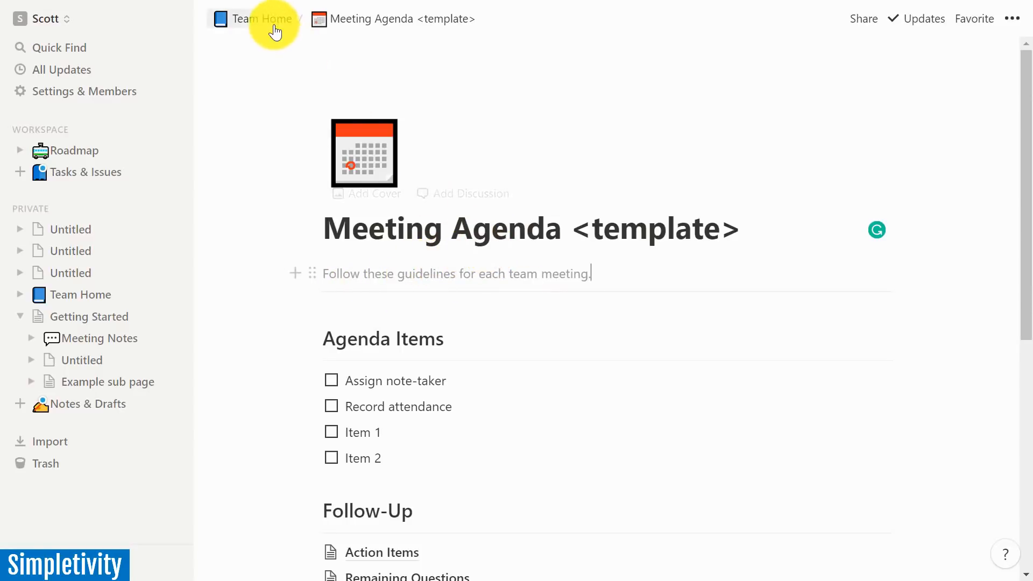
- Insert a template button block below Reimbursement on Team Home, default name Add a New To-do
{"action": "left_click", "coordinate": [259, 18]}
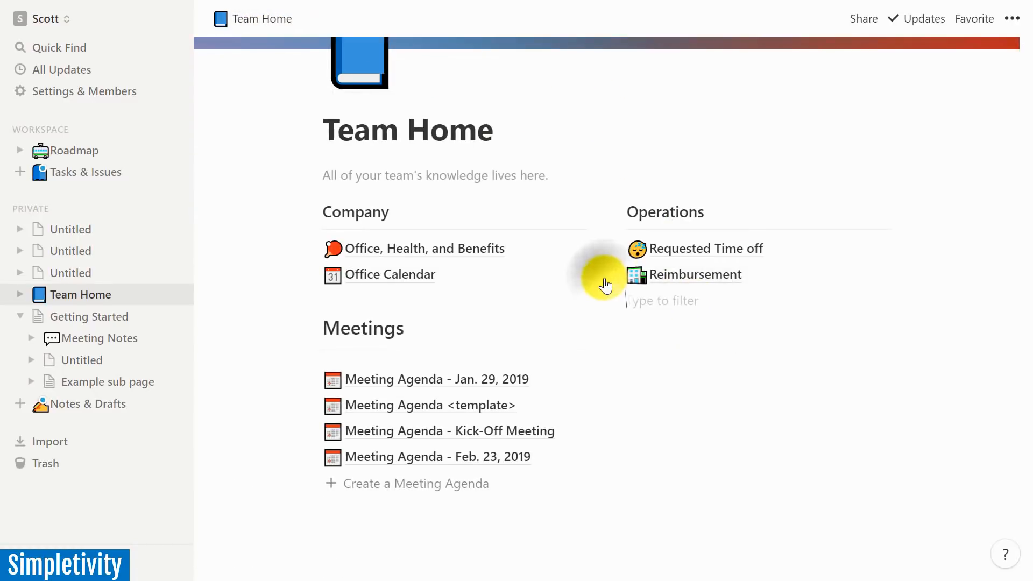
{"action": "left_click", "coordinate": [604, 284]}
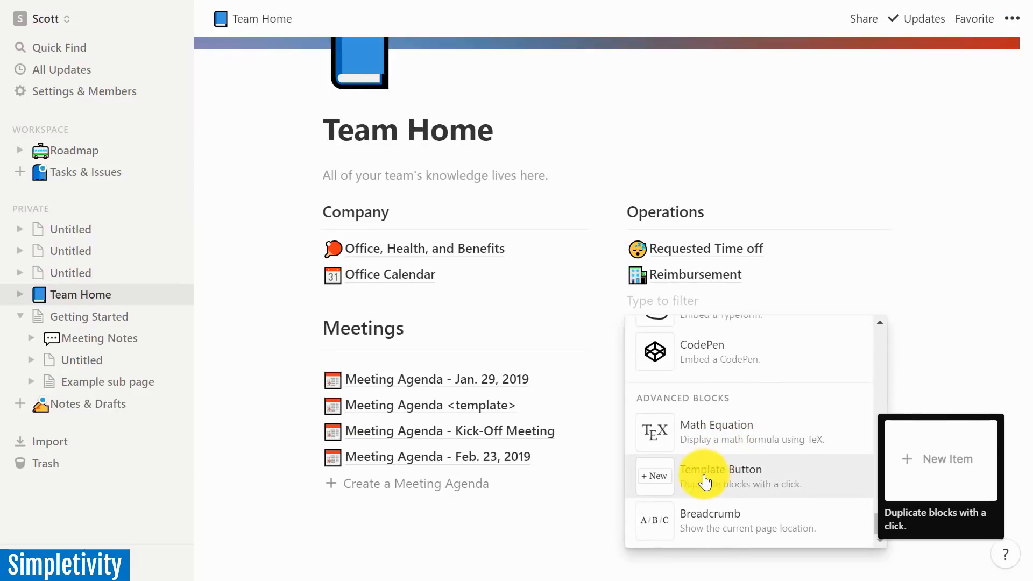
{"action": "left_click", "coordinate": [720, 469]}
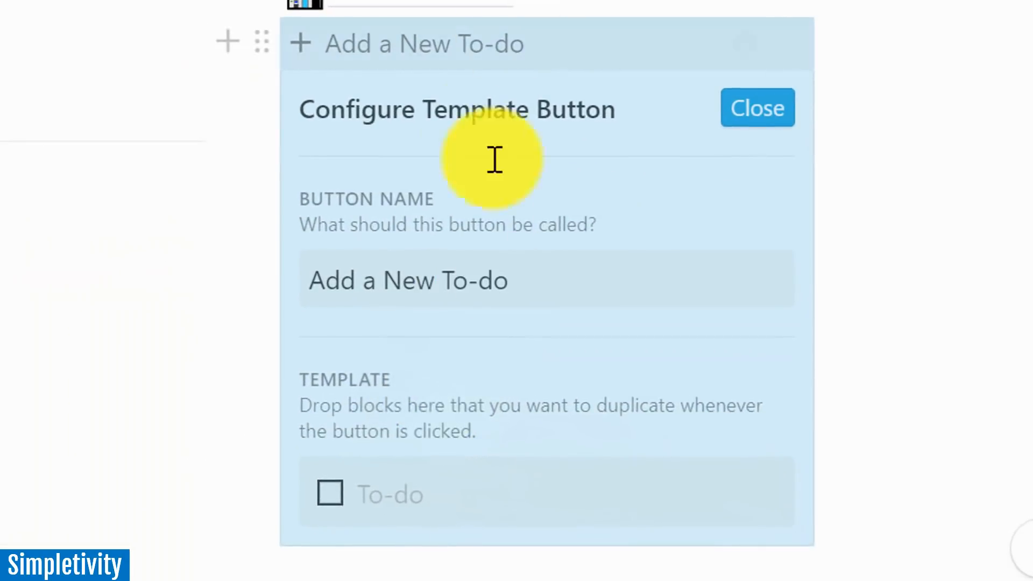
{"action": "mouse_move", "coordinate": [516, 211]}
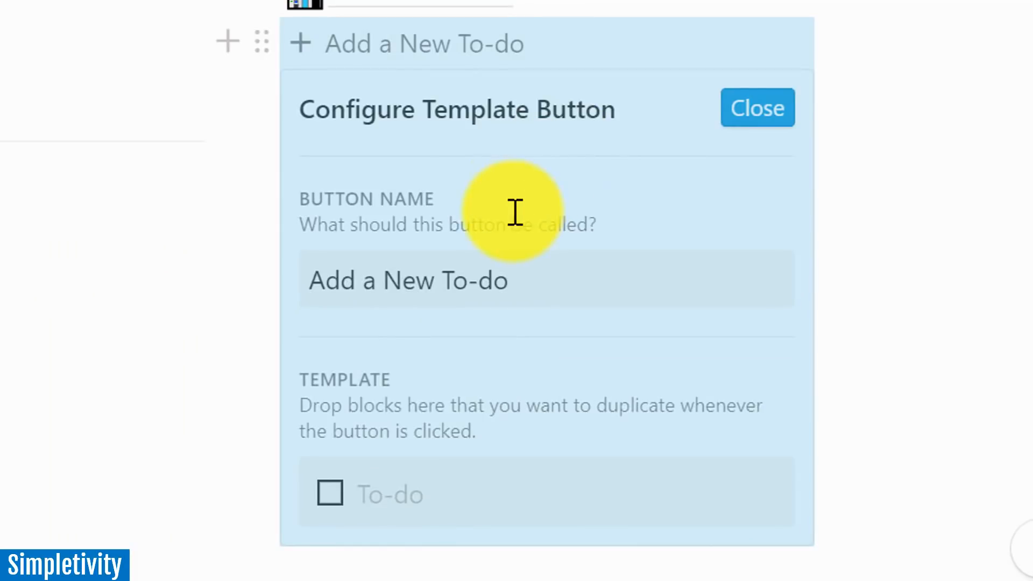
{"action": "mouse_move", "coordinate": [543, 217]}
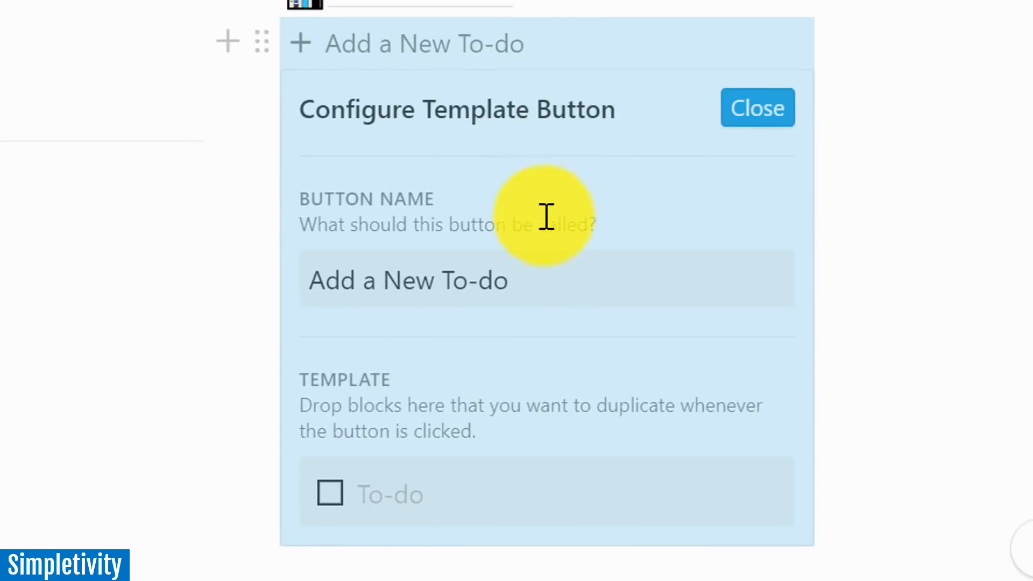
{"action": "mouse_move", "coordinate": [521, 194]}
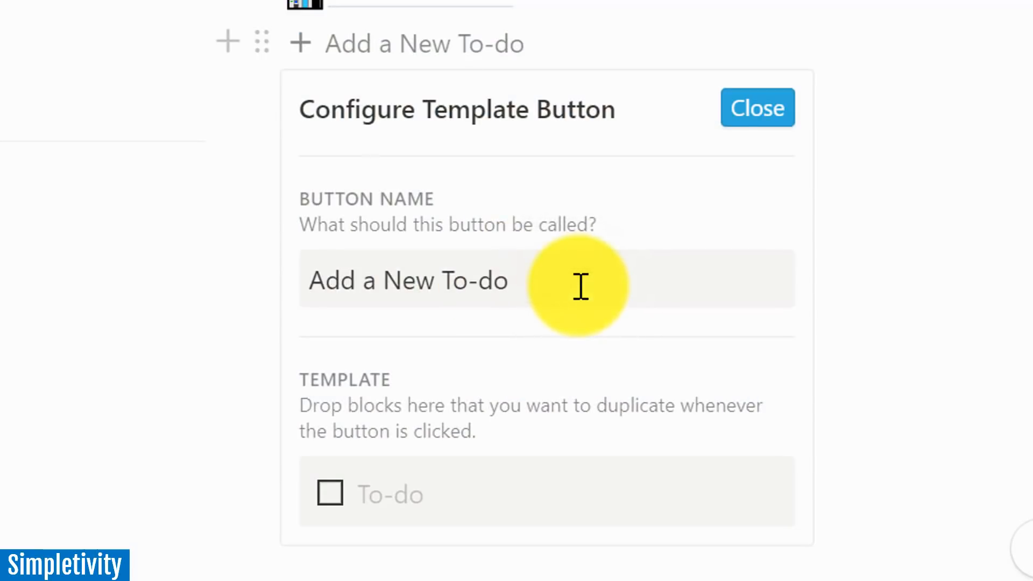
- Replace the default button name with 'Add Meeting Agenda'
{"action": "key", "text": "Backspace"}
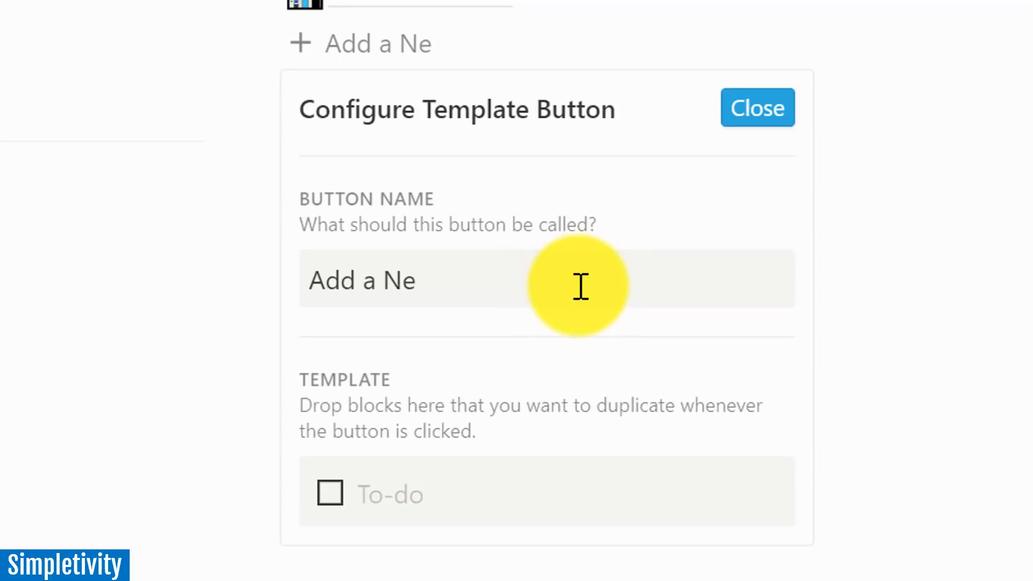
{"action": "key", "text": "Backspace"}
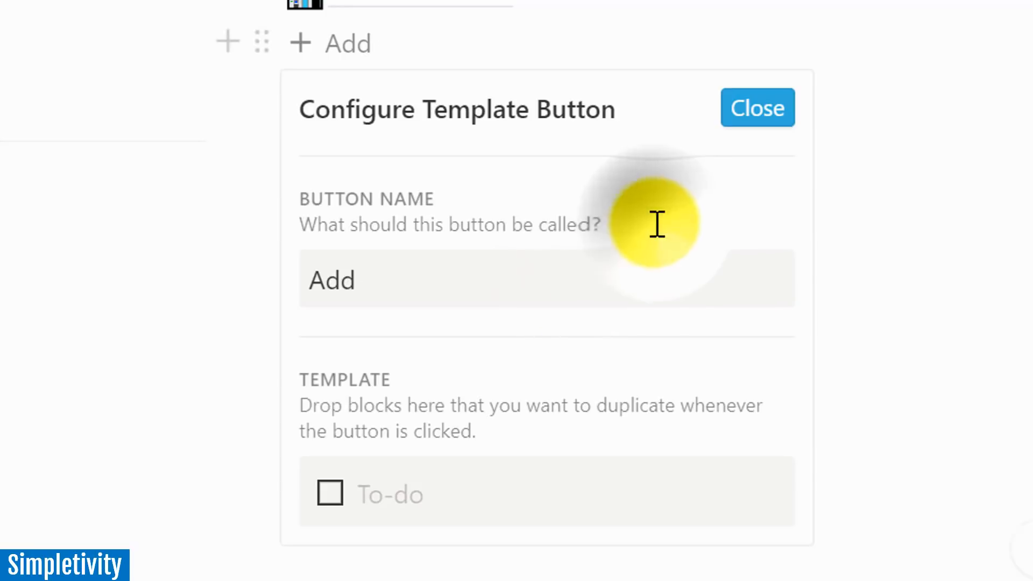
{"action": "type", "text": "Mee"}
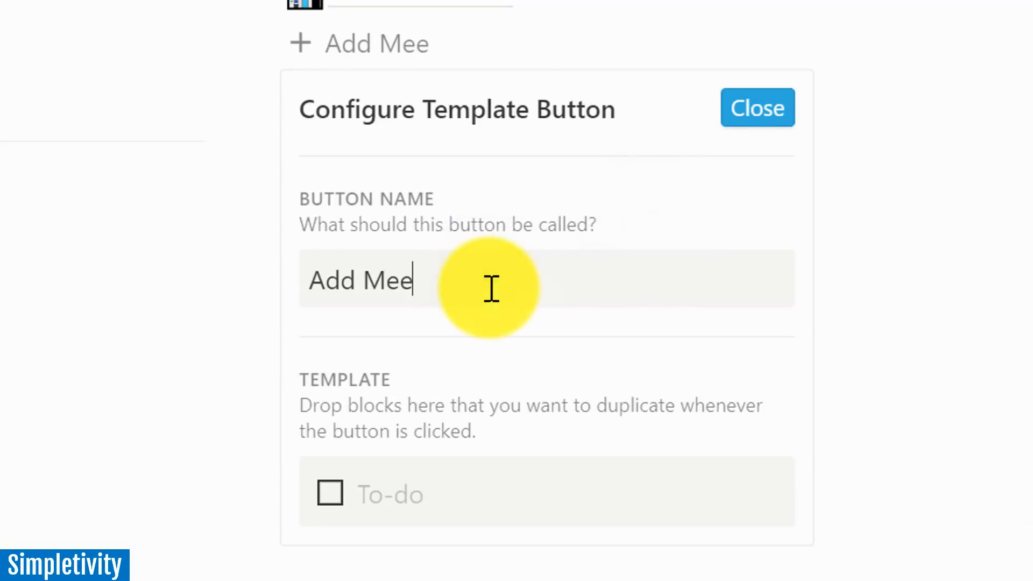
{"action": "type", "text": "ting Ag"}
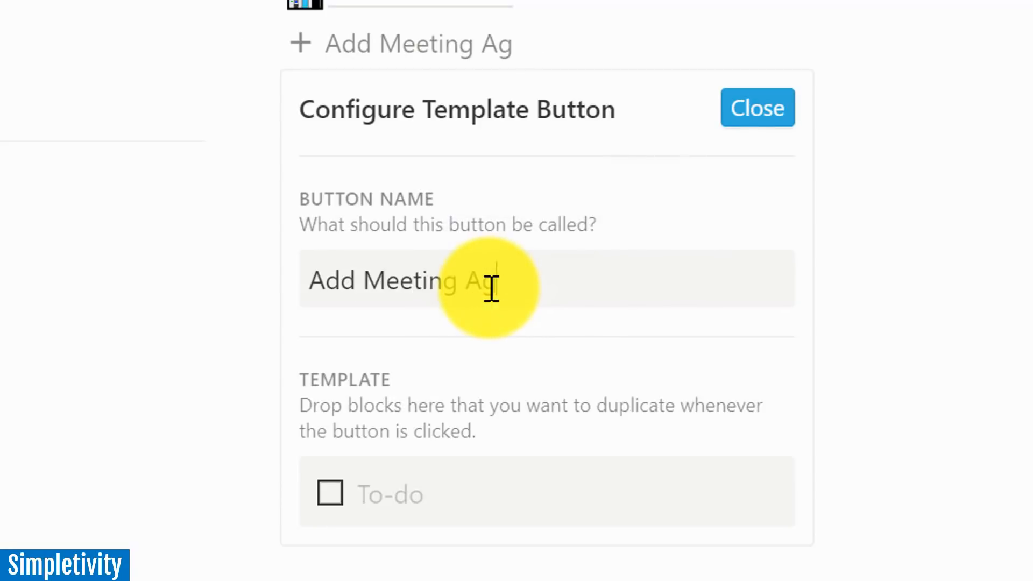
{"action": "type", "text": "enda"}
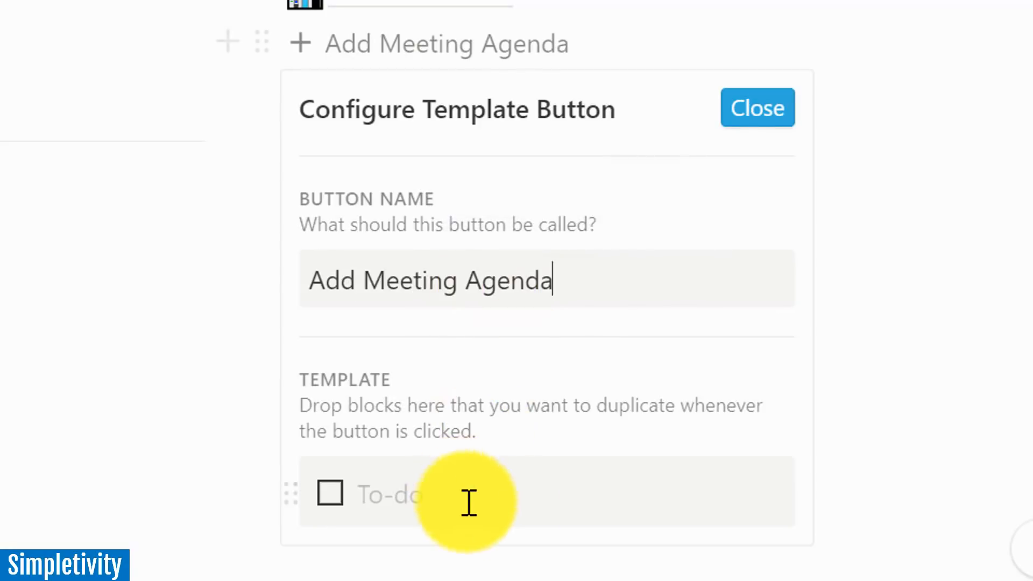
{"action": "mouse_move", "coordinate": [442, 520]}
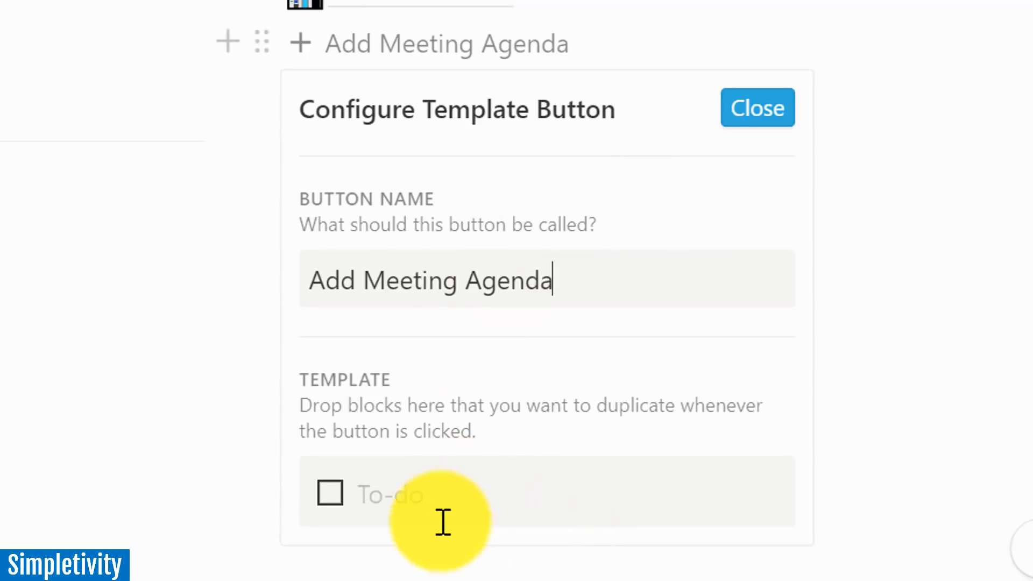
{"action": "mouse_move", "coordinate": [428, 494]}
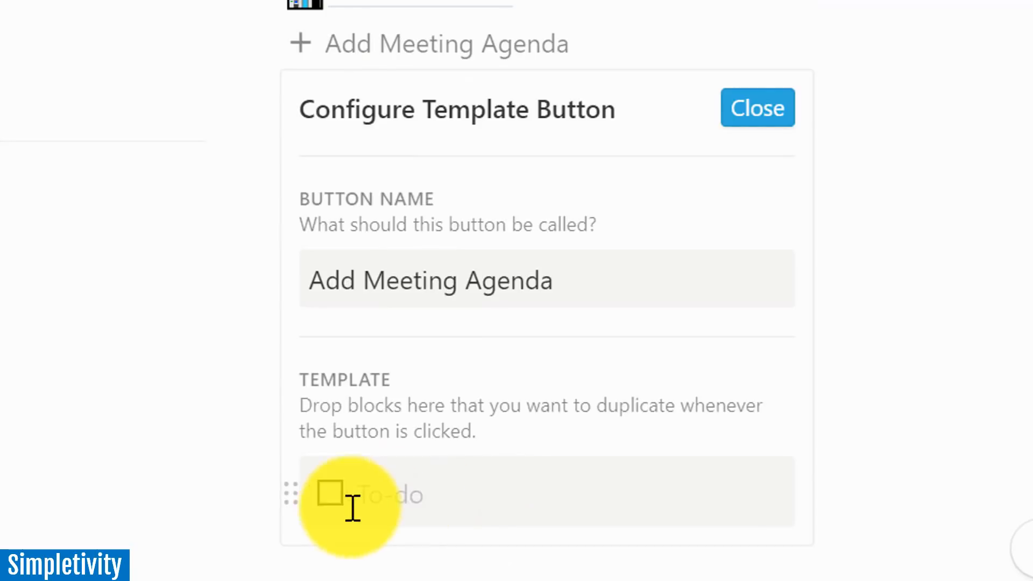
{"action": "mouse_move", "coordinate": [292, 494]}
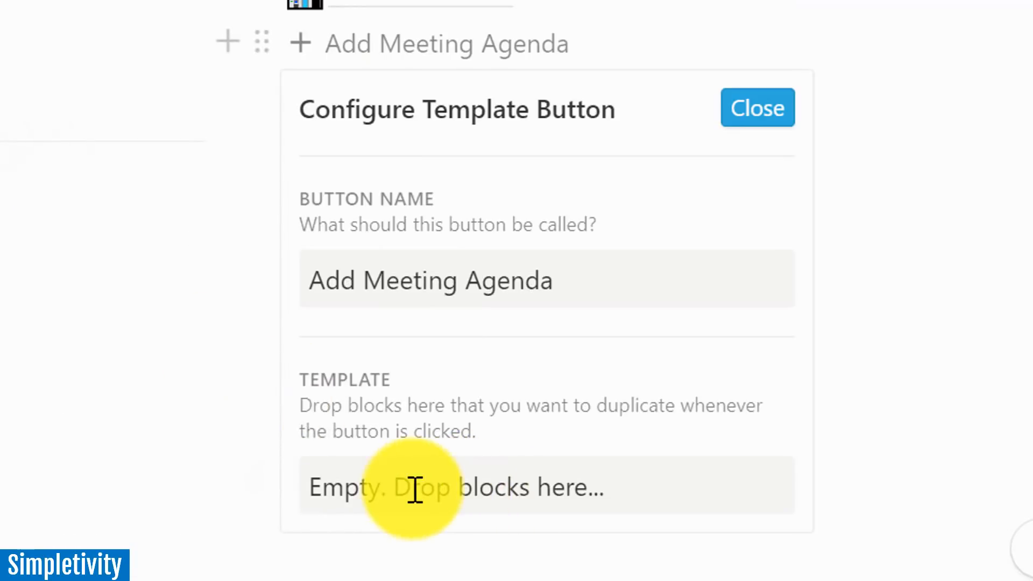
{"action": "mouse_move", "coordinate": [456, 471]}
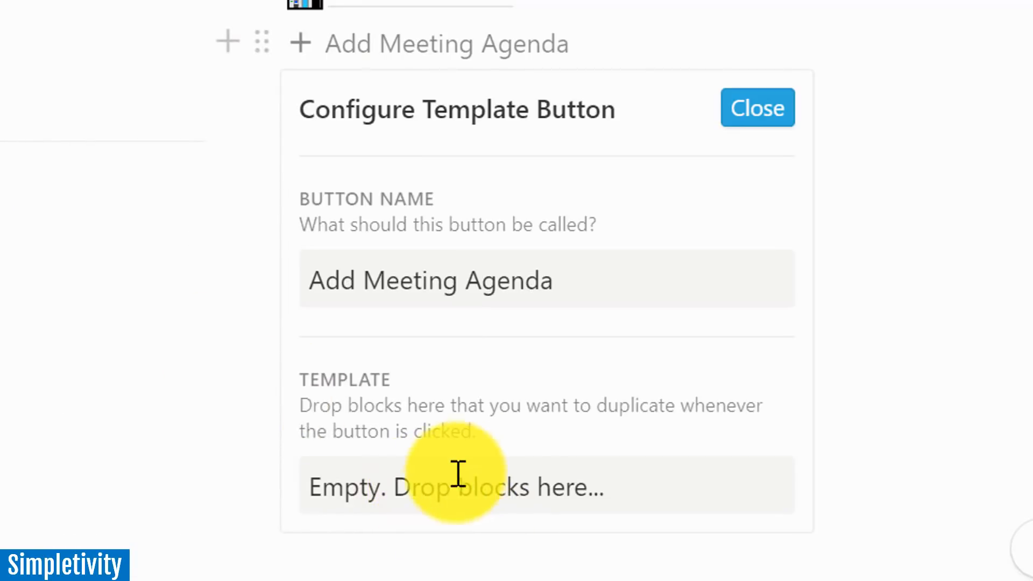
{"action": "mouse_move", "coordinate": [481, 490]}
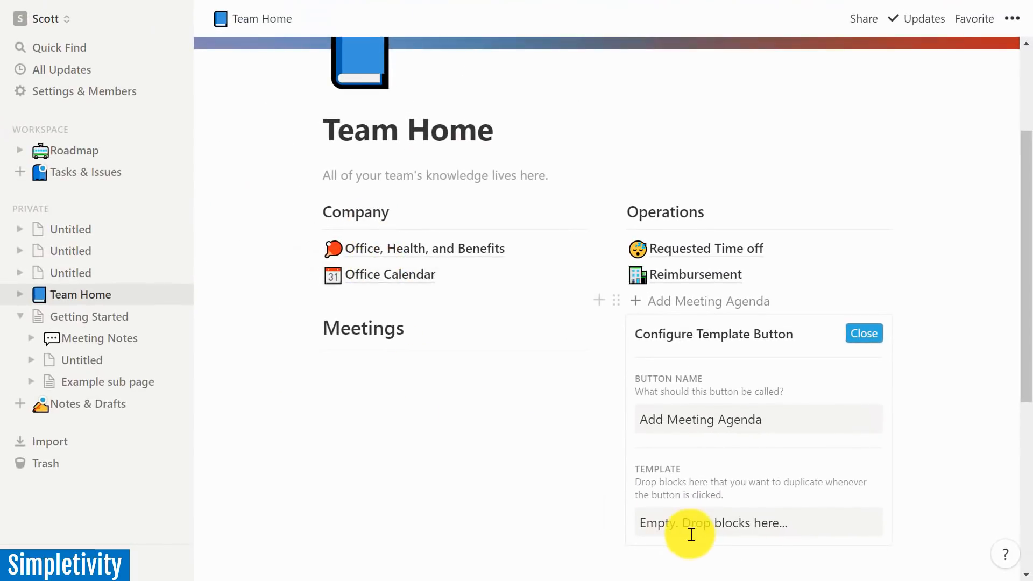
{"action": "mouse_move", "coordinate": [35, 297]}
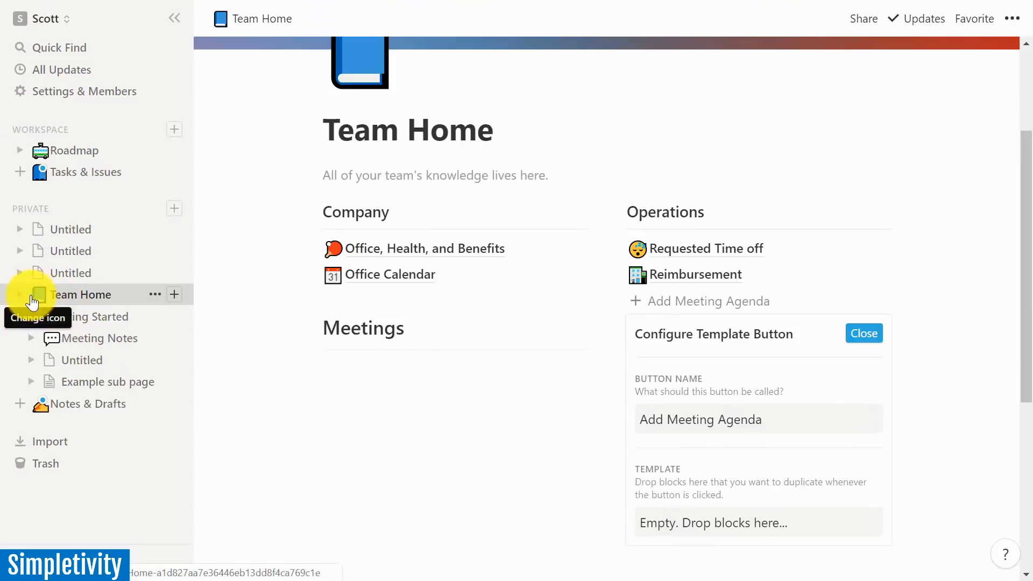
{"action": "mouse_move", "coordinate": [19, 300]}
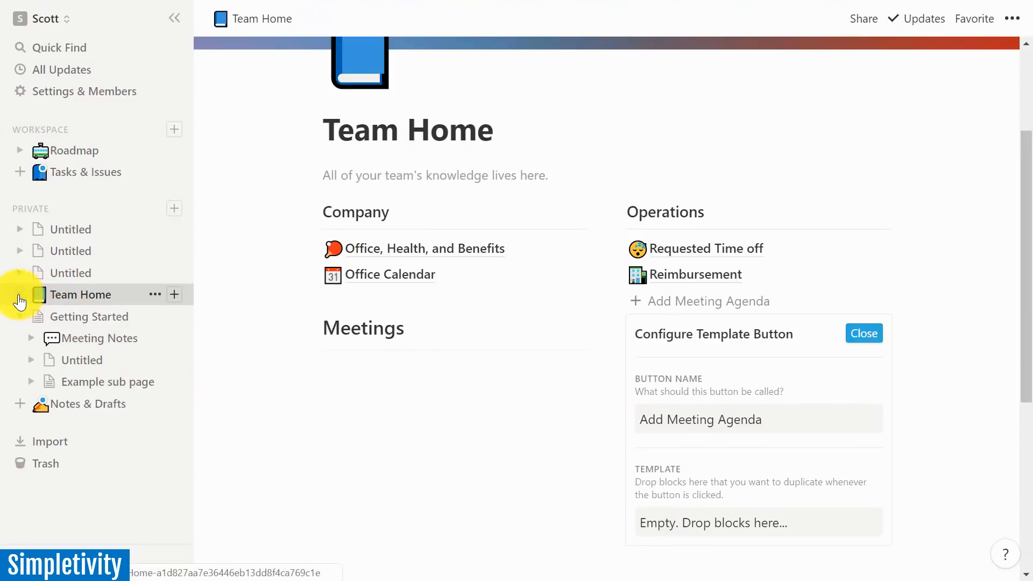
- Move the Meeting Agenda <template> page from Team Home's sidebar list into the button's template area
{"action": "left_click", "coordinate": [19, 294]}
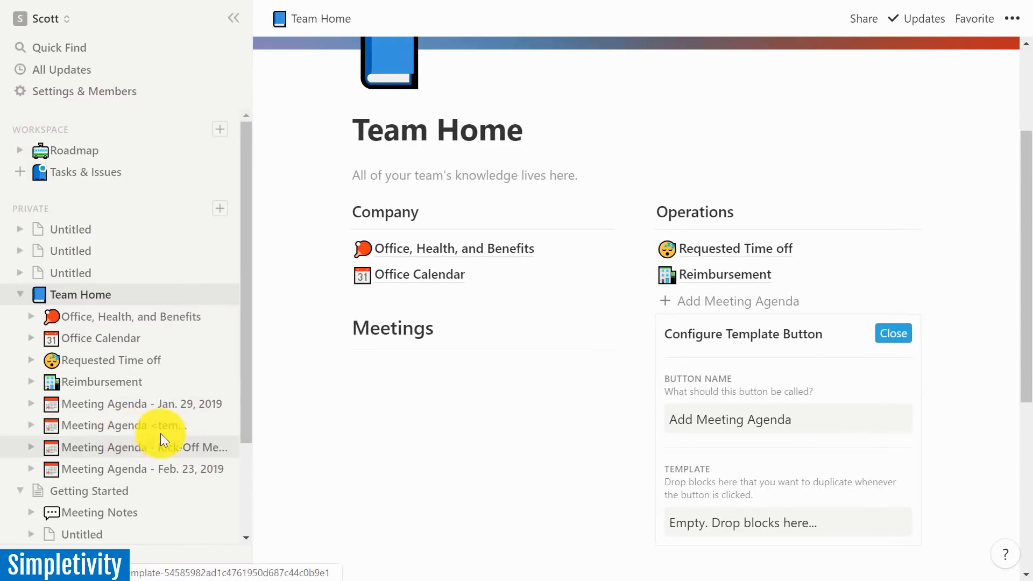
{"action": "mouse_move", "coordinate": [138, 468]}
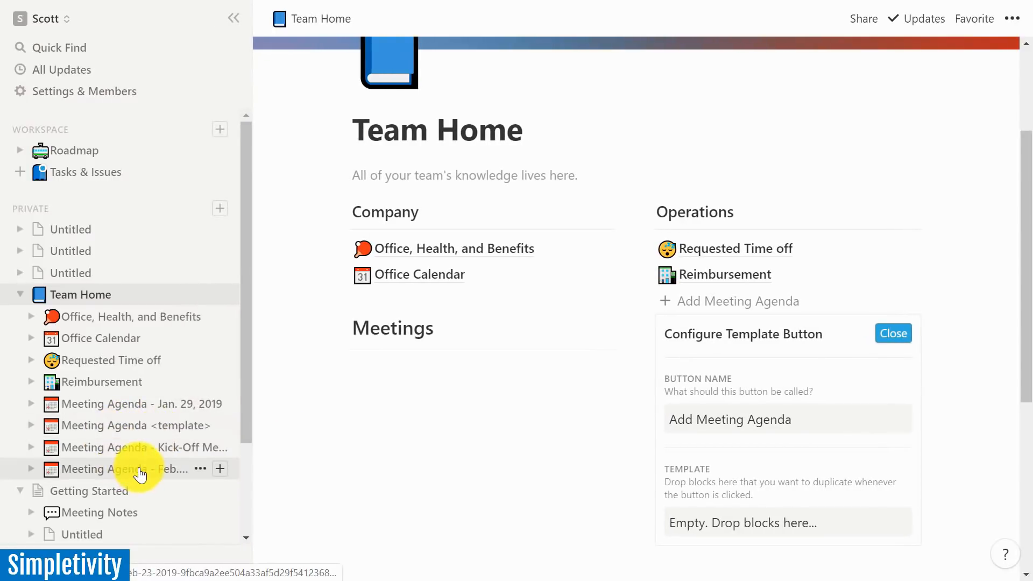
{"action": "mouse_move", "coordinate": [86, 425]}
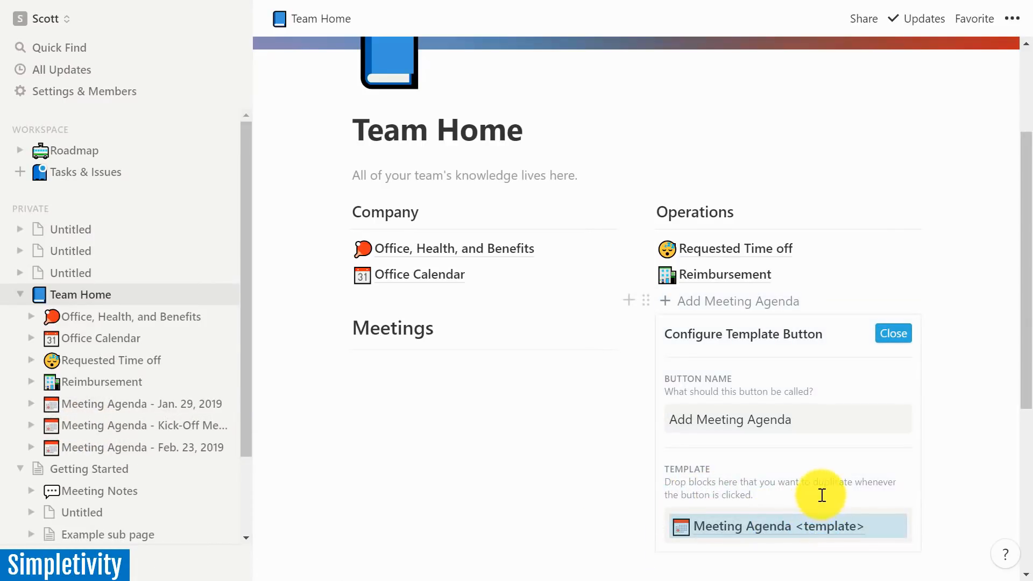
{"action": "mouse_move", "coordinate": [727, 305]}
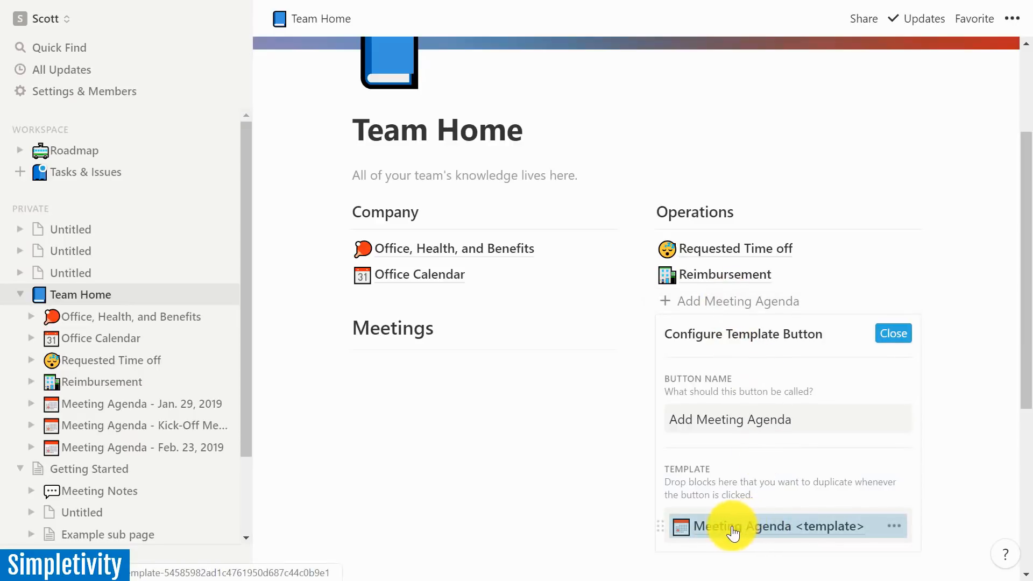
{"action": "mouse_move", "coordinate": [967, 369]}
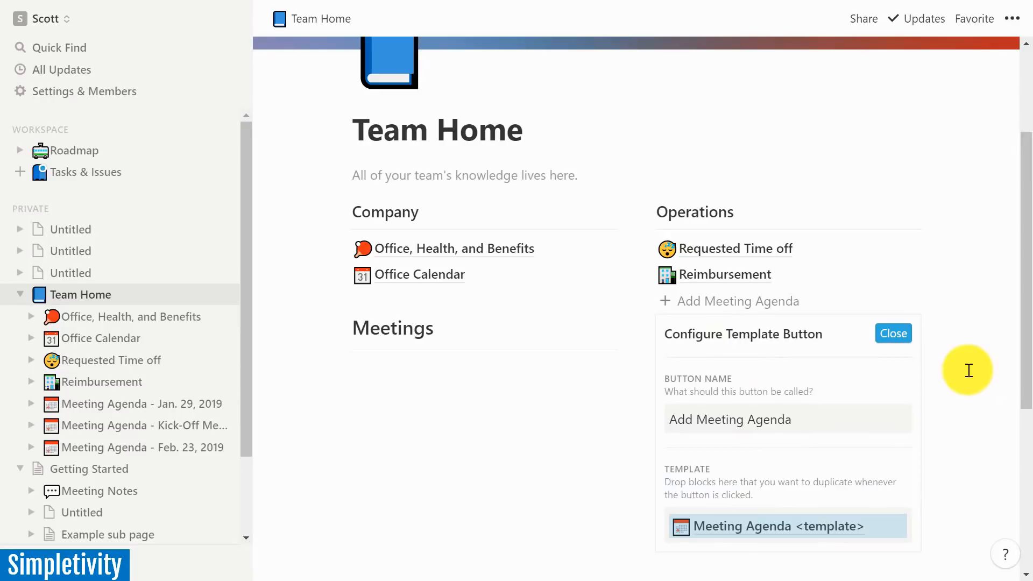
{"action": "scroll", "scroll_direction": "down", "scroll_amount": 3}
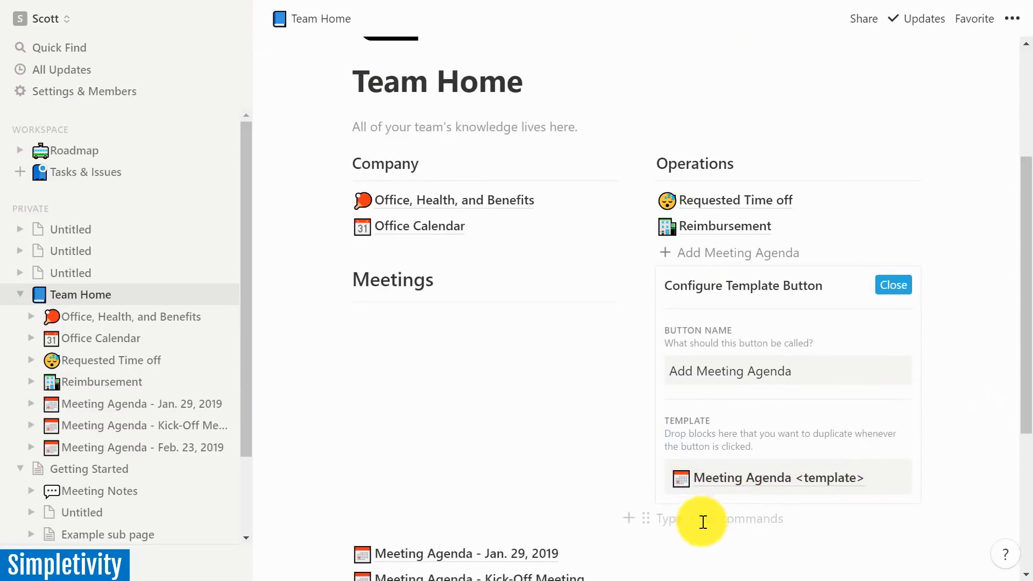
{"action": "left_click", "coordinate": [892, 284]}
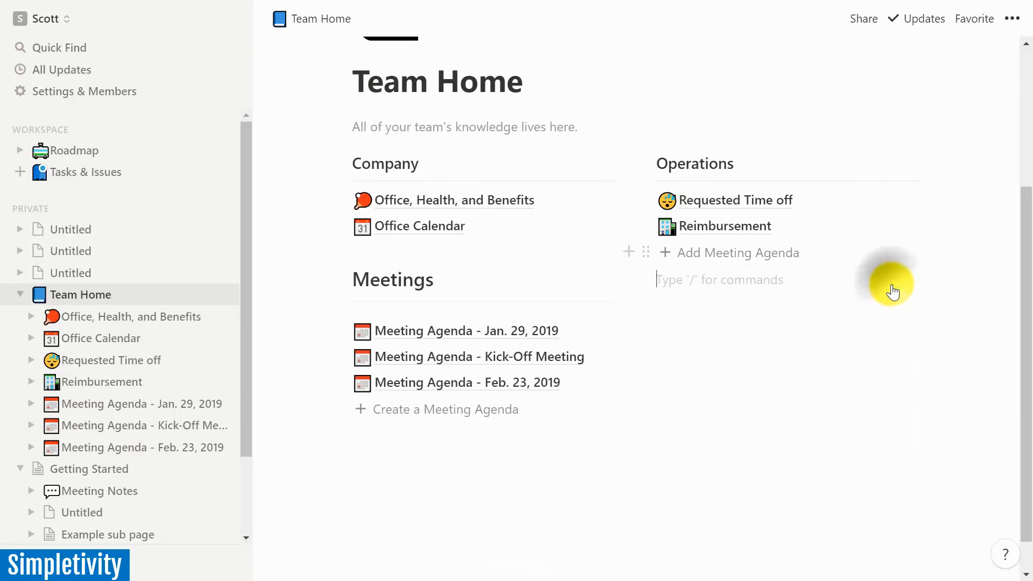
{"action": "mouse_move", "coordinate": [739, 262]}
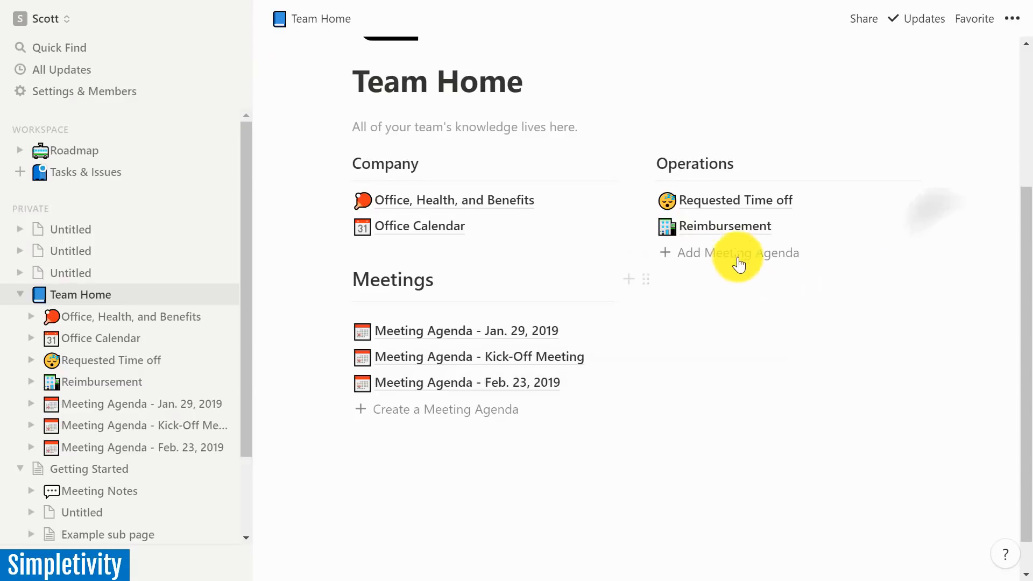
{"action": "mouse_move", "coordinate": [435, 409]}
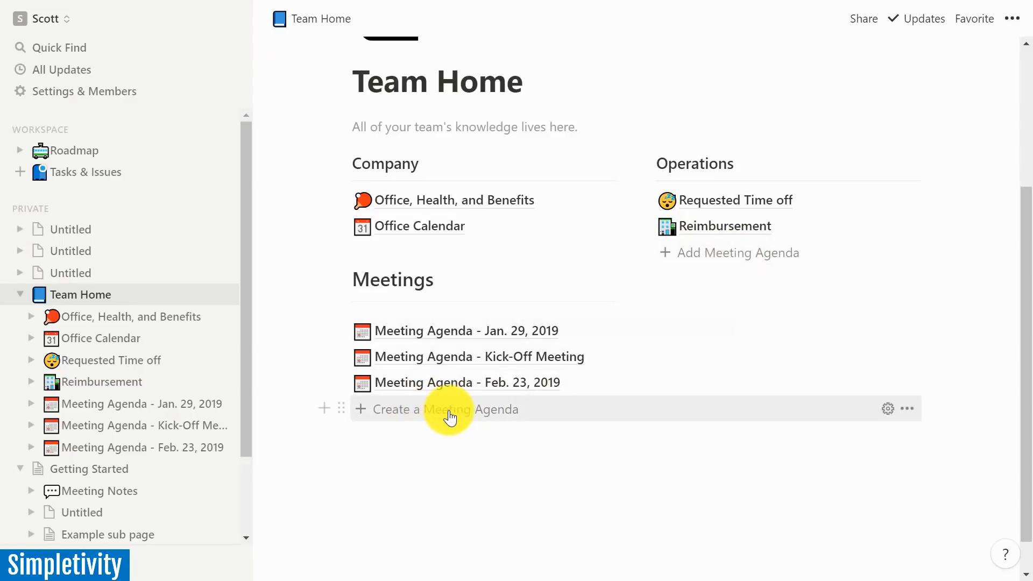
{"action": "mouse_move", "coordinate": [723, 259]}
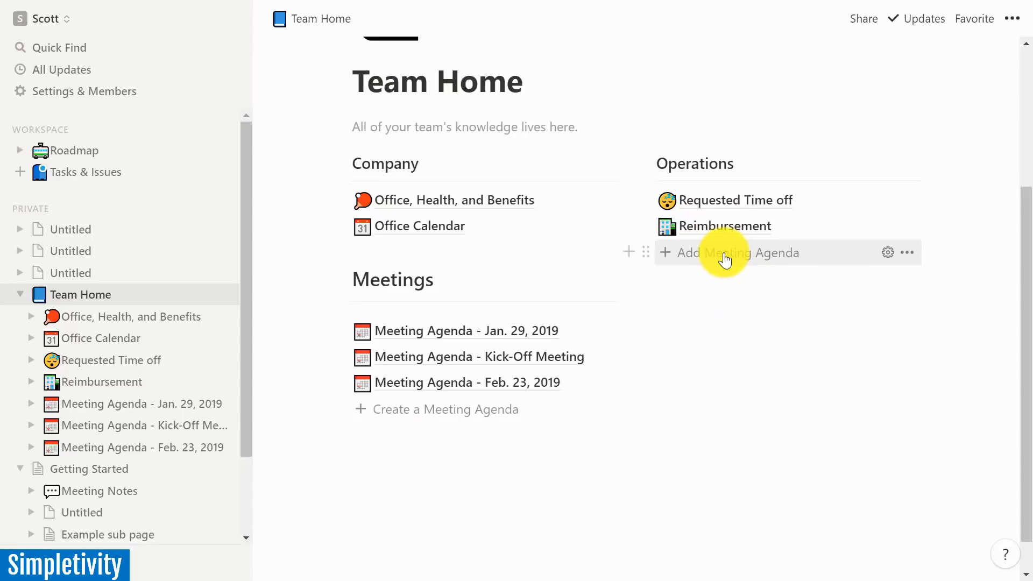
- Create an agenda page from the button and title it 'Meeting Agenda - Sales Meeting Q2'
{"action": "left_click", "coordinate": [728, 252]}
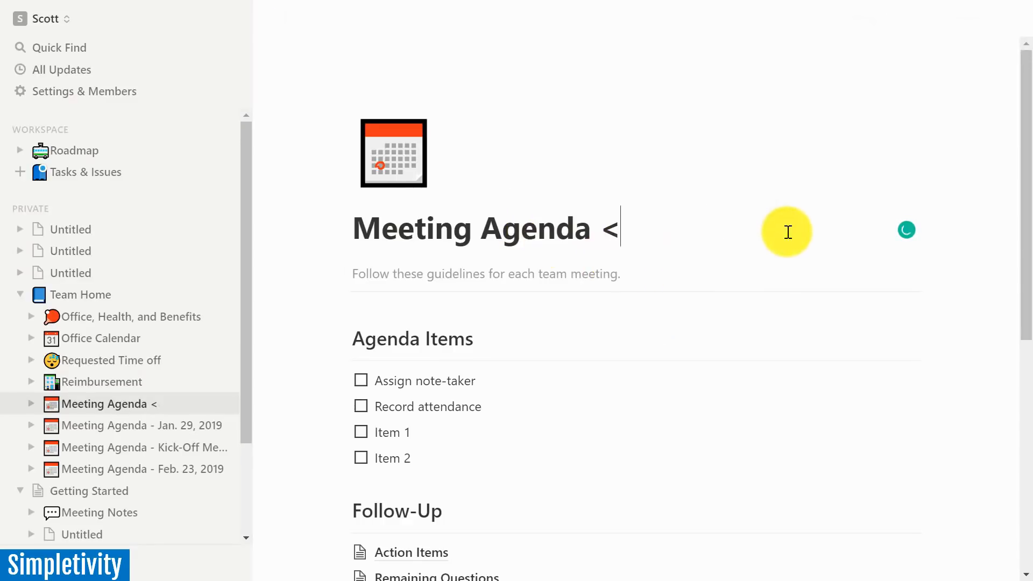
{"action": "type", "text": "- Sales"}
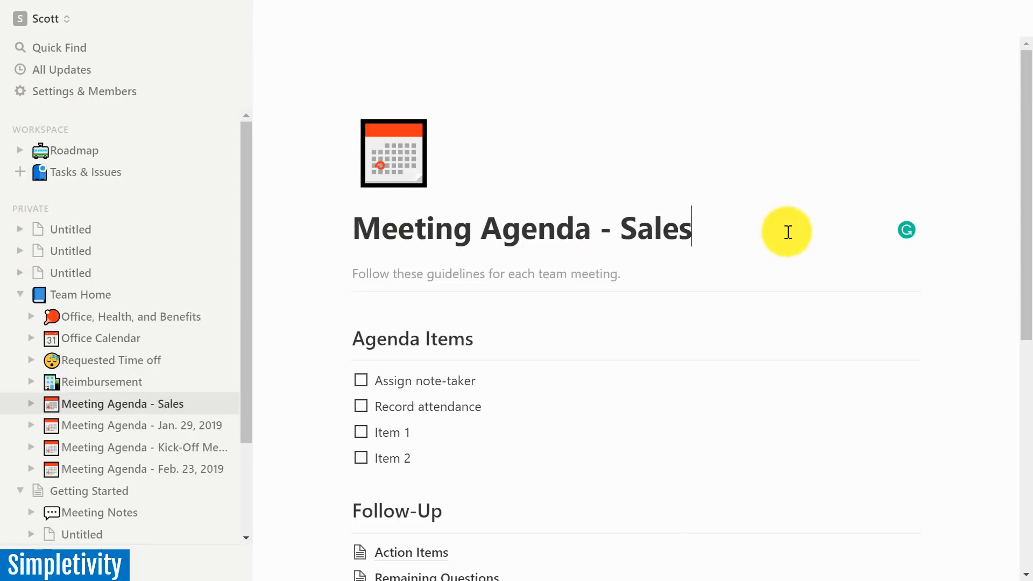
{"action": "type", "text": "Meeting"}
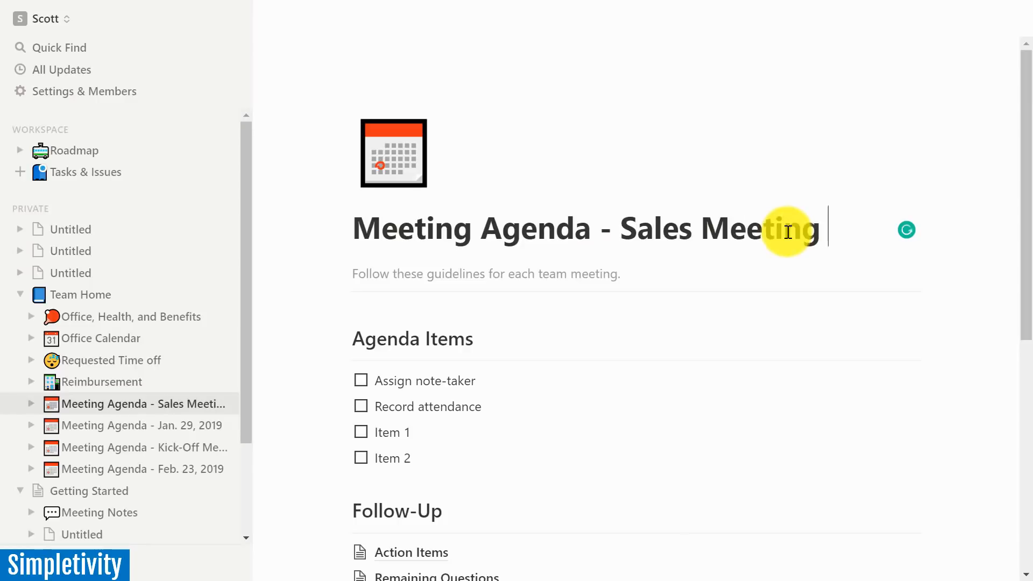
{"action": "type", "text": "Q2"}
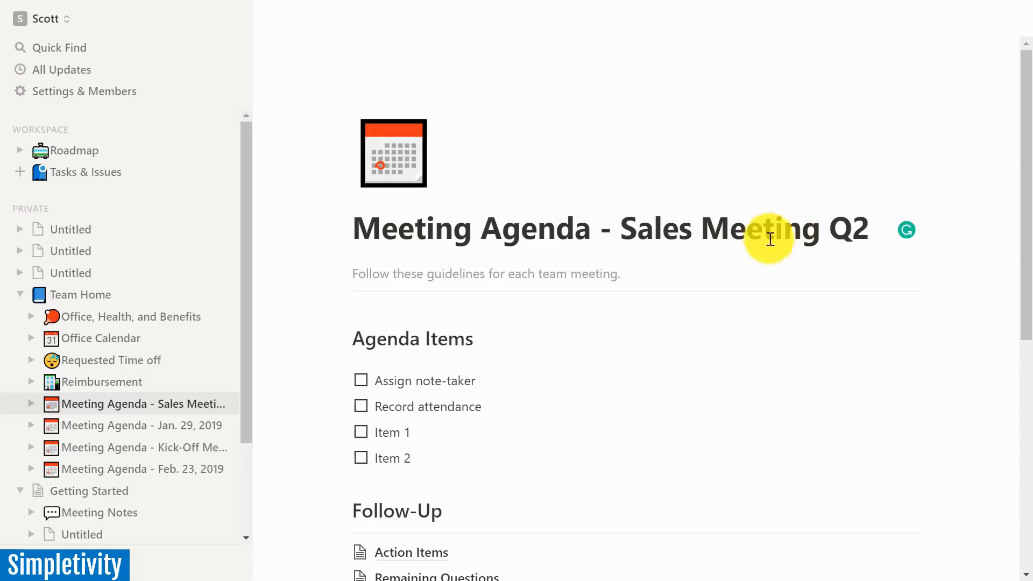
{"action": "scroll", "scroll_direction": "down", "scroll_amount": 3}
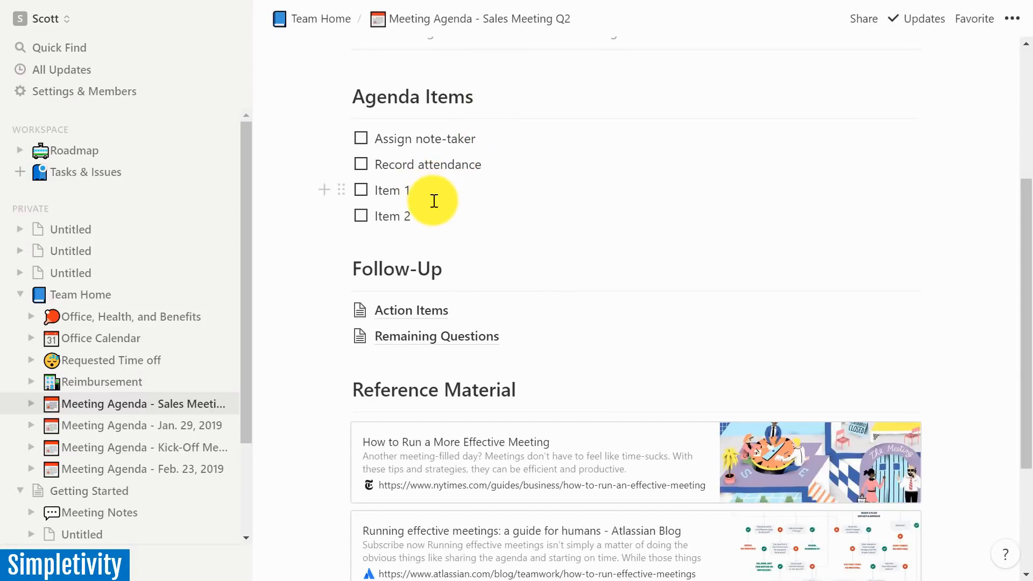
{"action": "scroll", "scroll_direction": "down", "scroll_amount": 3}
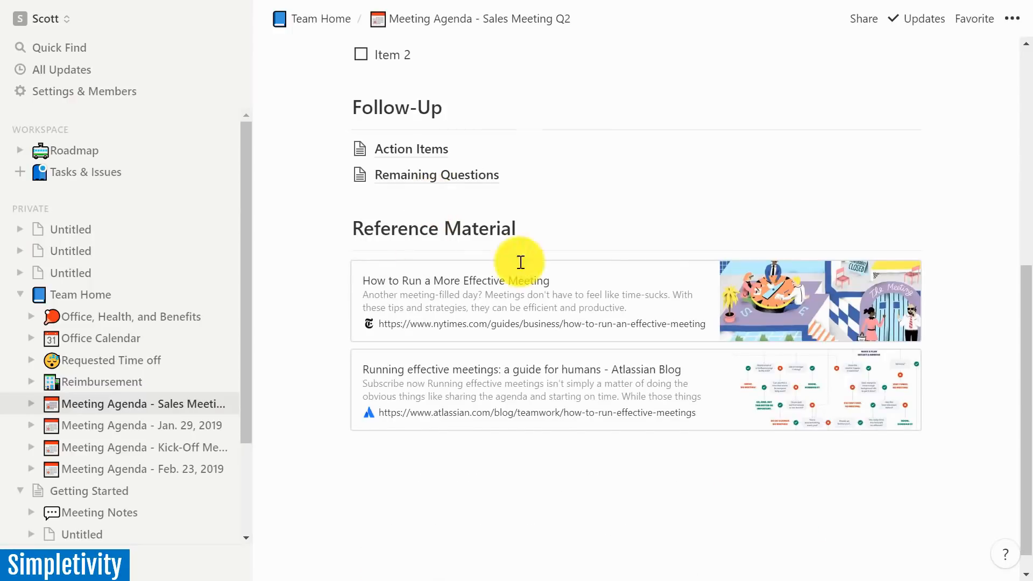
{"action": "mouse_move", "coordinate": [666, 404]}
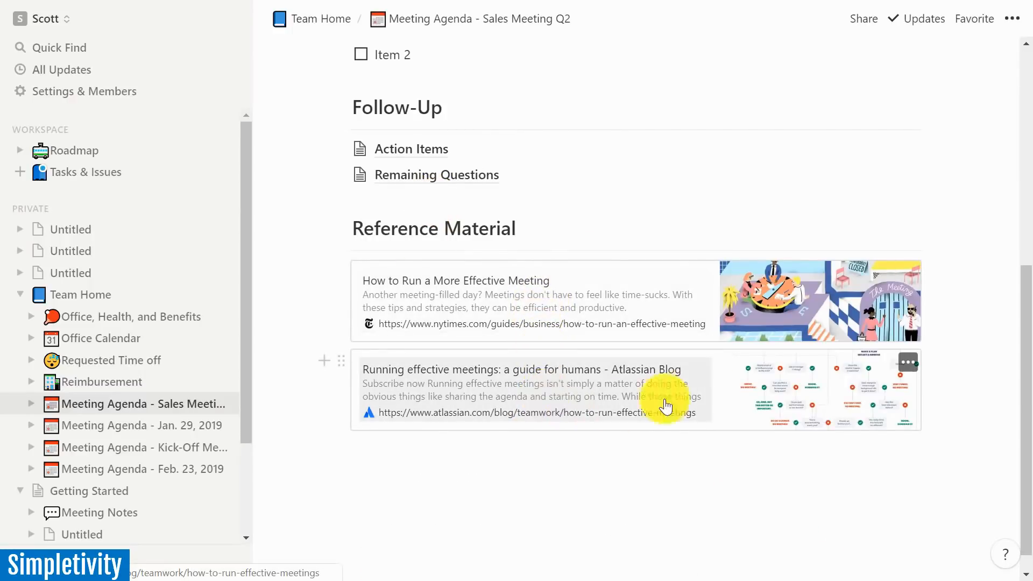
{"action": "mouse_move", "coordinate": [639, 388]}
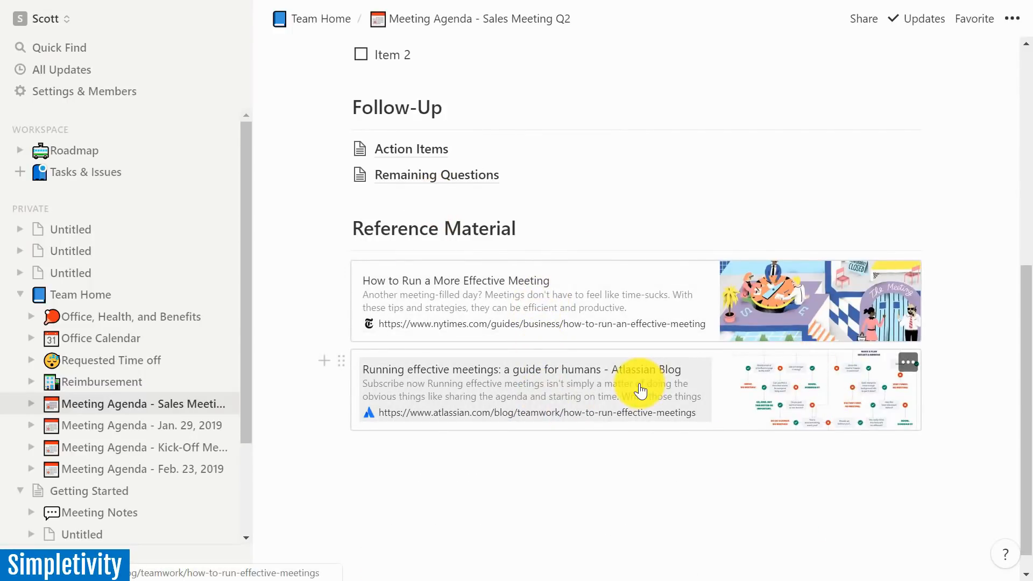
{"action": "scroll", "scroll_direction": "up", "scroll_amount": 3}
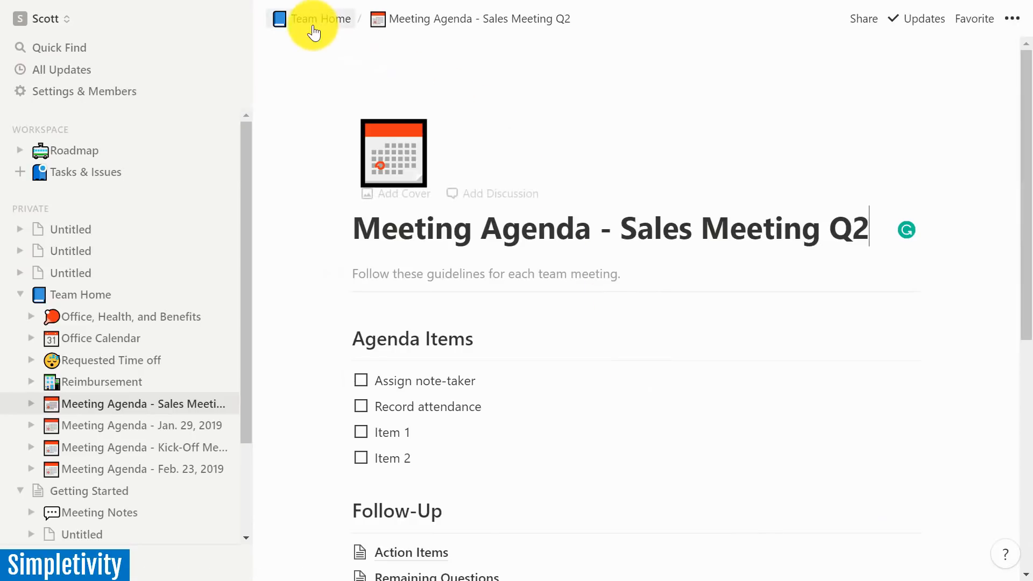
- Return to Team Home, where the Sales Meeting Q2 agenda now sits under Operations
{"action": "left_click", "coordinate": [322, 18]}
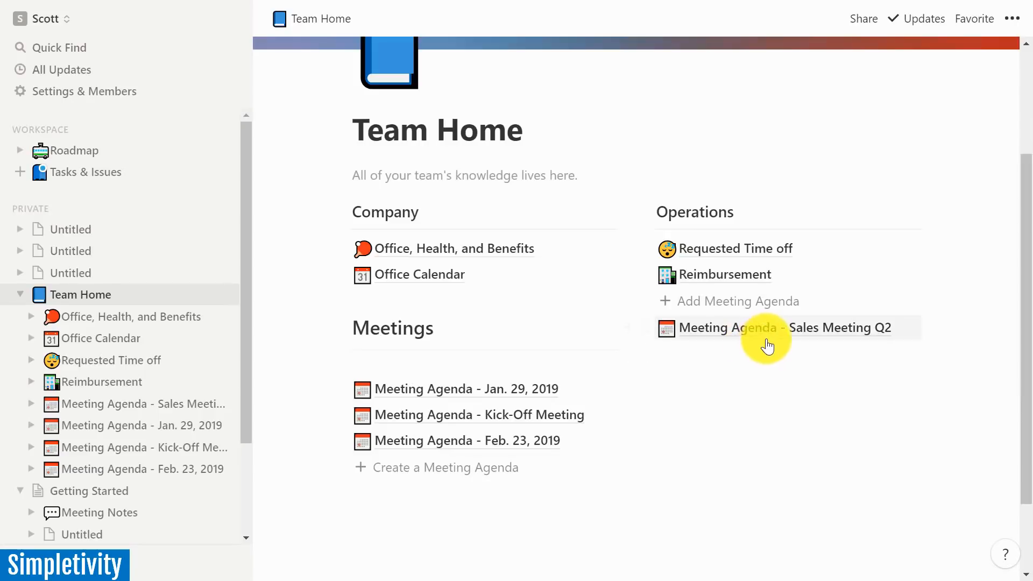
{"action": "mouse_move", "coordinate": [770, 336]}
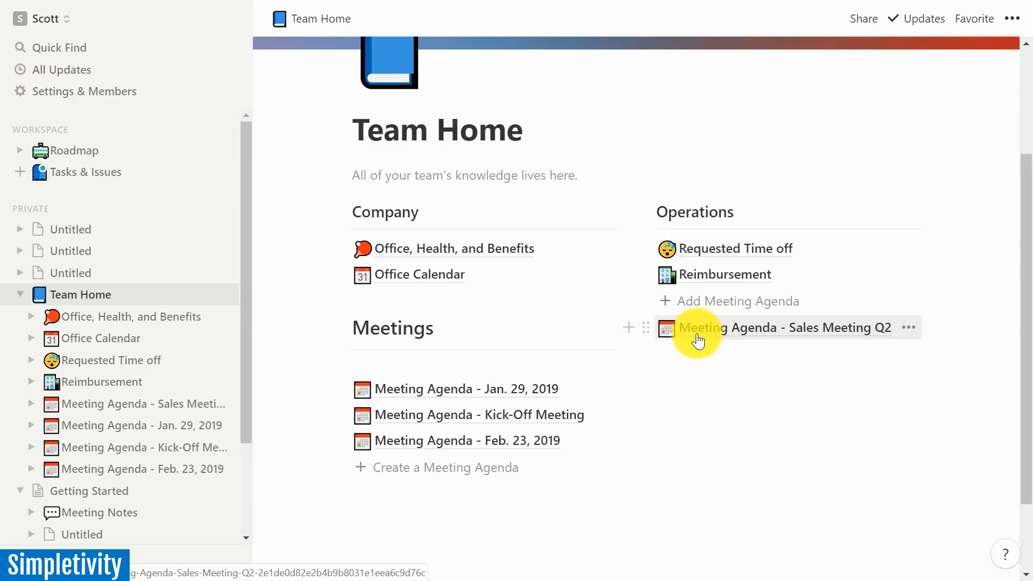
{"action": "mouse_move", "coordinate": [448, 274]}
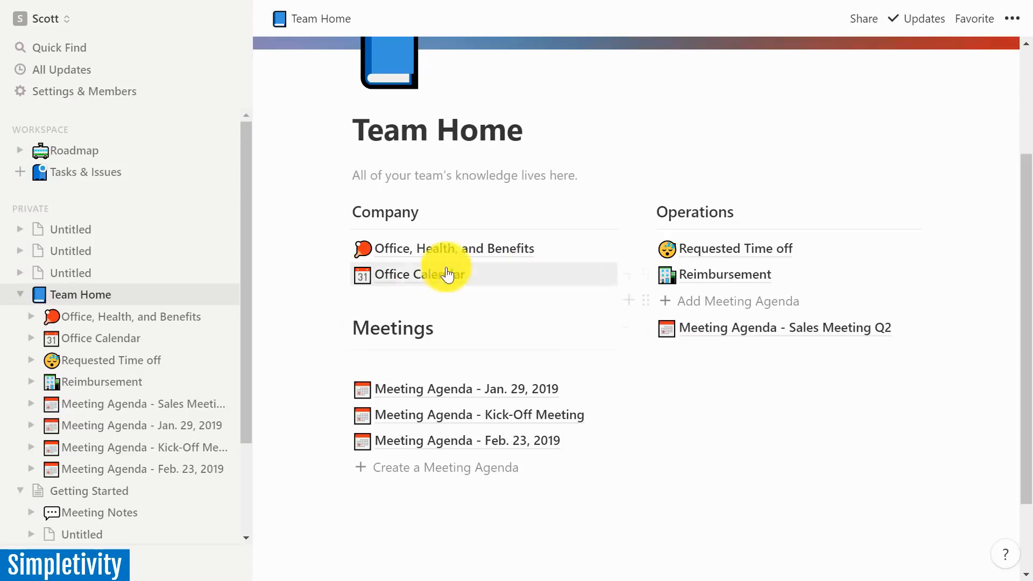
{"action": "mouse_move", "coordinate": [411, 283]}
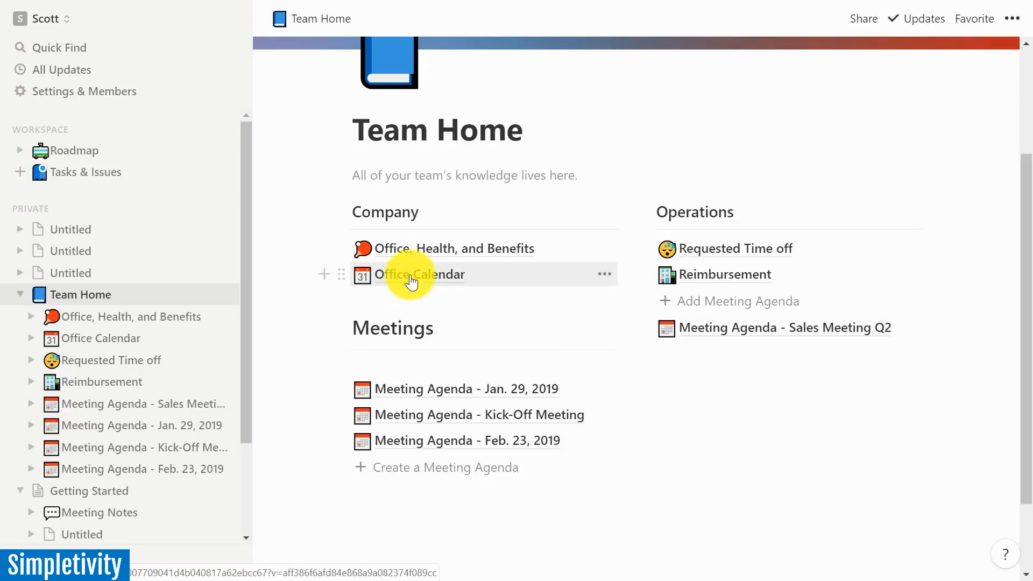
- View the Office, Health, and Benefits page with its FAQ, Benefits & Health and Lunch Spots sections
{"action": "left_click", "coordinate": [452, 248]}
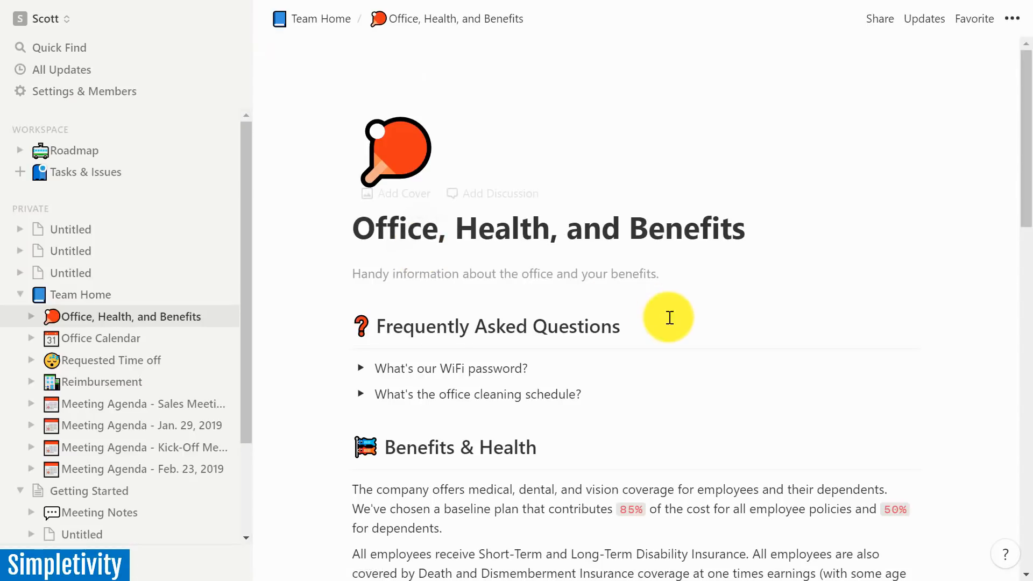
{"action": "scroll", "scroll_direction": "down", "scroll_amount": 3}
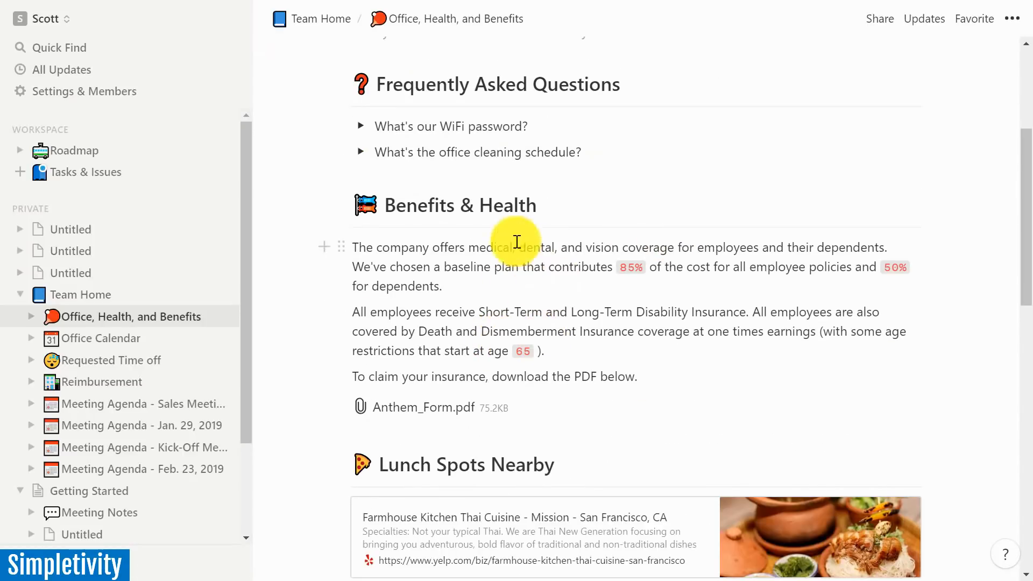
{"action": "mouse_move", "coordinate": [493, 278]}
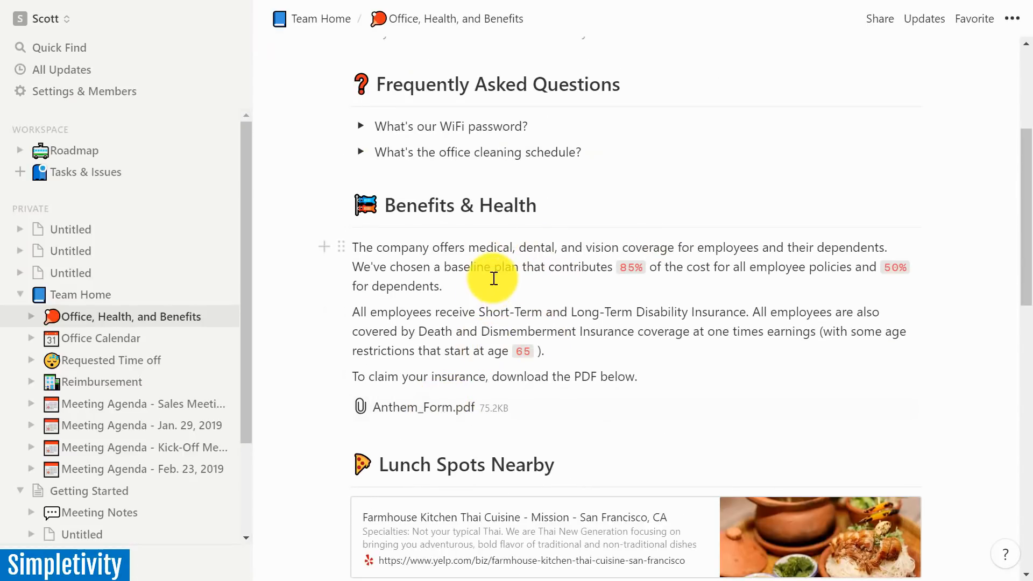
{"action": "scroll", "scroll_direction": "up", "scroll_amount": 3}
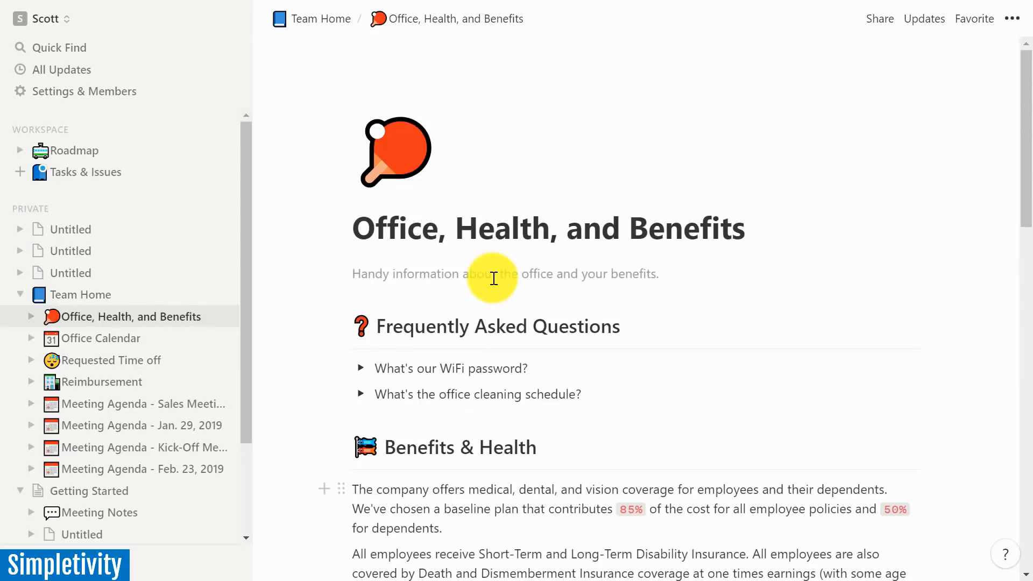
{"action": "mouse_move", "coordinate": [350, 54]}
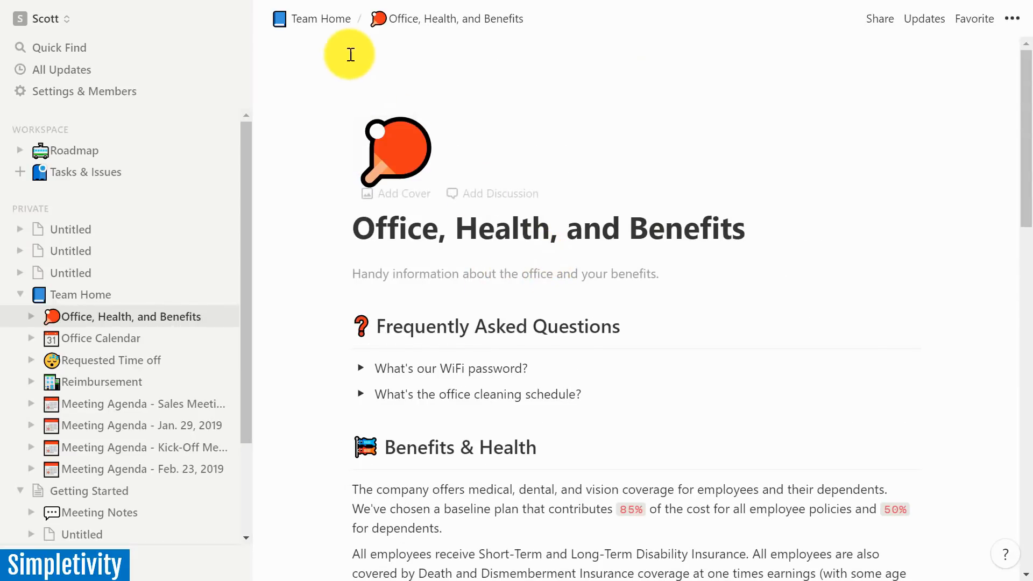
- Start a new private page and preview the Design Spec template in the template gallery
{"action": "left_click", "coordinate": [321, 18]}
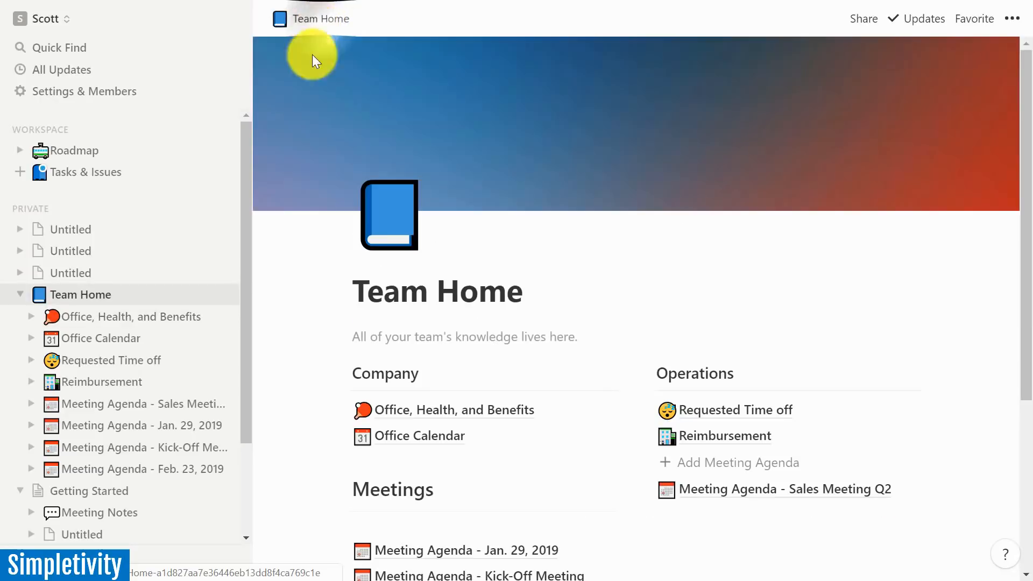
{"action": "mouse_move", "coordinate": [328, 351]}
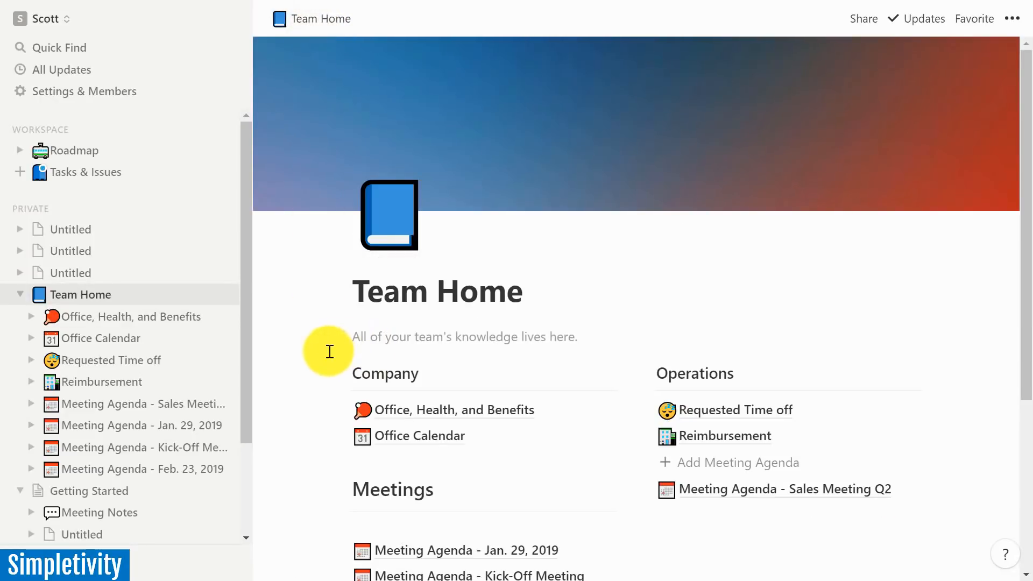
{"action": "mouse_move", "coordinate": [294, 282]}
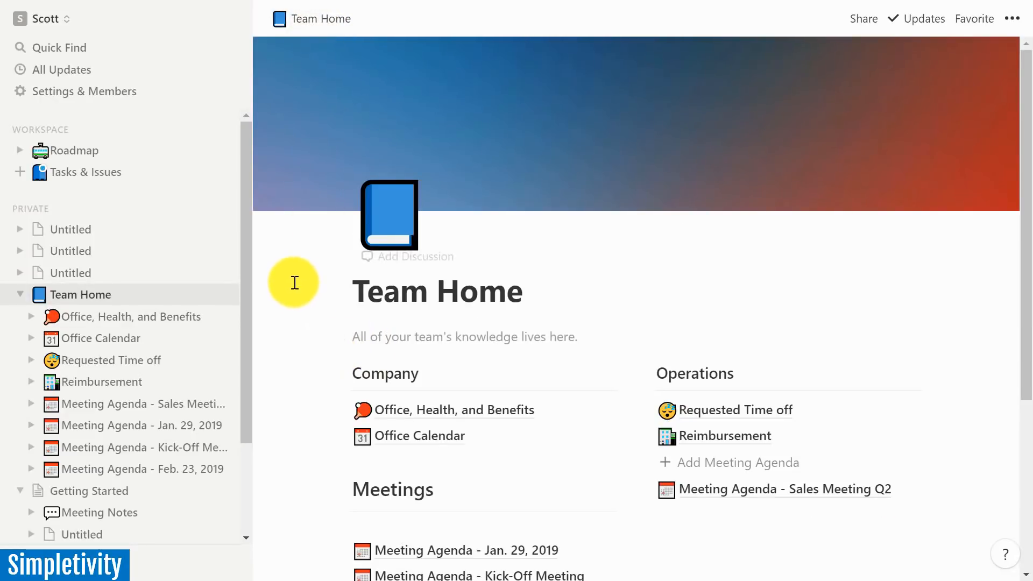
{"action": "mouse_move", "coordinate": [218, 133]}
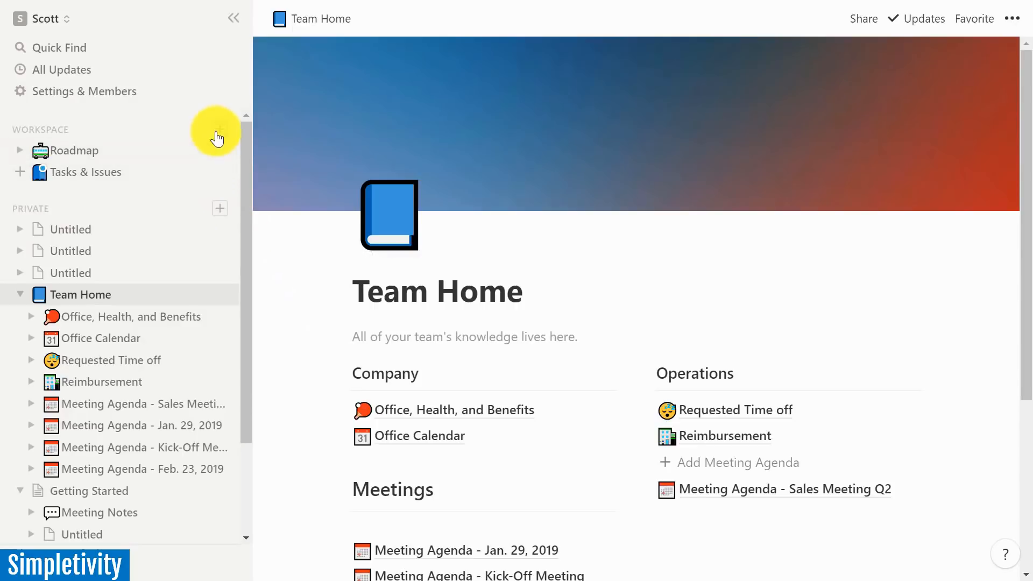
{"action": "mouse_move", "coordinate": [222, 215]}
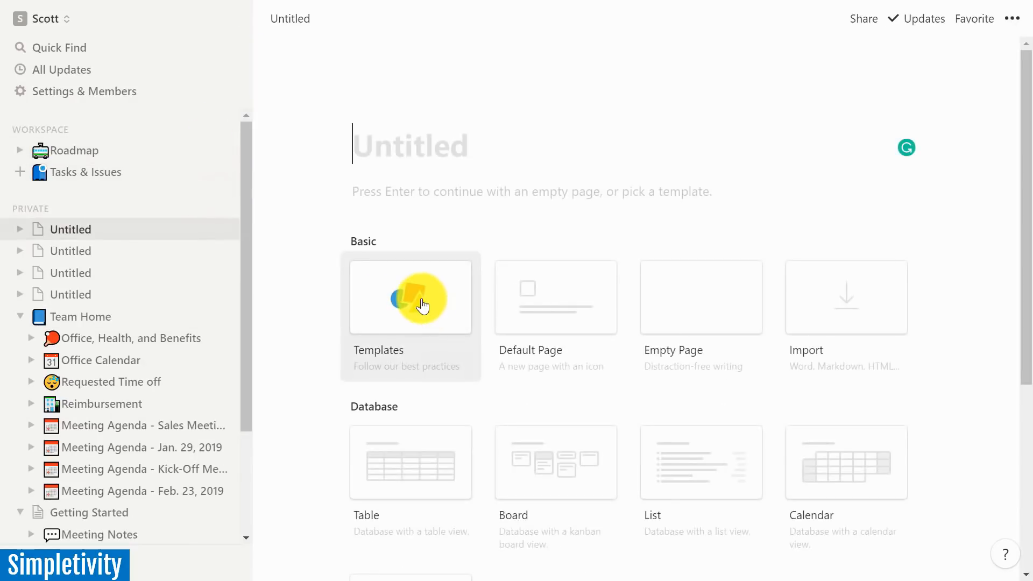
{"action": "left_click", "coordinate": [410, 297]}
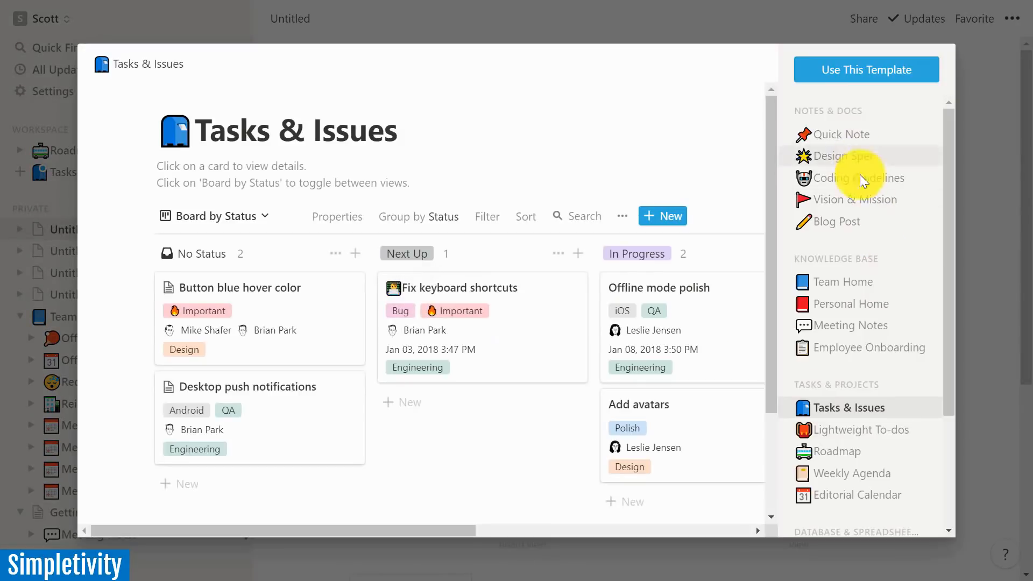
{"action": "left_click", "coordinate": [846, 156]}
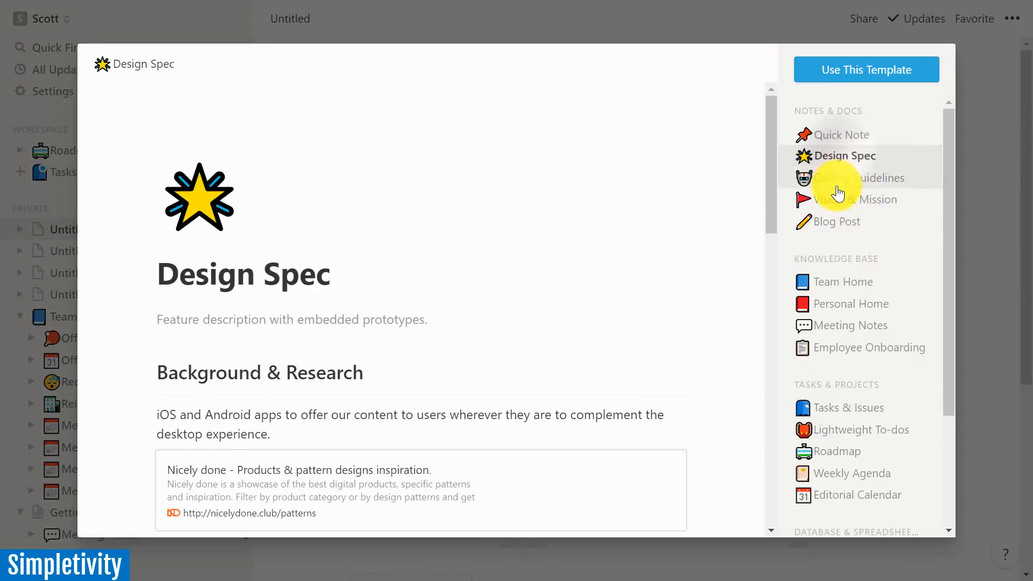